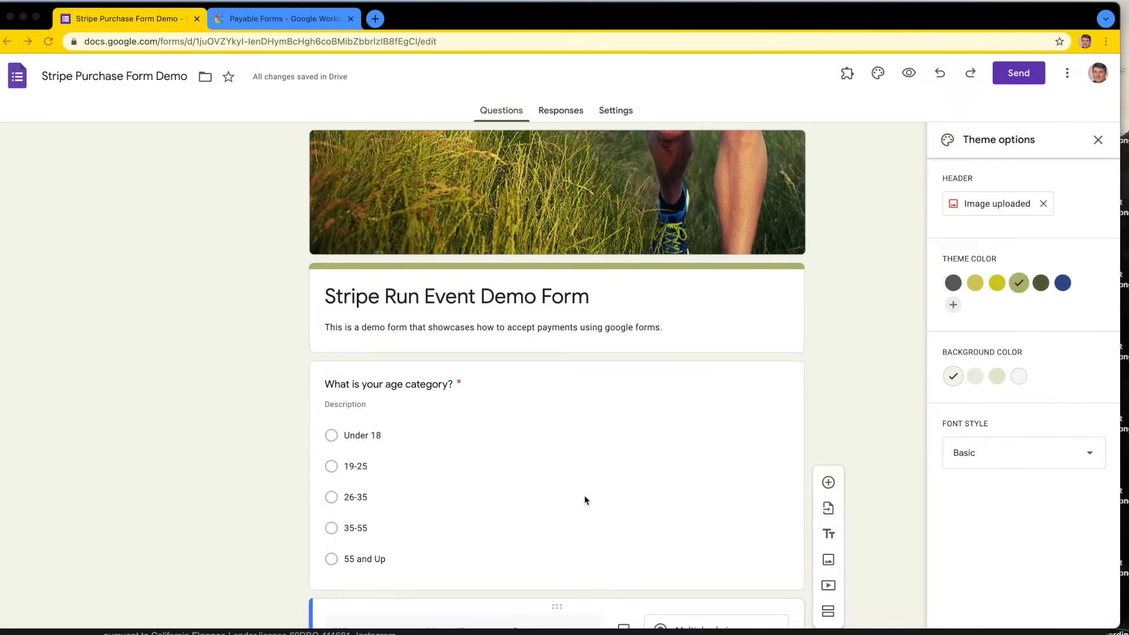
mouse_move(240, 385)
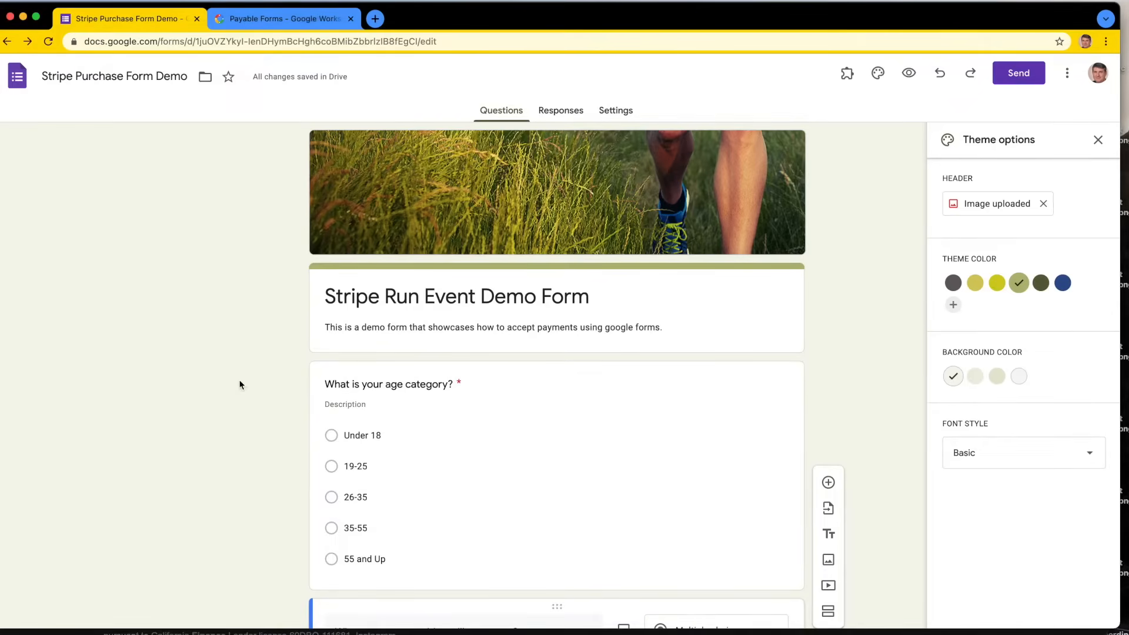
- Switch on Required for the 'What category would you like to enter?' question (Beginner 5k $20, Expert 10K $50)
scroll("down", 3)
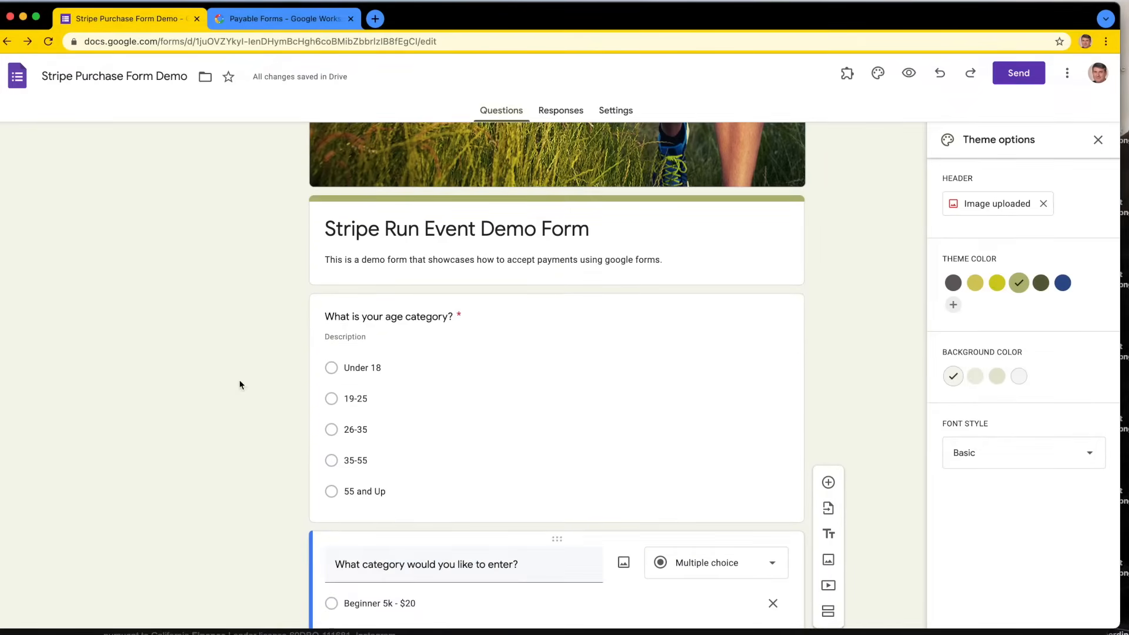
scroll("down", 3)
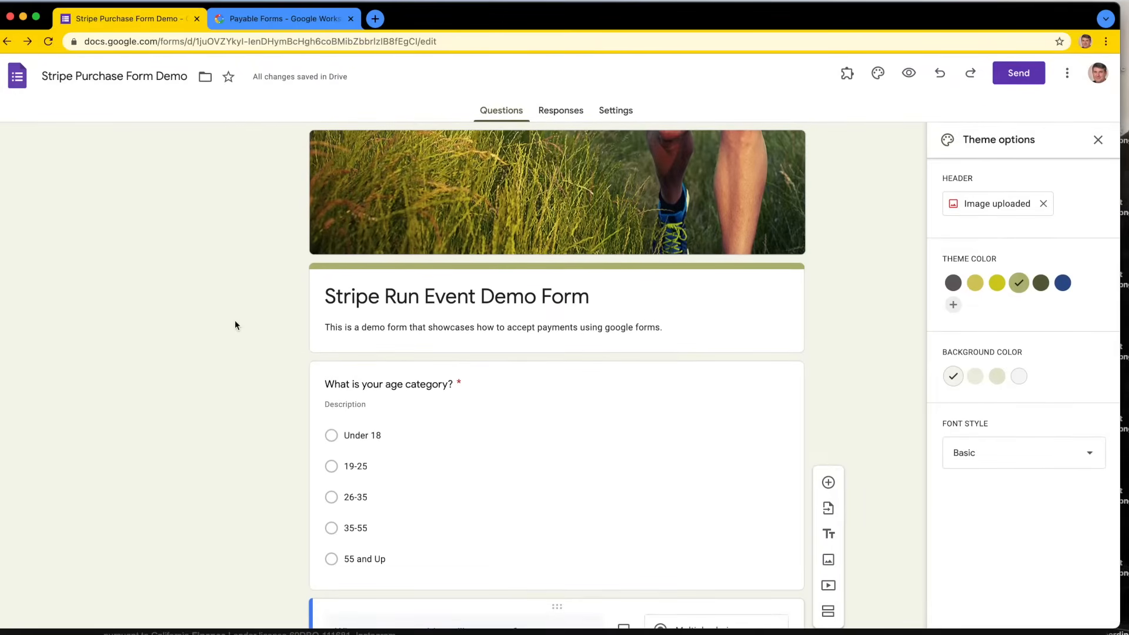
mouse_move(557, 299)
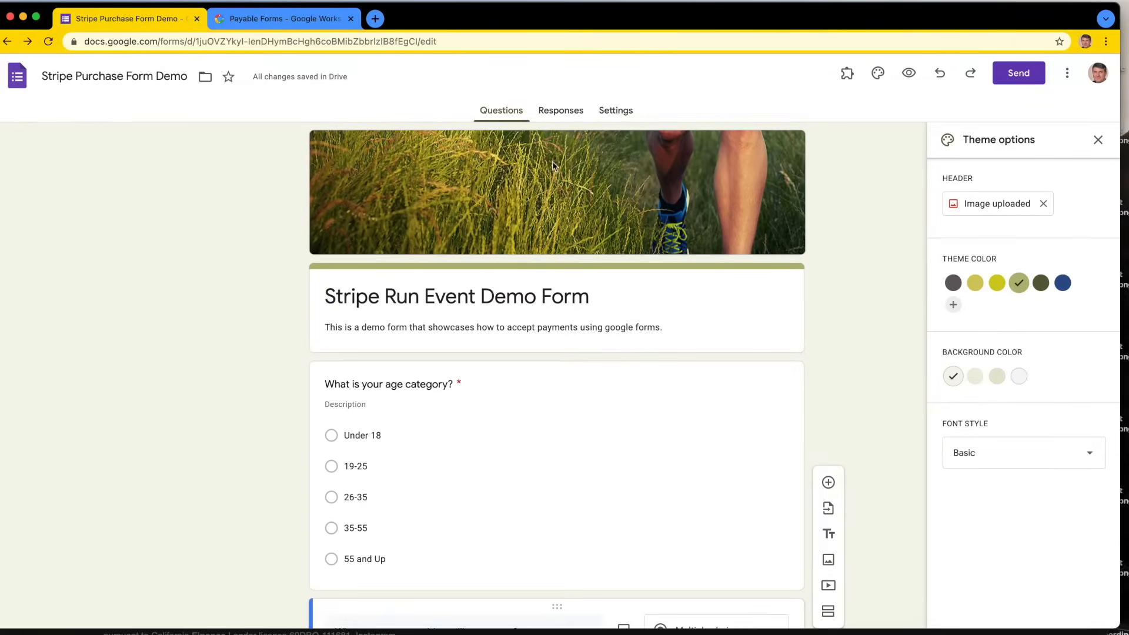
mouse_move(518, 346)
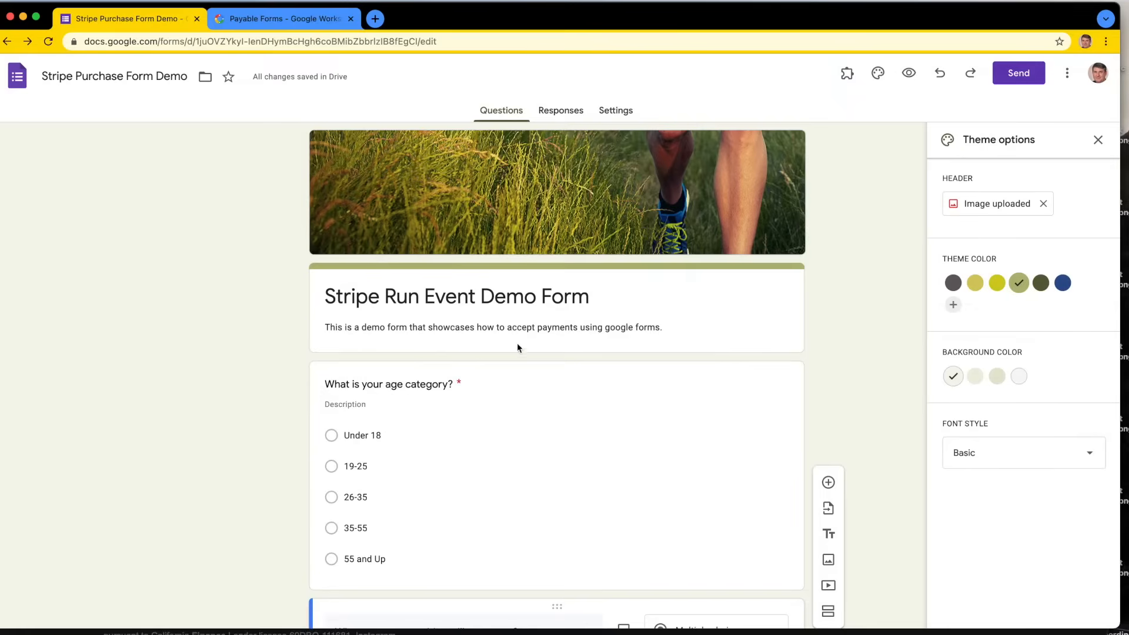
scroll("down", 3)
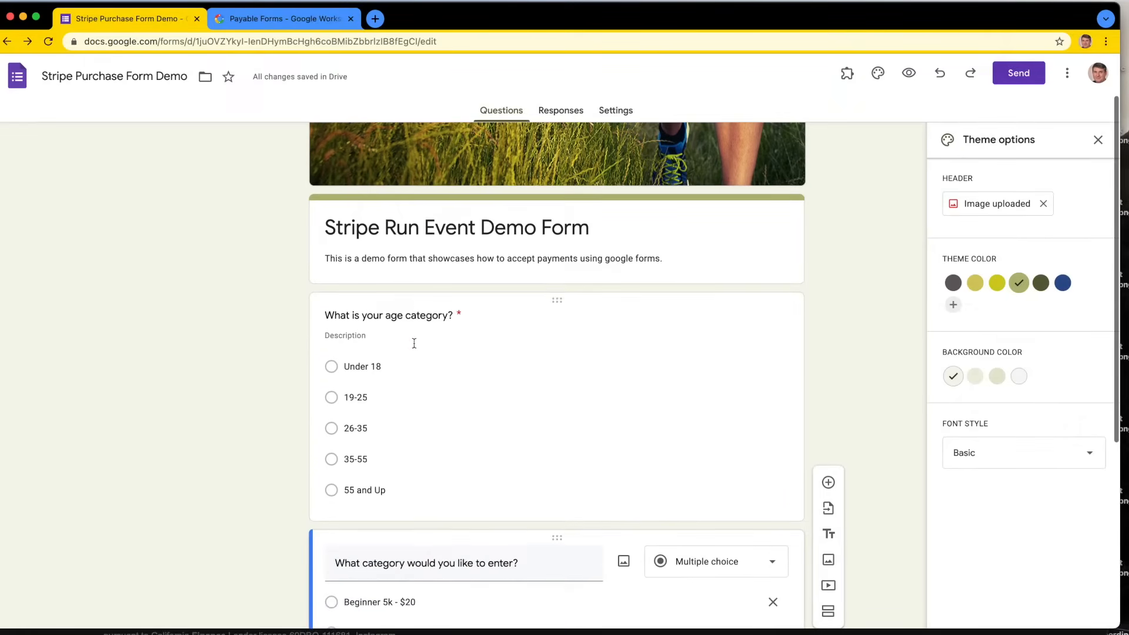
scroll("down", 3)
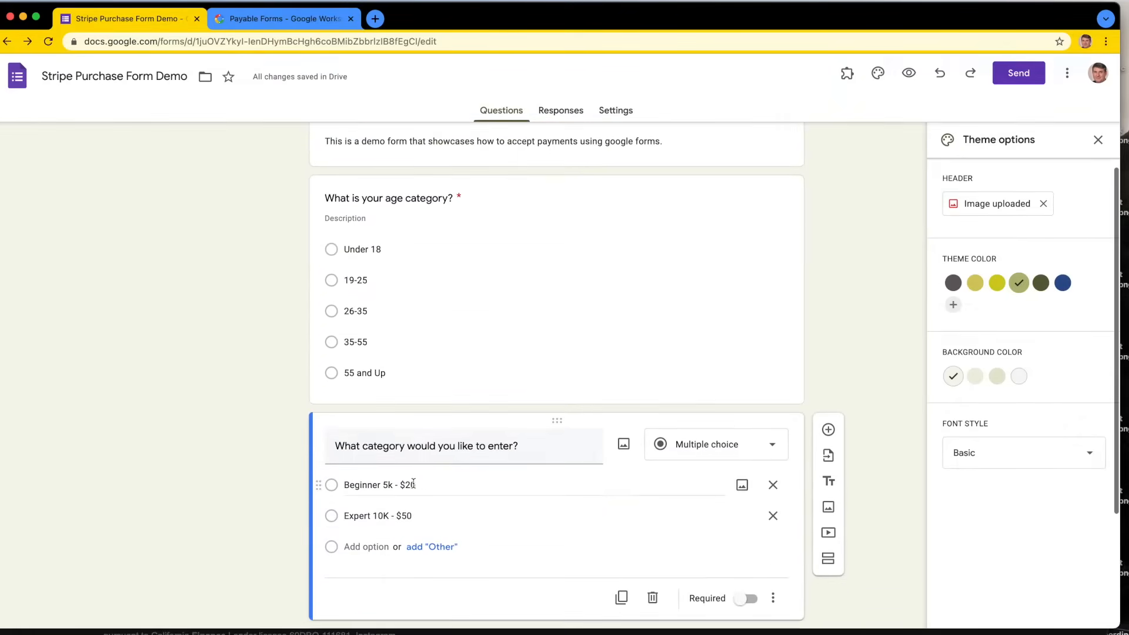
scroll("down", 3)
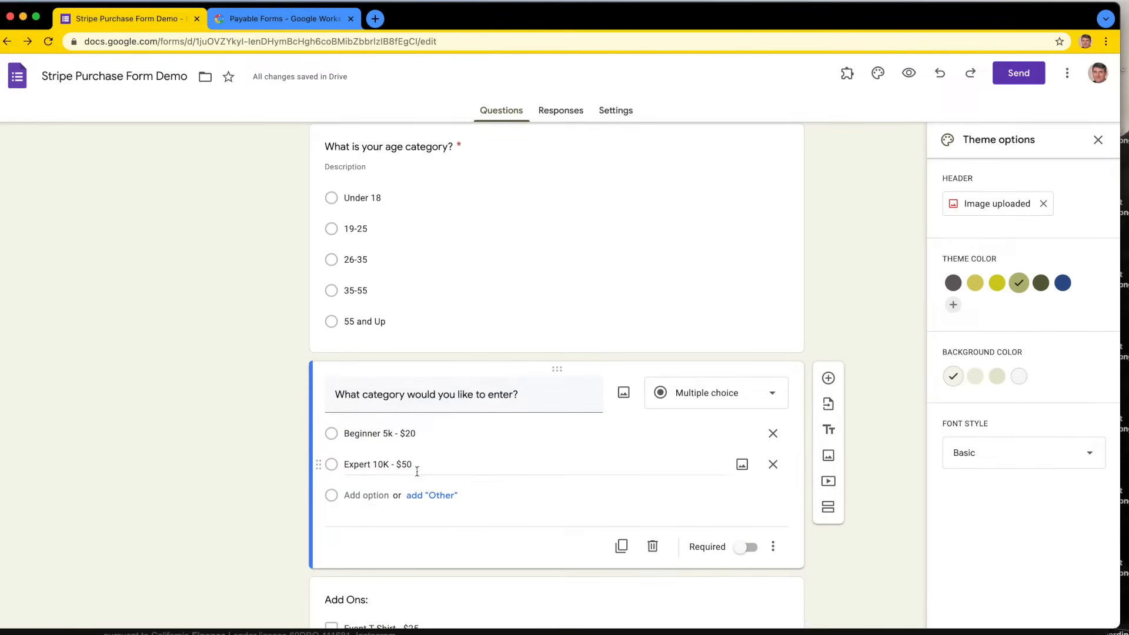
double_click(379, 433)
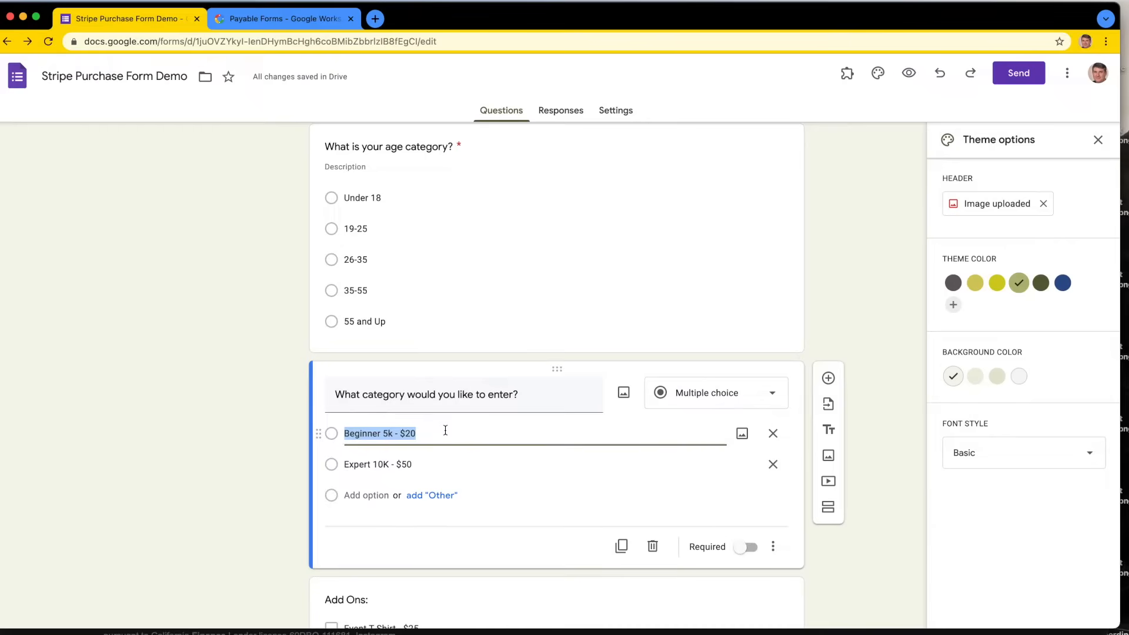
scroll("down", 3)
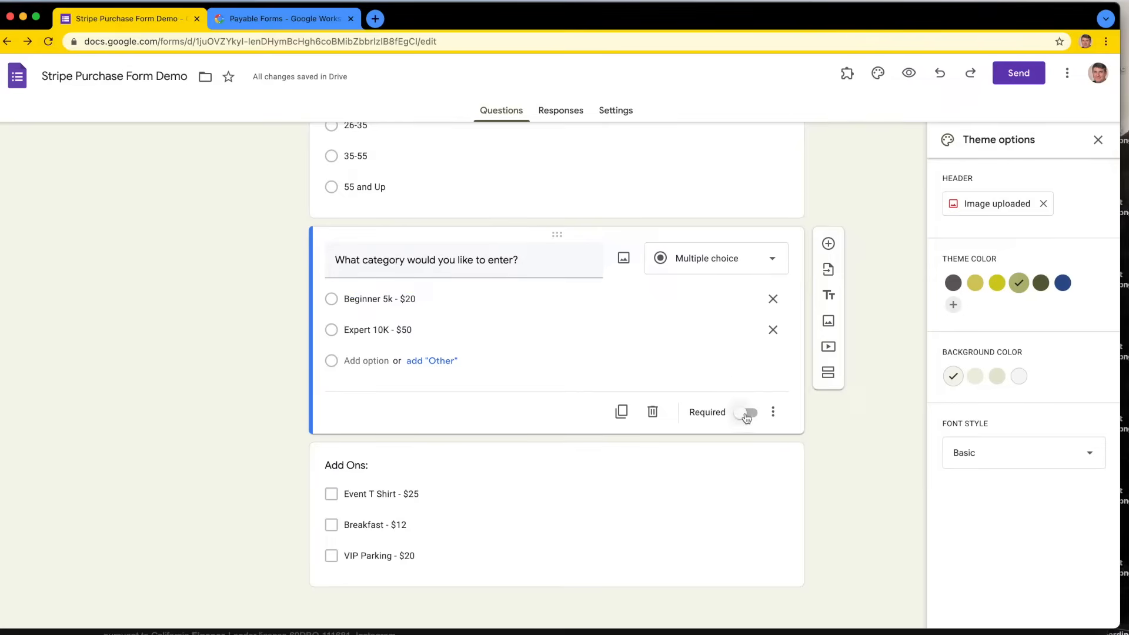
left_click(746, 413)
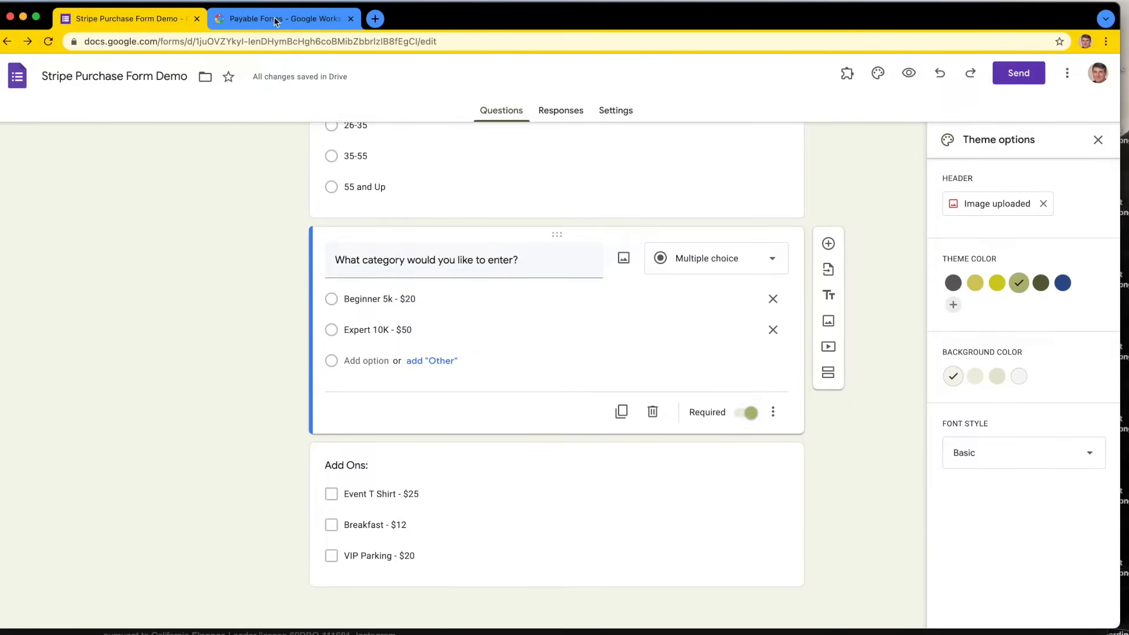
left_click(275, 19)
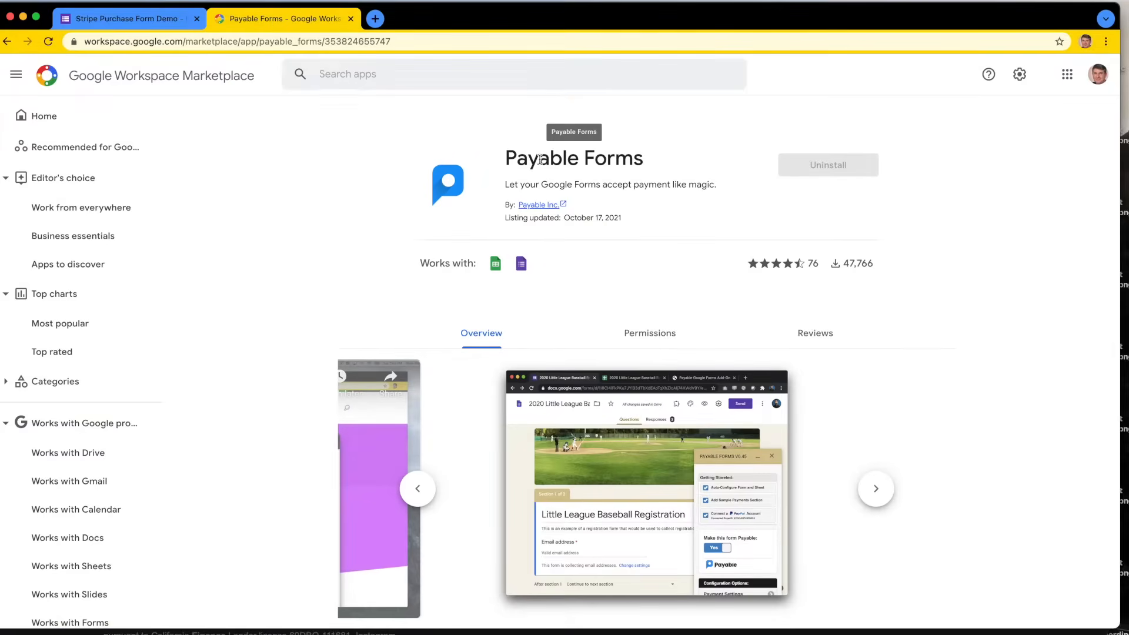
mouse_move(369, 106)
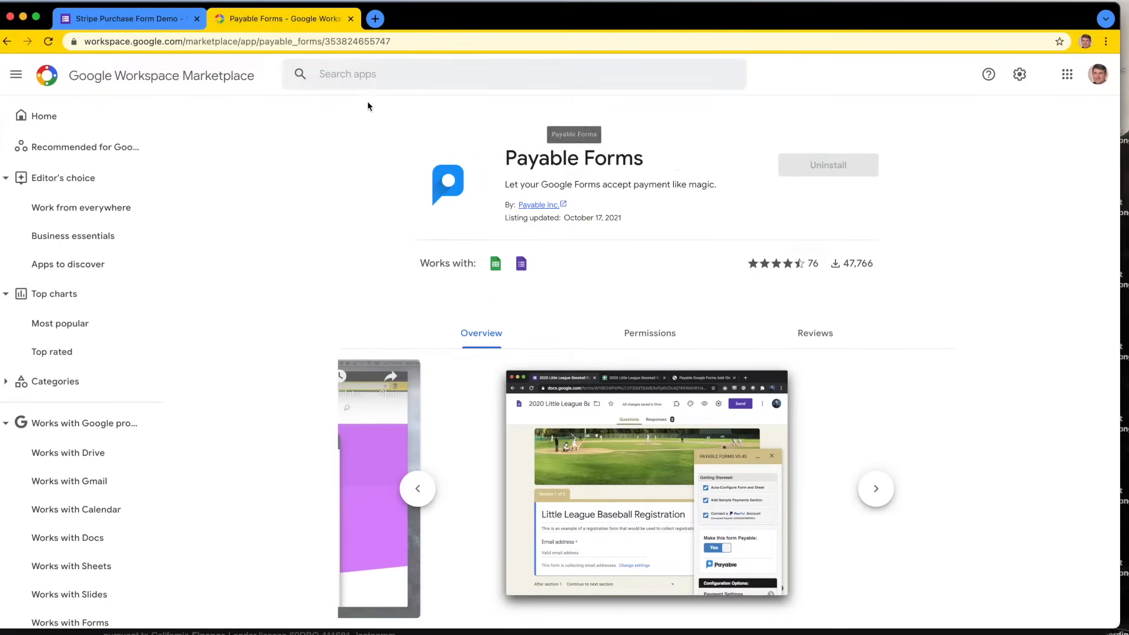
mouse_move(162, 76)
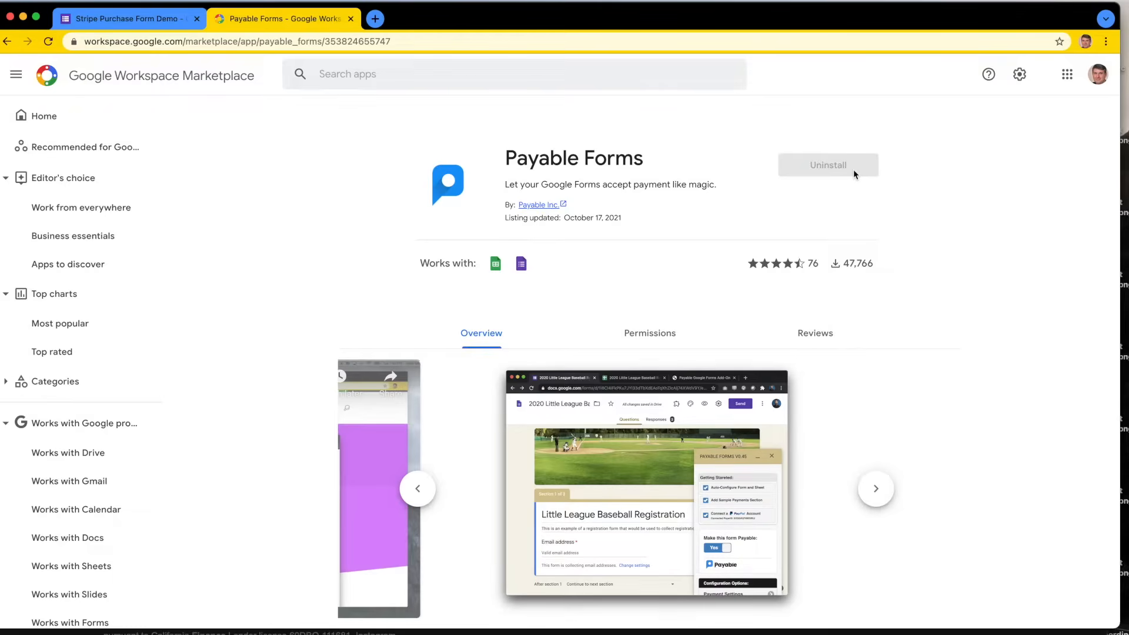
mouse_move(370, 130)
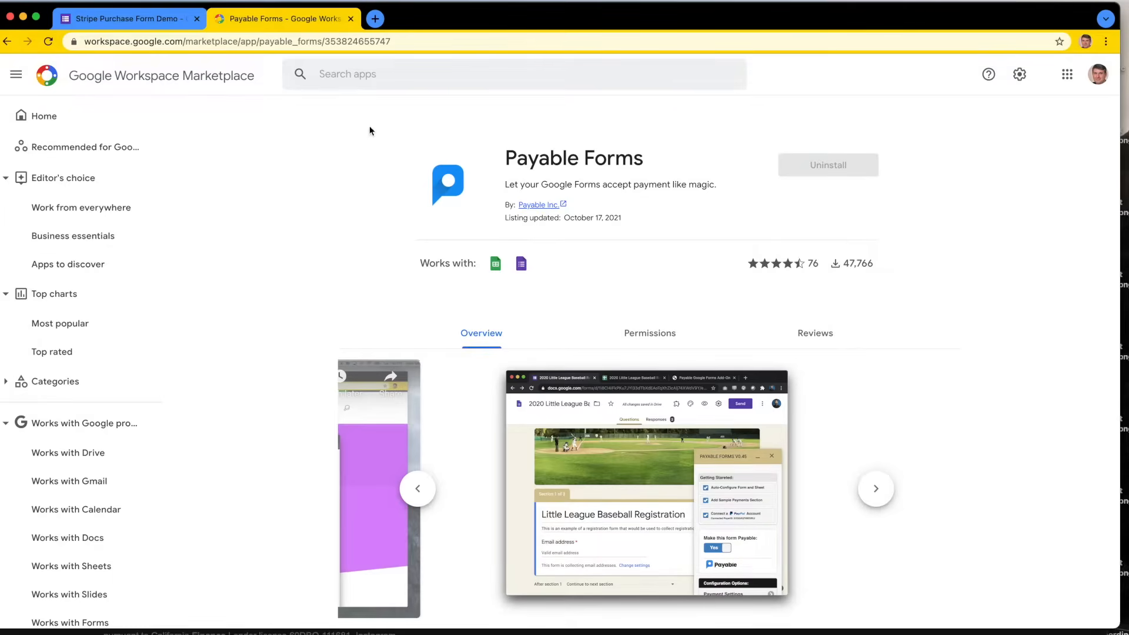
left_click(123, 18)
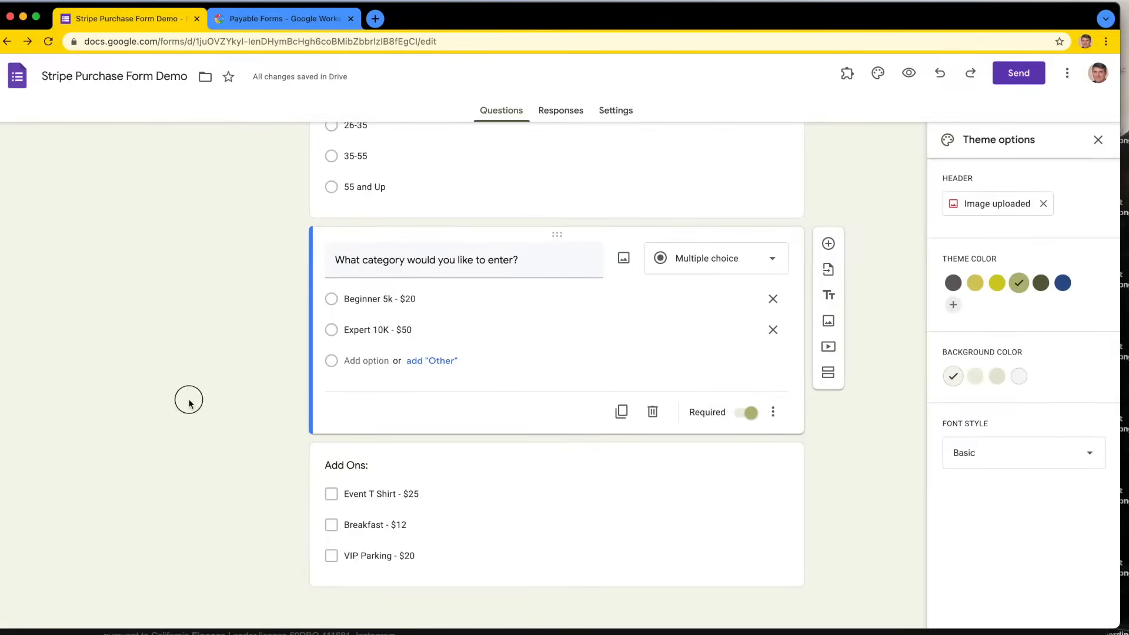
- Launch the Payable Forms add-on from the Add-ons menu, showing its getting-started checklist
scroll("up", 3)
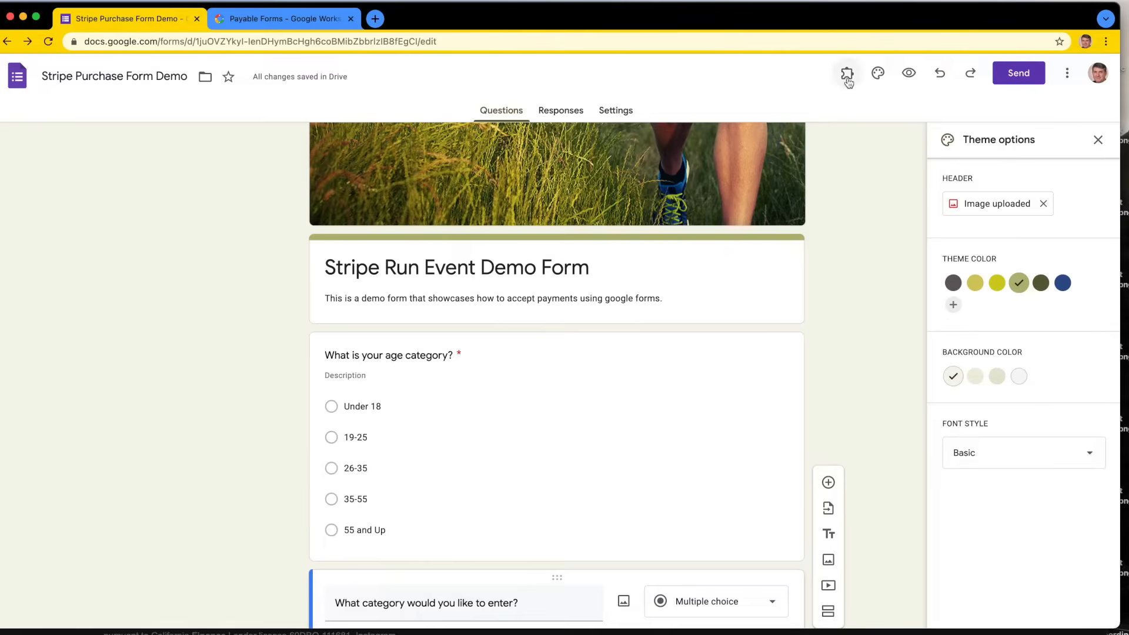
mouse_move(847, 73)
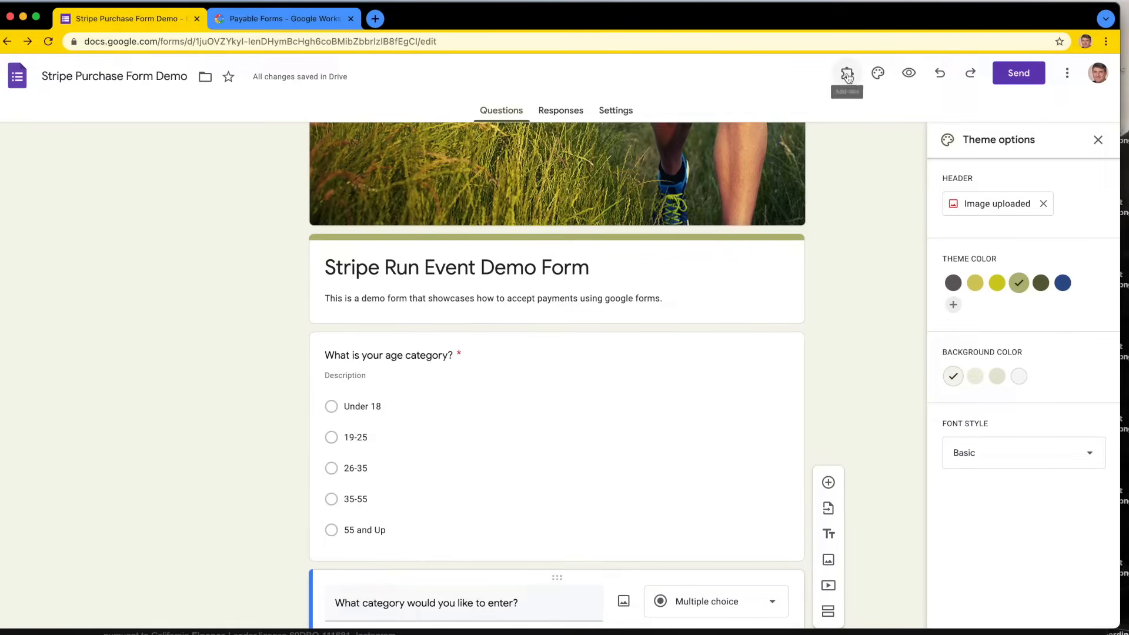
left_click(847, 73)
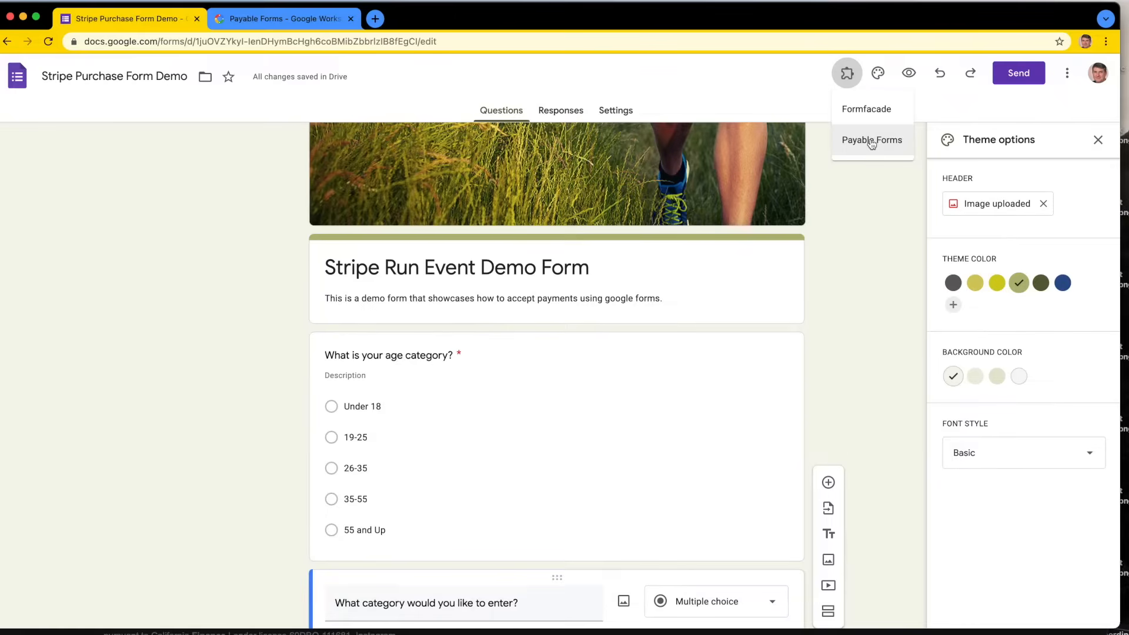
left_click(873, 140)
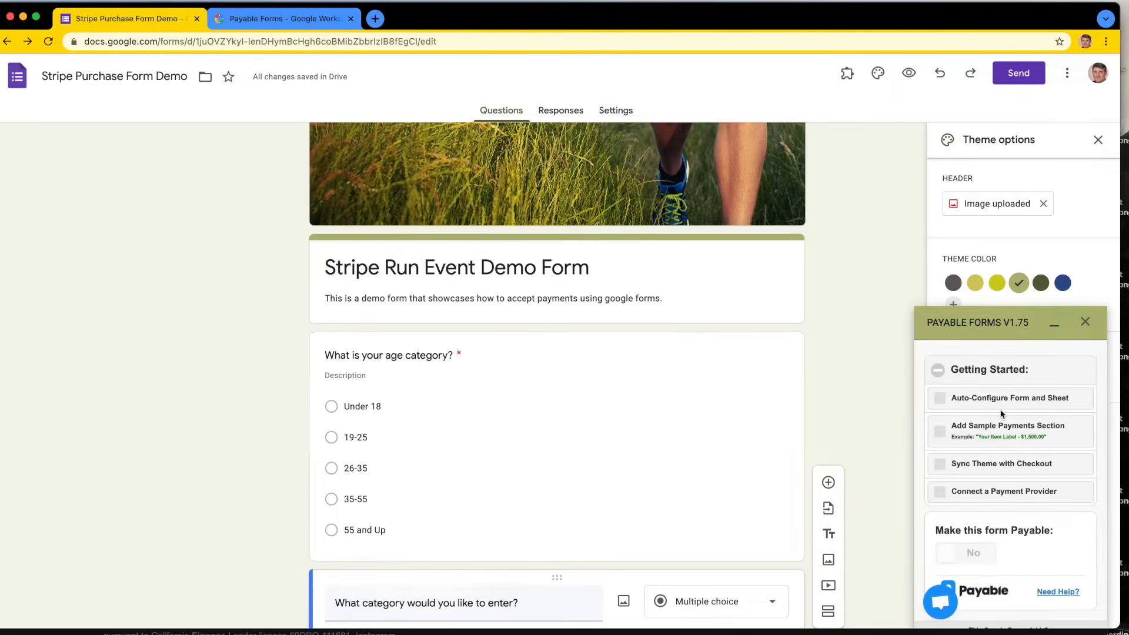
mouse_move(980, 402)
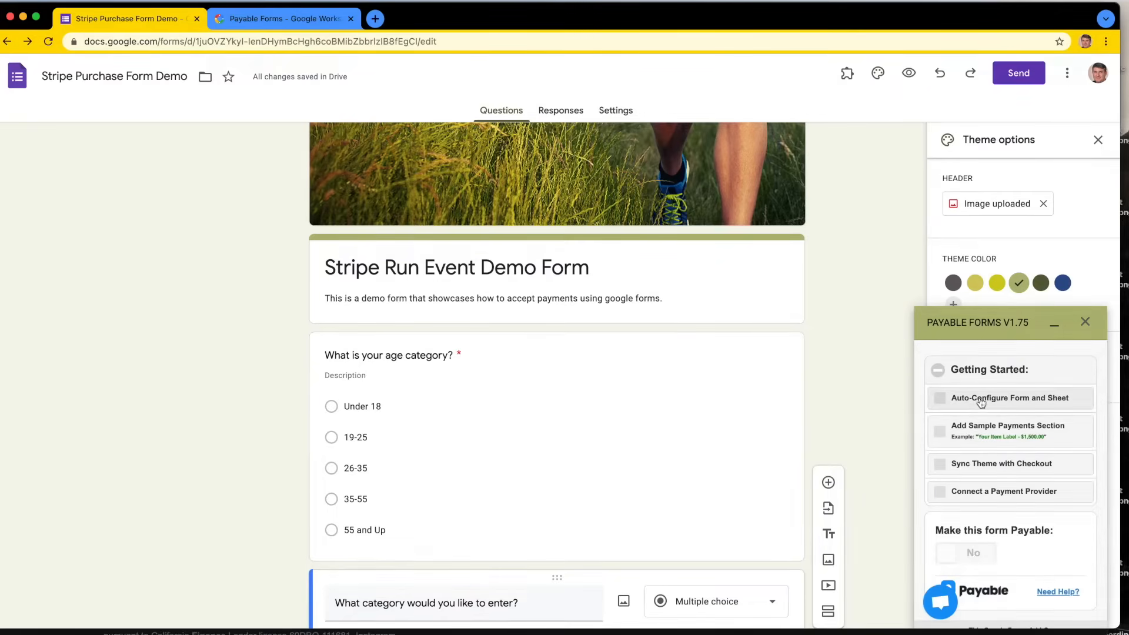
- Run Auto-Configure Form and Sheet so the form collects emails and links a response sheet
left_click(939, 397)
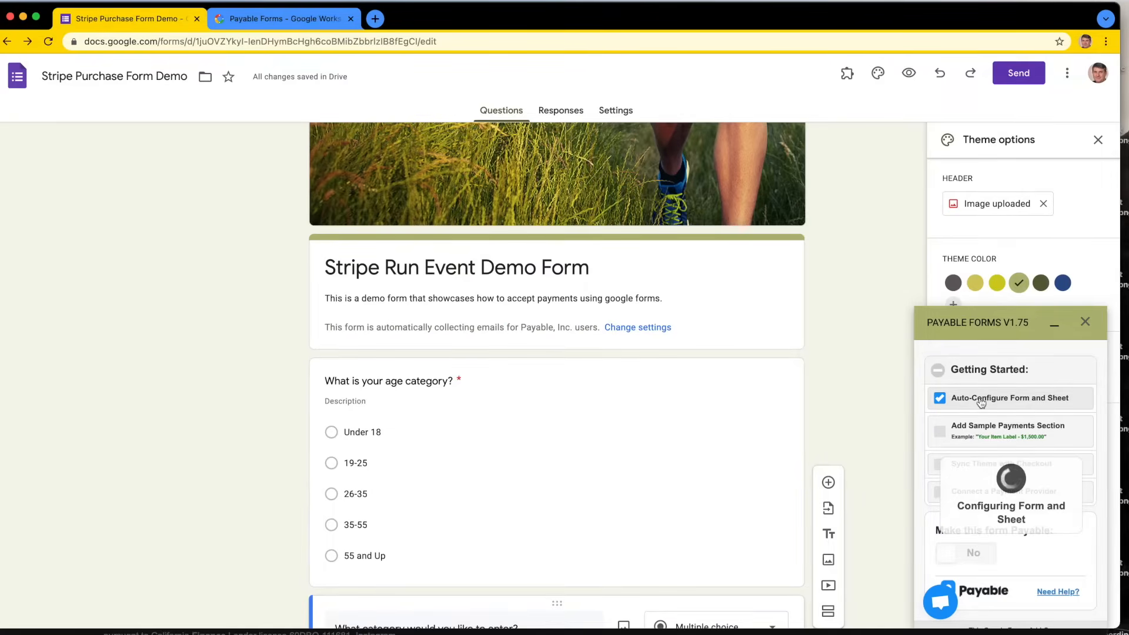
mouse_move(691, 343)
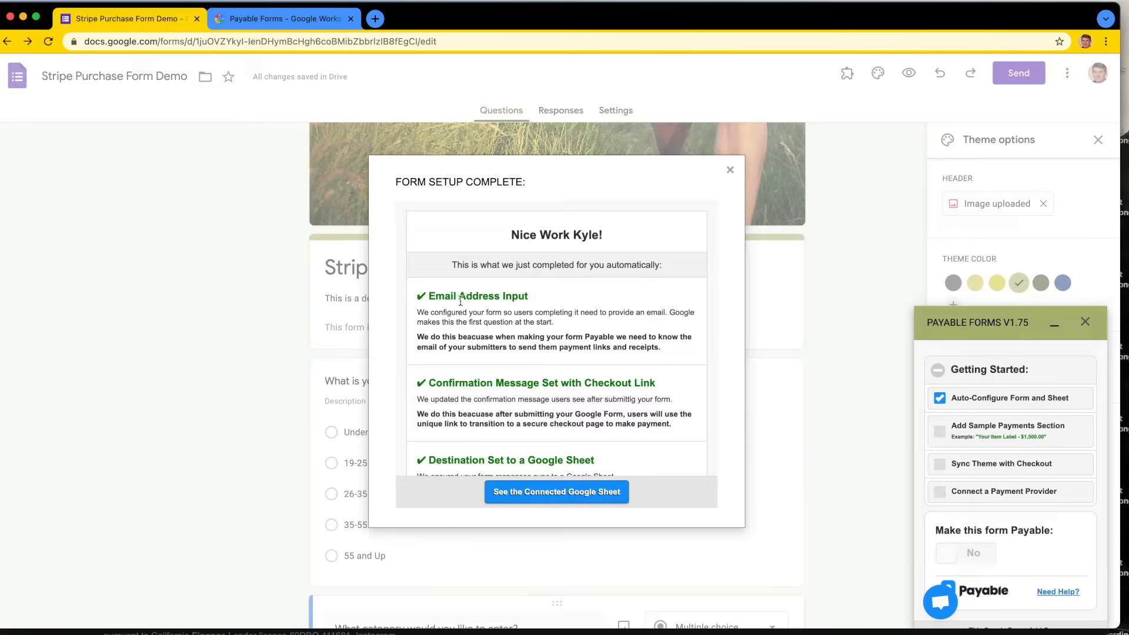
scroll("down", 3)
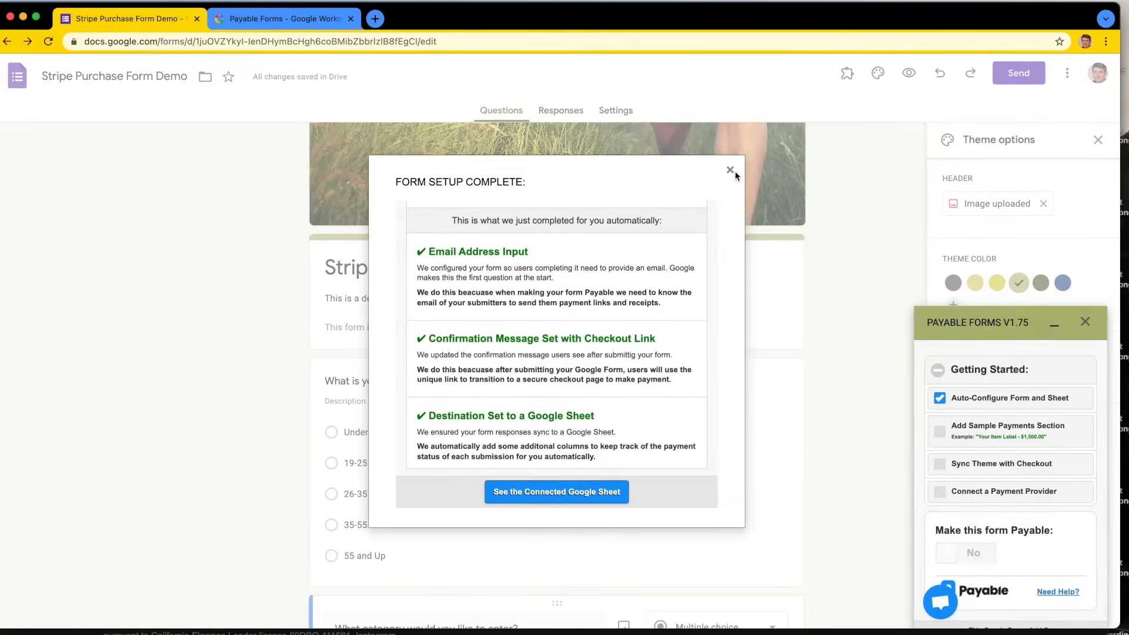
- Dismiss the setup and theme-sync summaries, reaching the Stripe, PayPal and Razorpay provider list
left_click(729, 169)
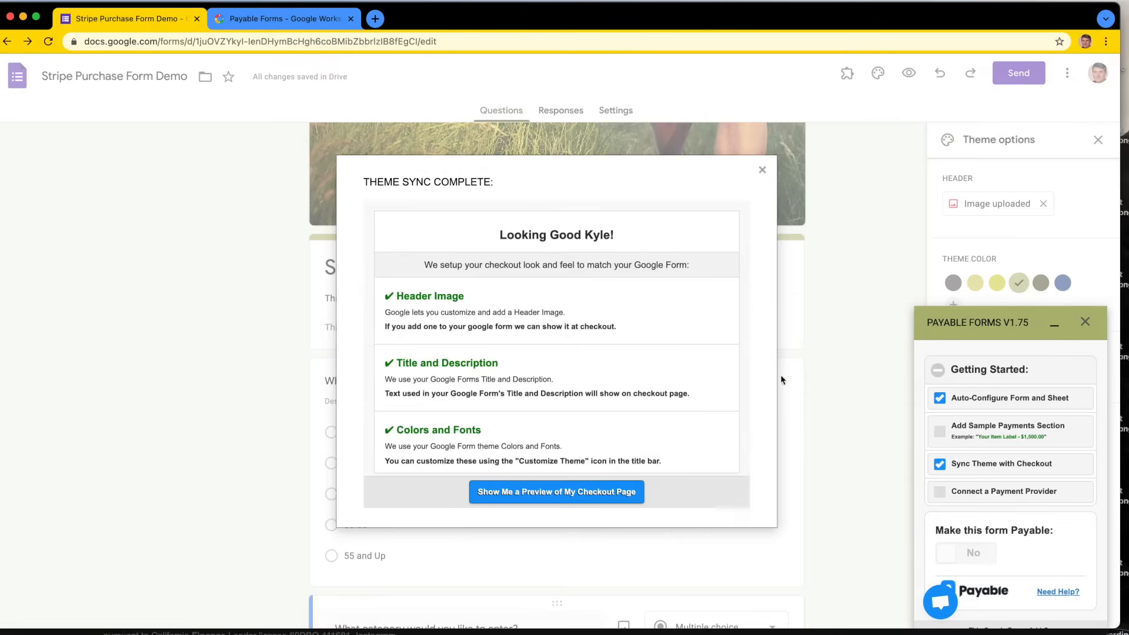
left_click(762, 169)
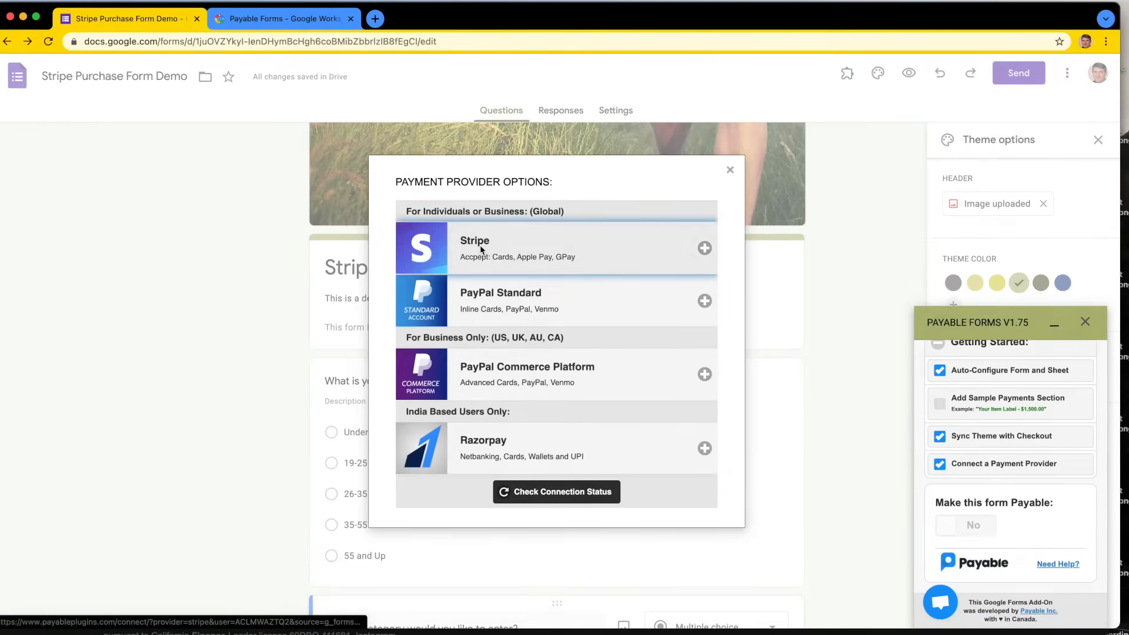
- Connect the Programmer Gear Stripe account so Stripe shows as Connected
left_click(704, 247)
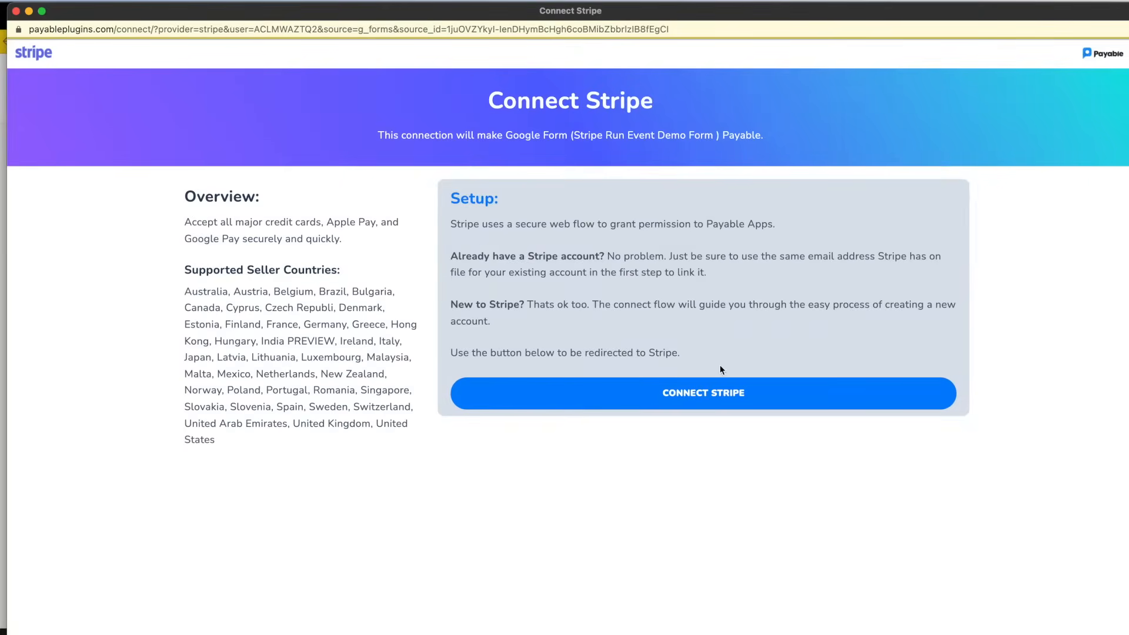
left_click(710, 393)
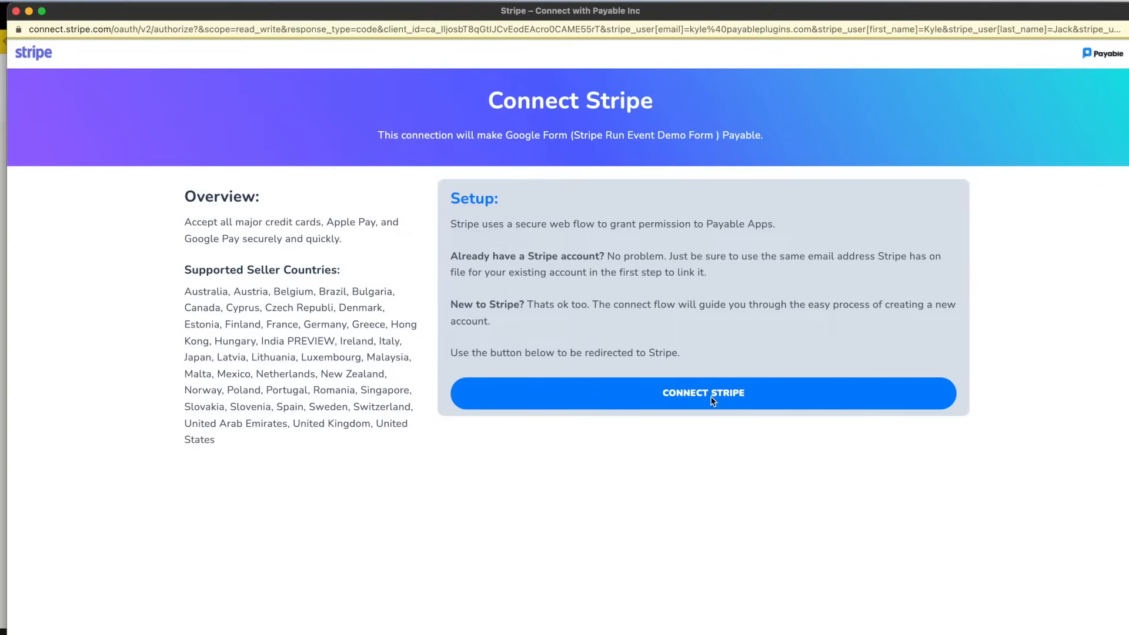
left_click(704, 393)
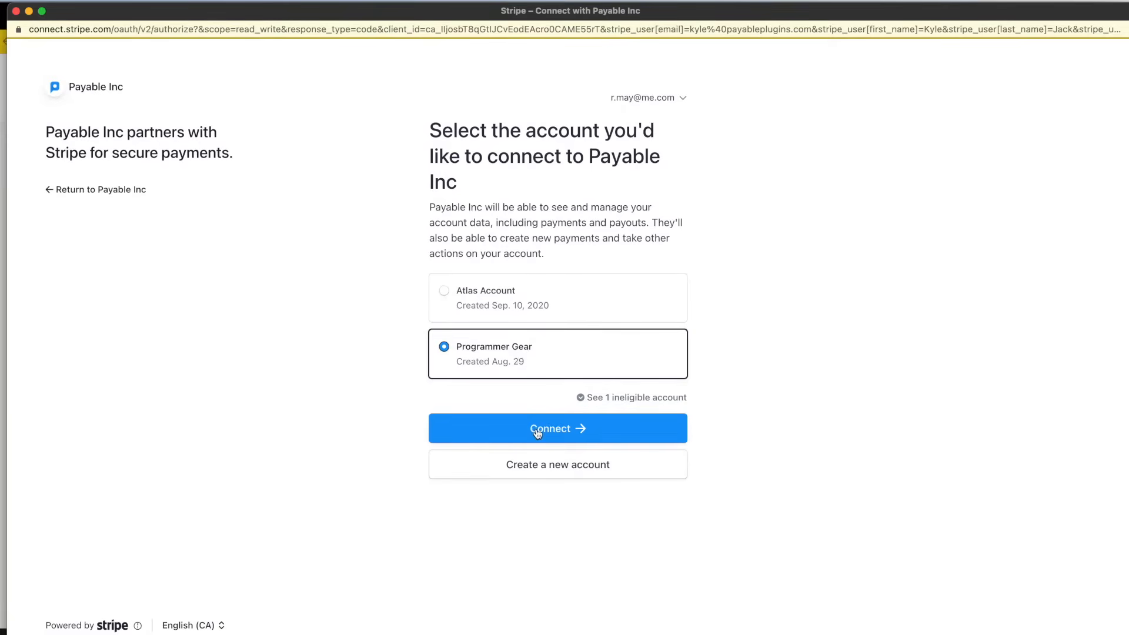
left_click(550, 428)
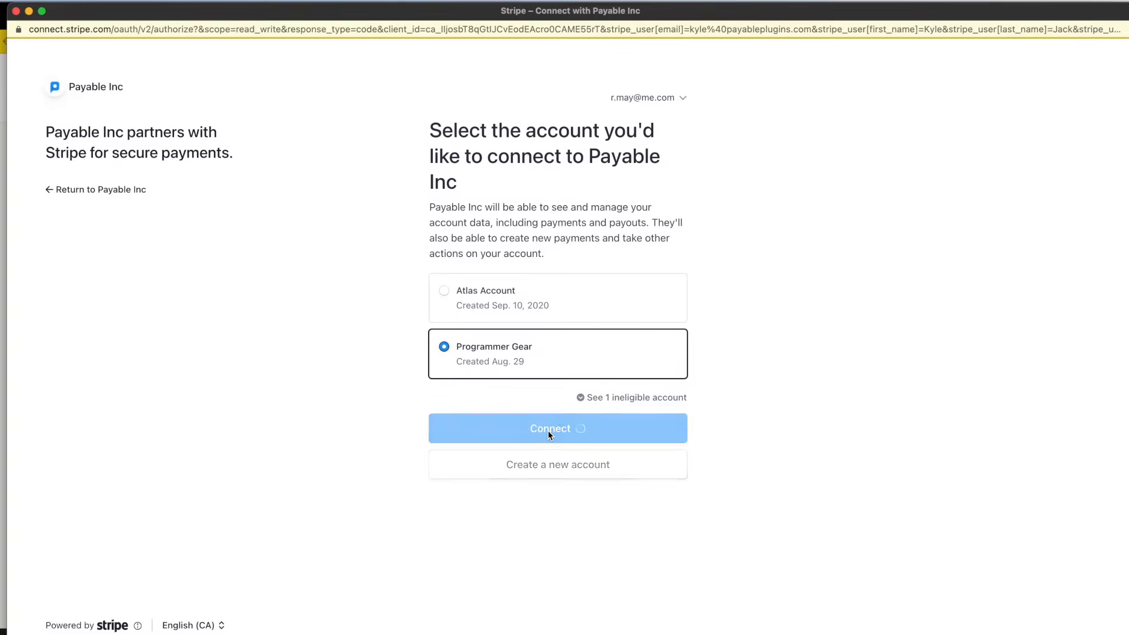
left_click(557, 429)
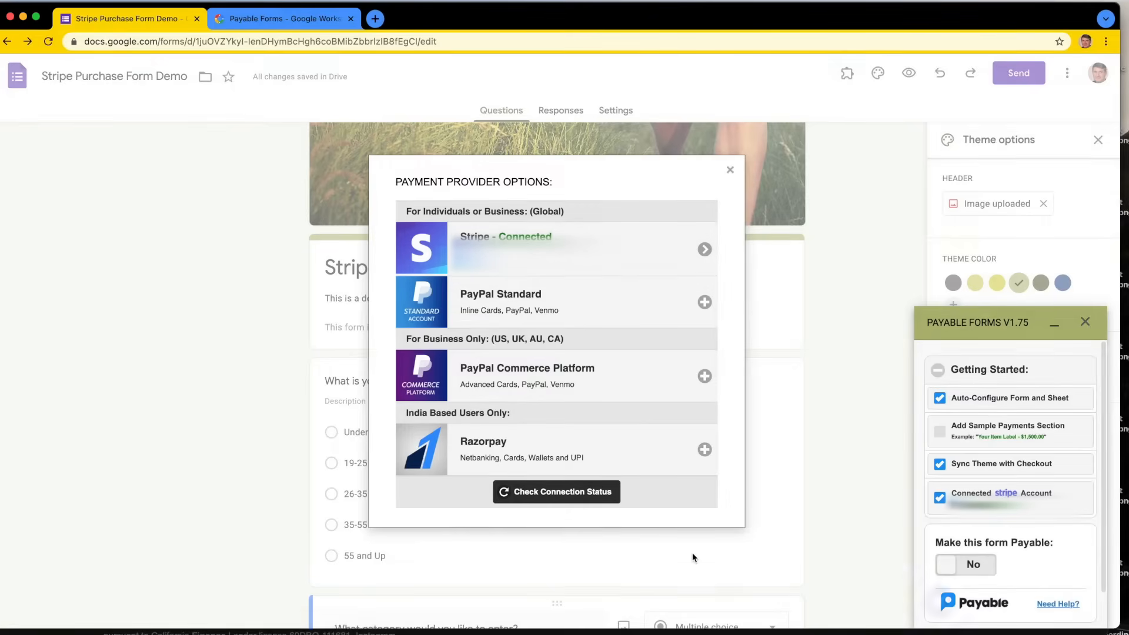
- Set 'Make this form Payable' to Yes with testing mode on, then review the form
left_click(729, 169)
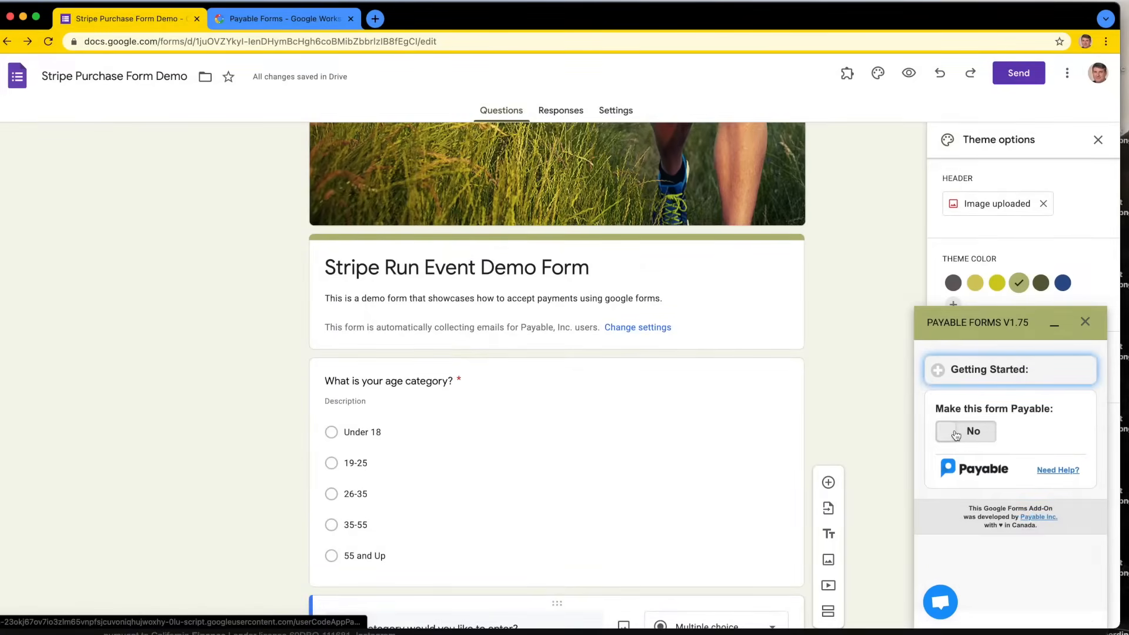
left_click(955, 432)
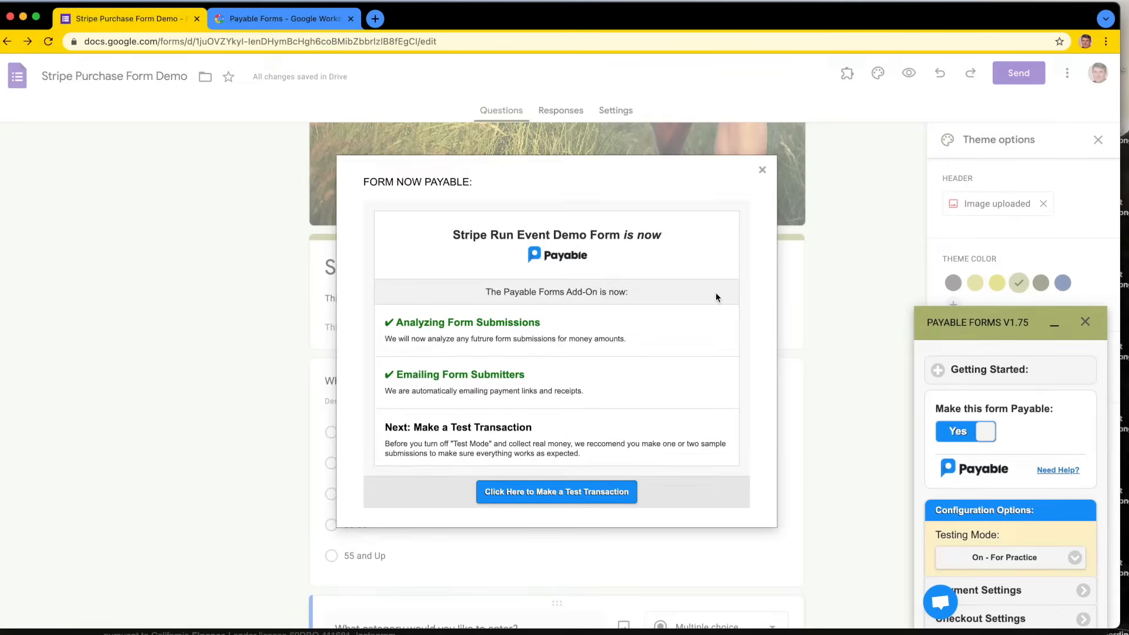
mouse_move(712, 302)
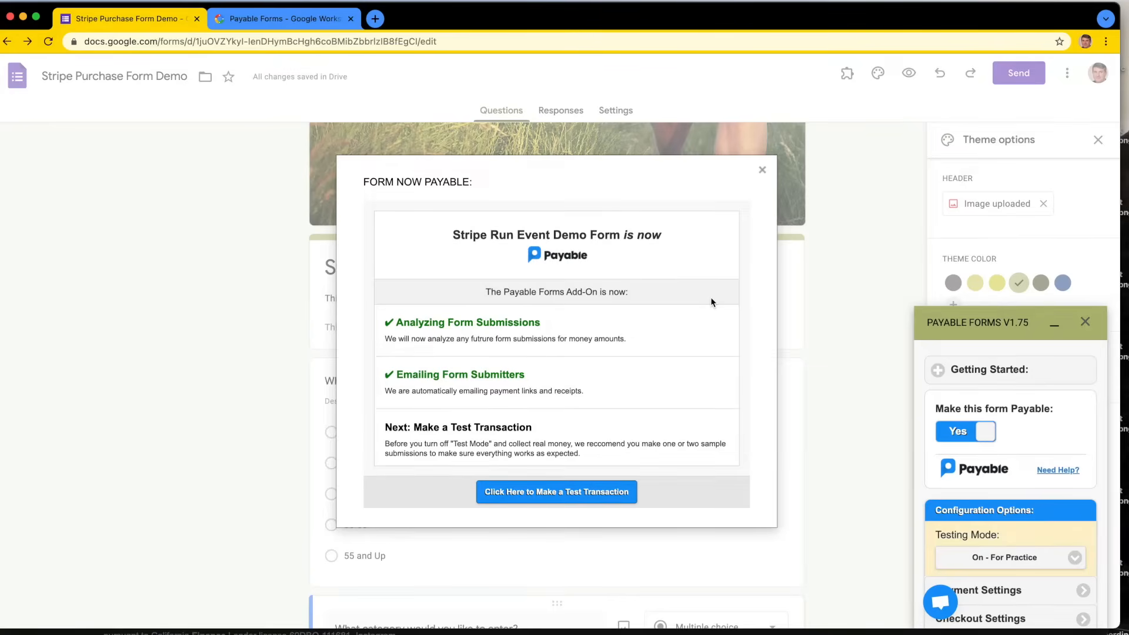
mouse_move(762, 172)
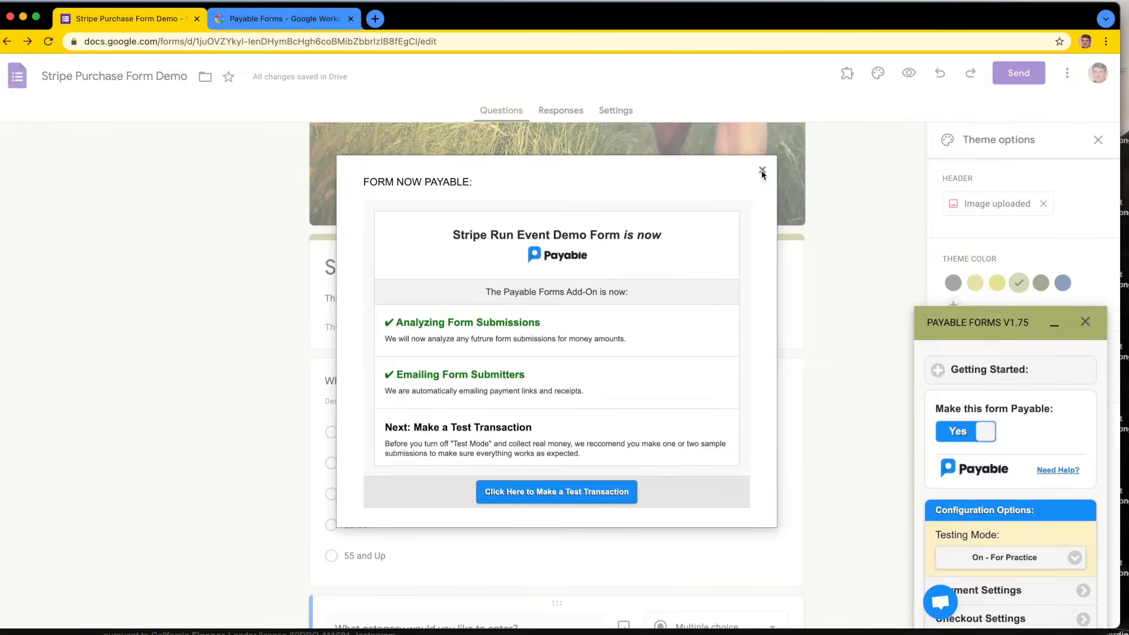
left_click(762, 171)
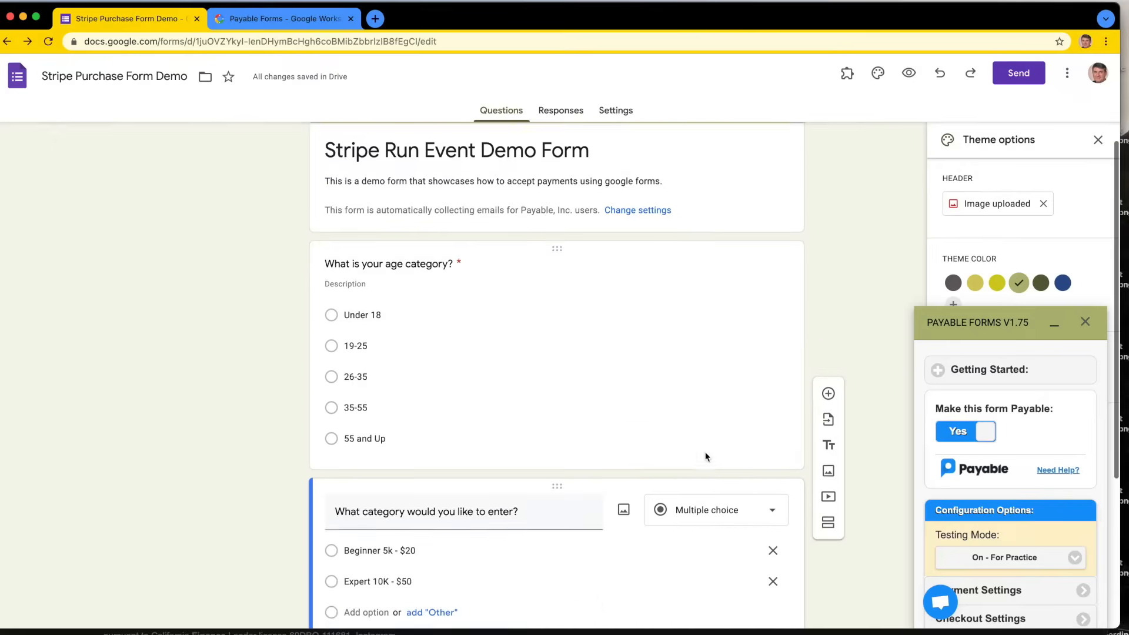
scroll("down", 3)
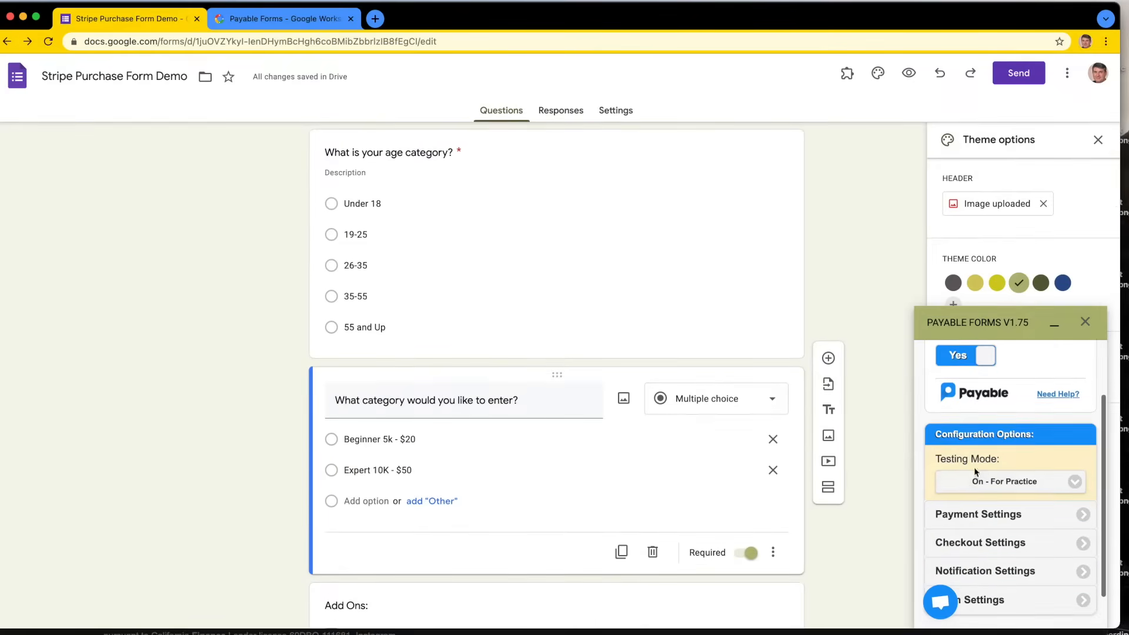
mouse_move(981, 465)
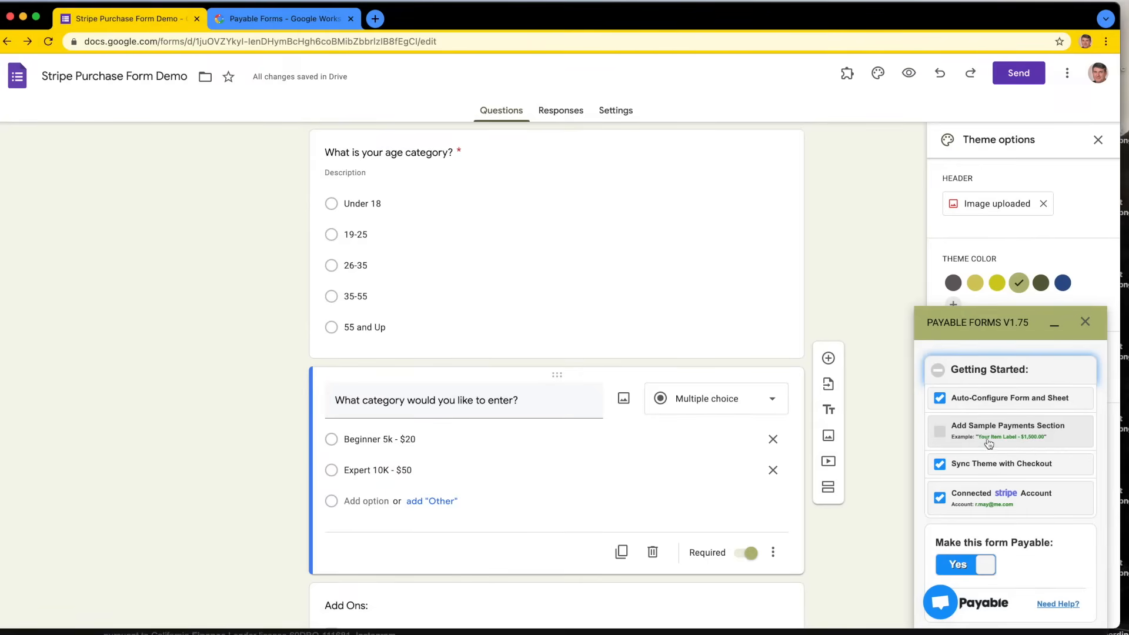
mouse_move(1037, 442)
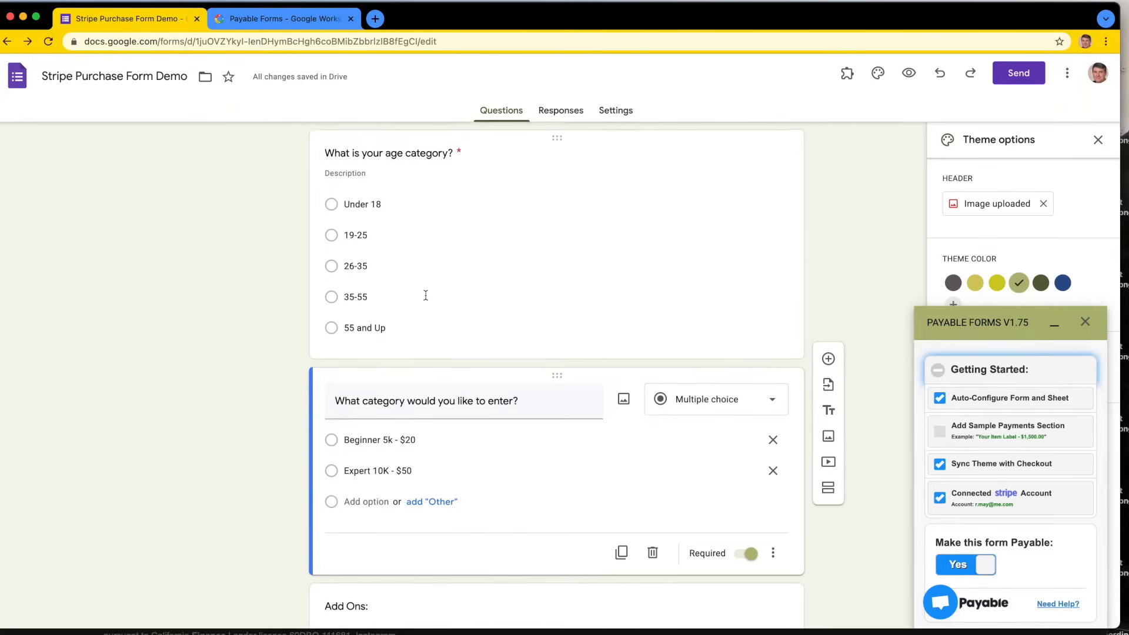
scroll("down", 3)
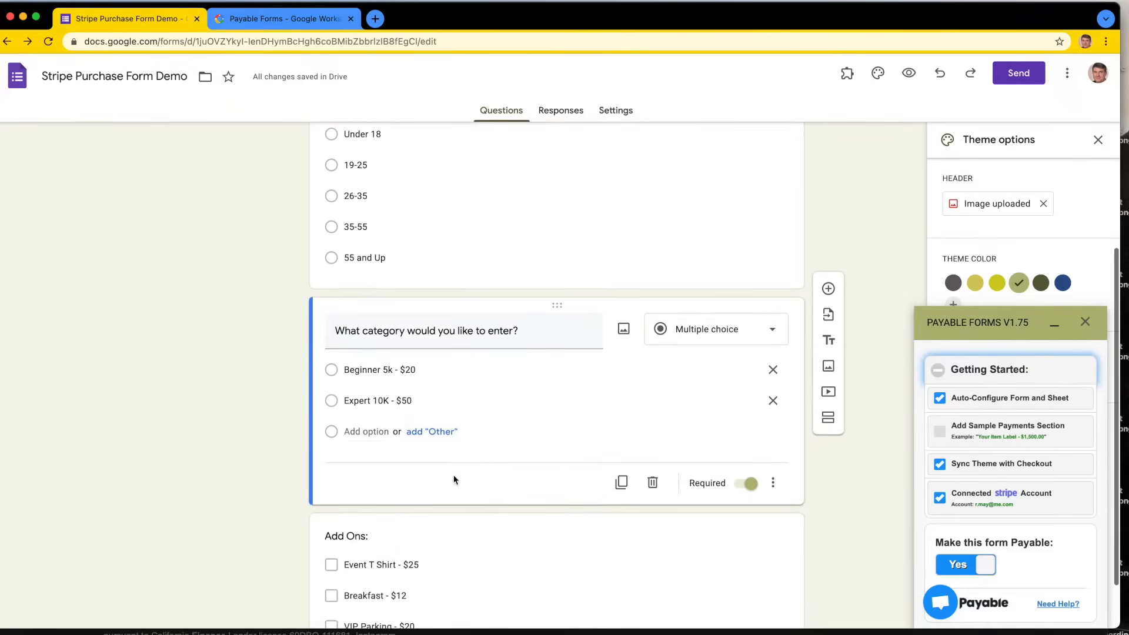
scroll("down", 3)
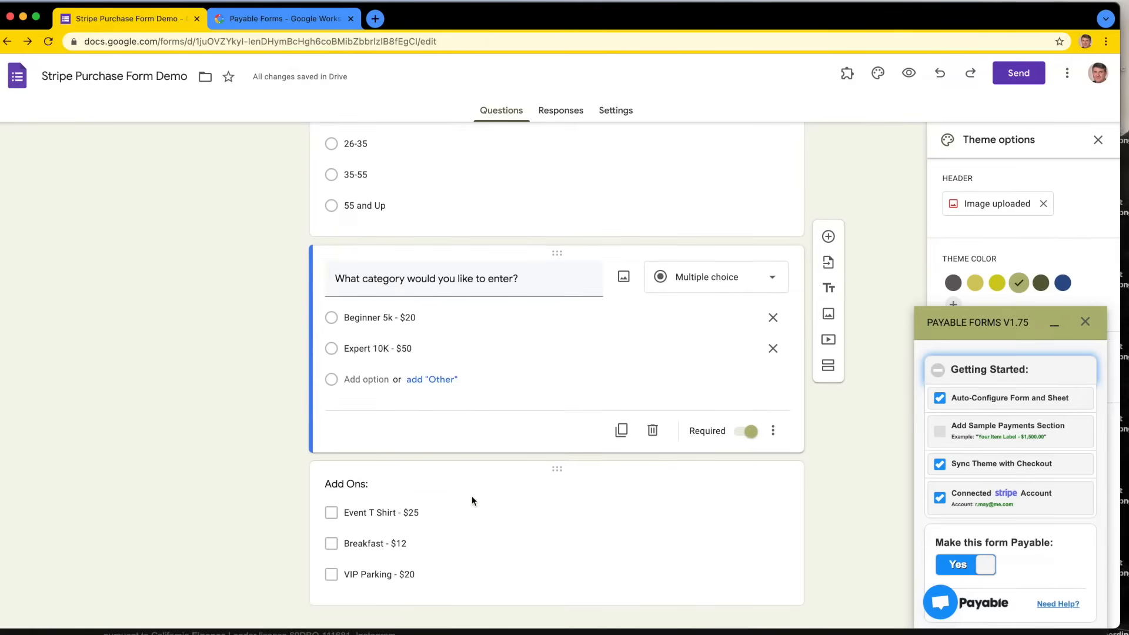
scroll("up", 3)
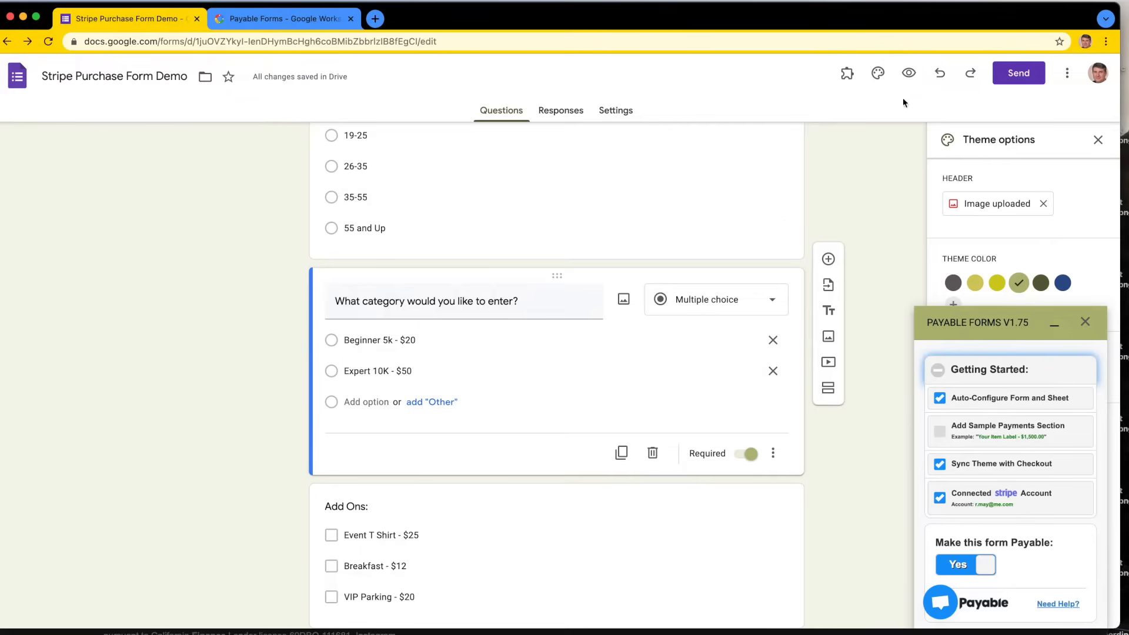
mouse_move(908, 72)
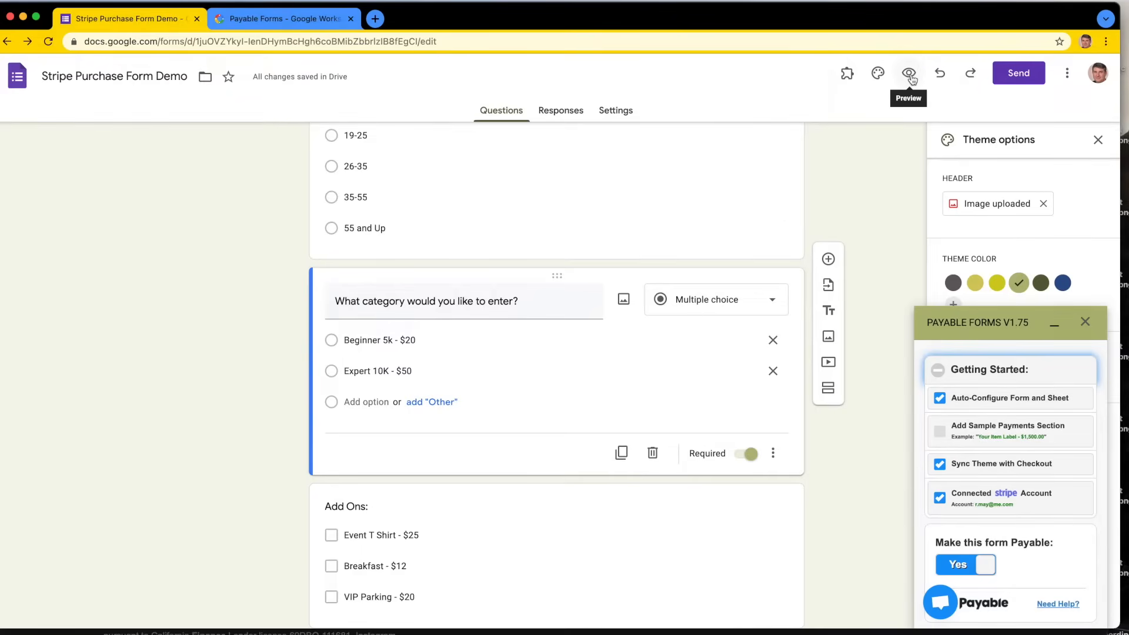
mouse_move(908, 73)
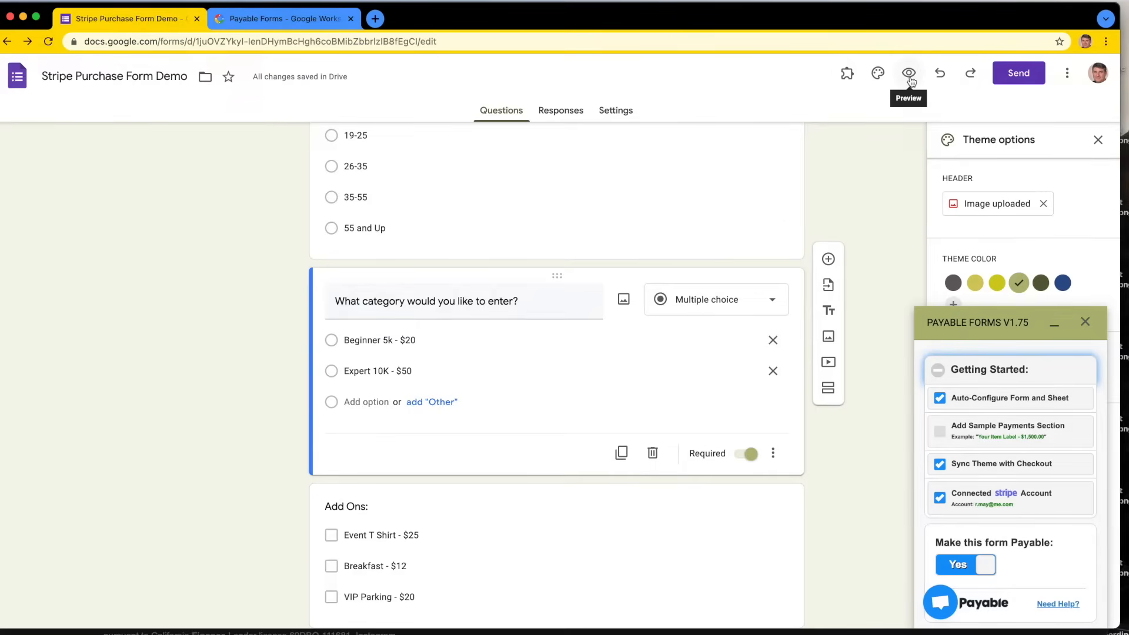
- Generate a shortened share link for the form from the Send dialog
left_click(1018, 73)
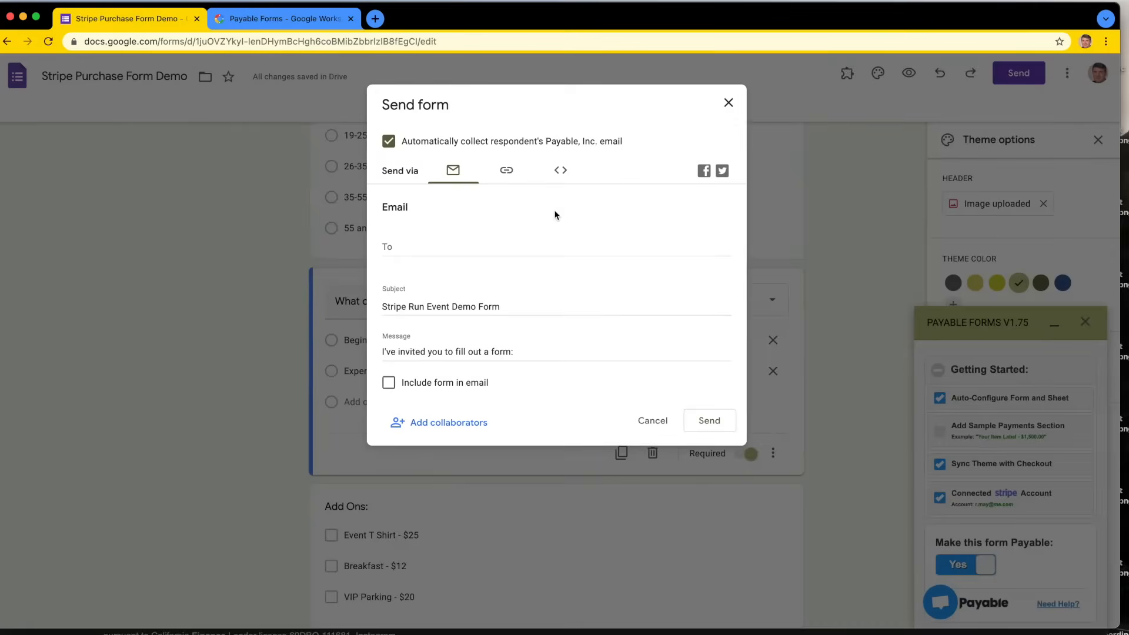
left_click(506, 169)
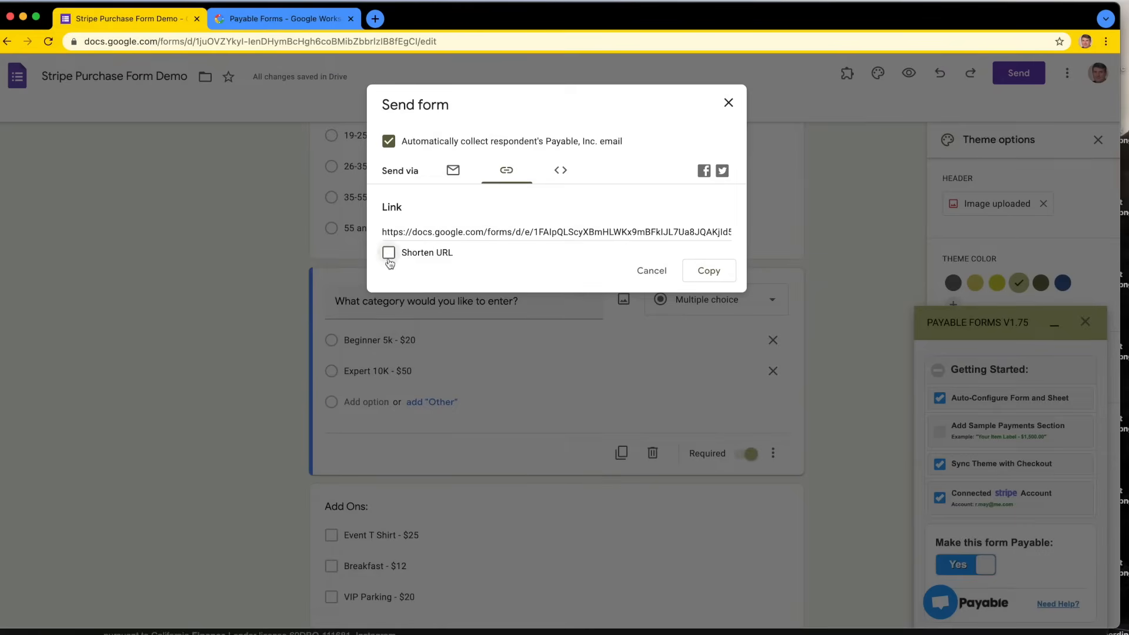
left_click(388, 252)
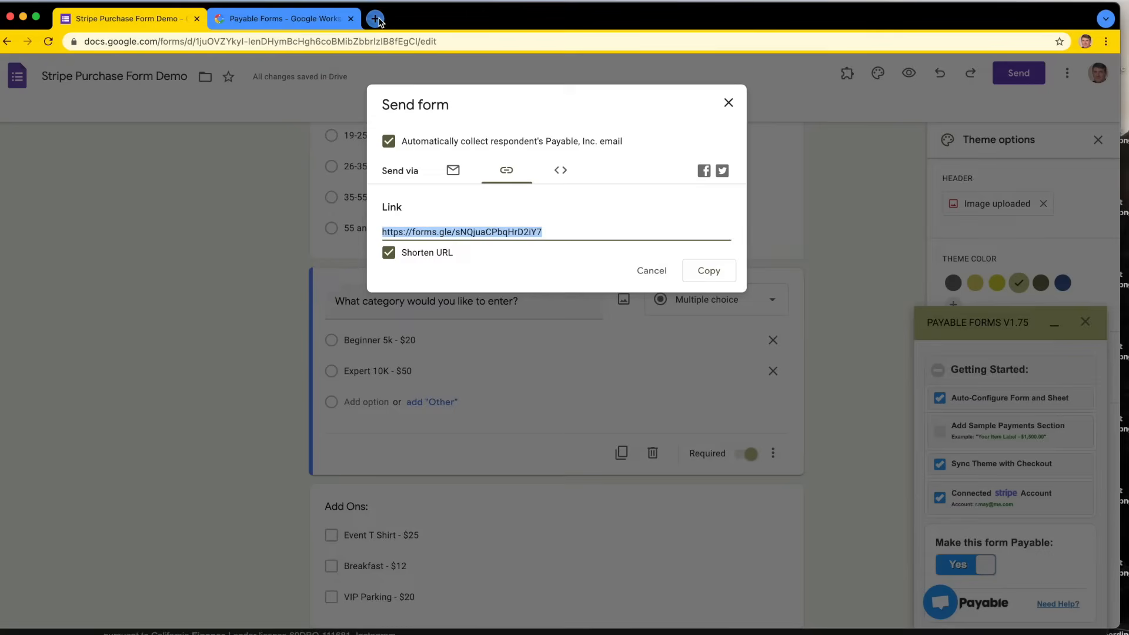
left_click(374, 19)
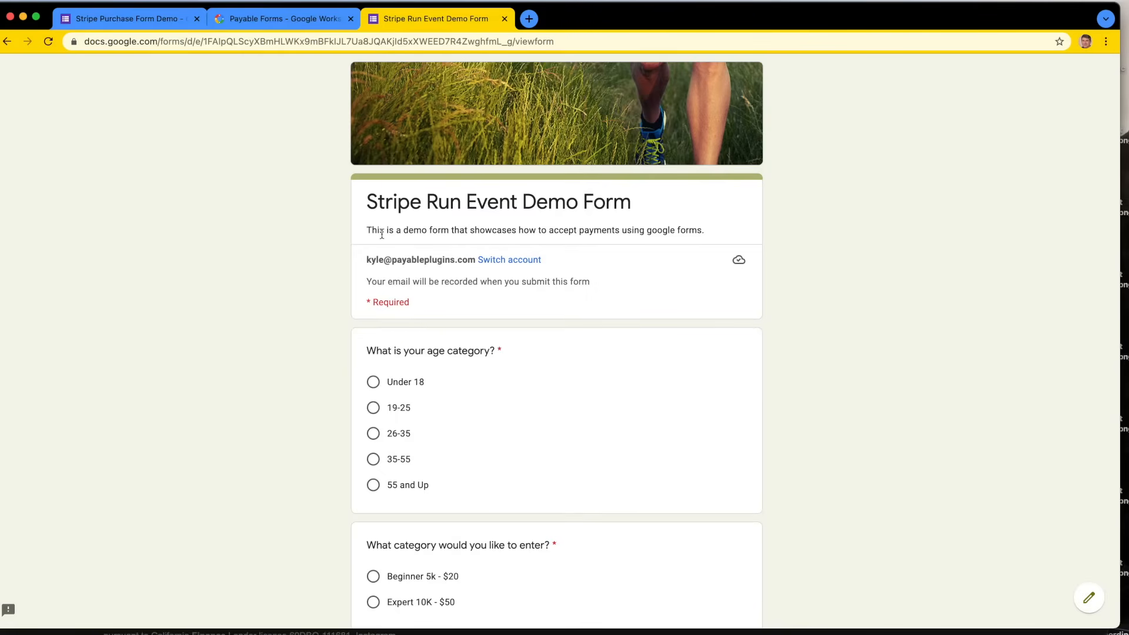
- Submit the live form with age 26-35, Beginner 5k - $20, VIP Parking and Breakfast
scroll("down", 3)
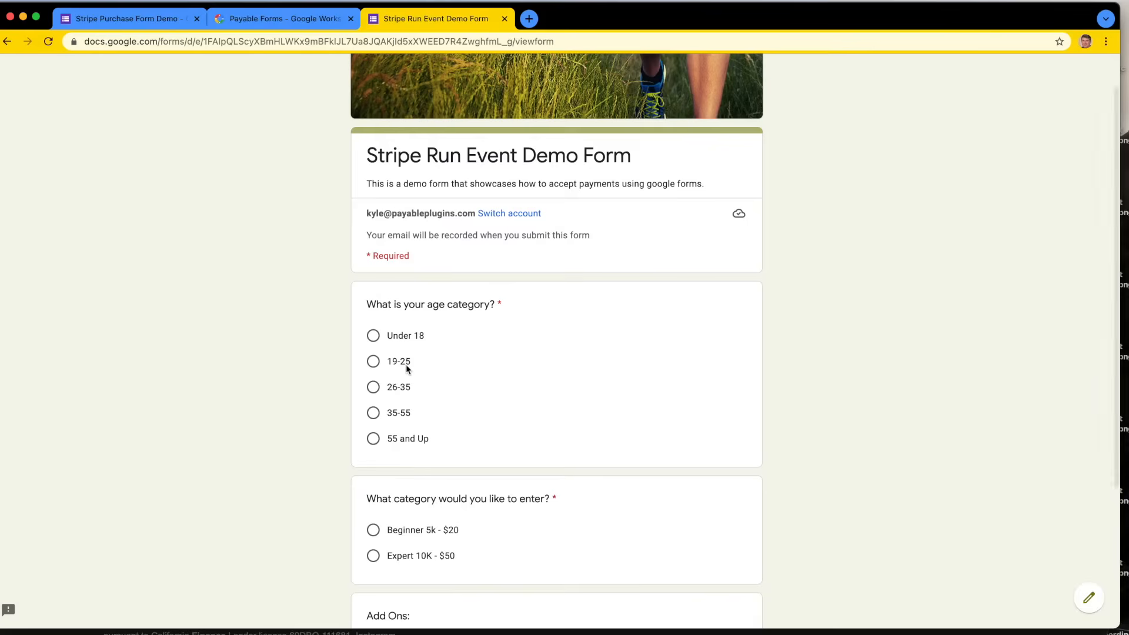
left_click(373, 387)
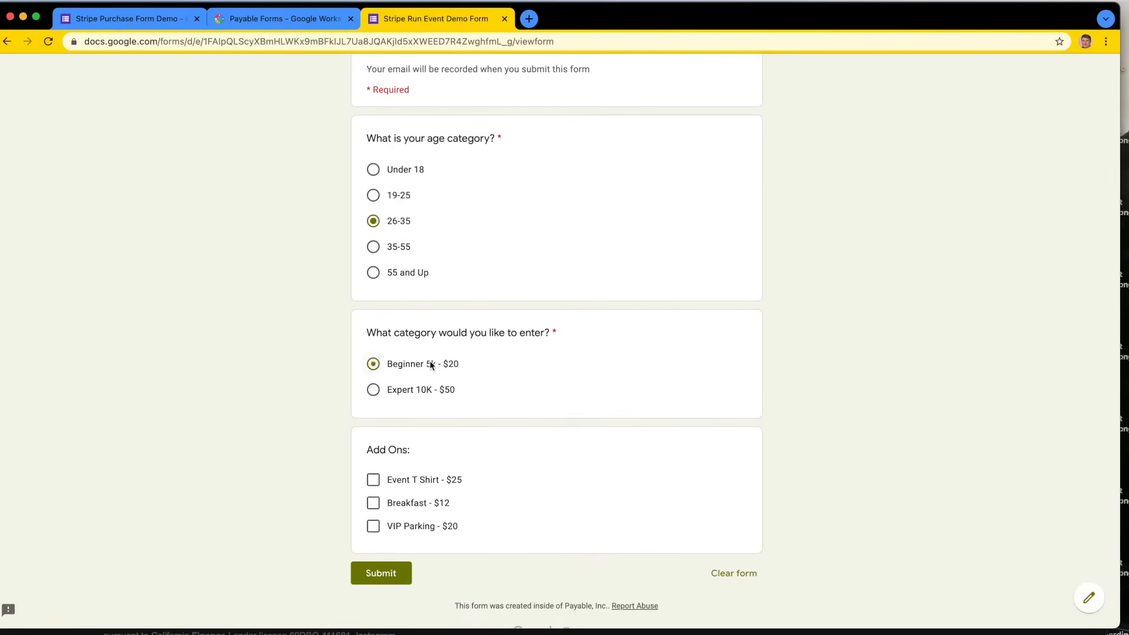
scroll("down", 3)
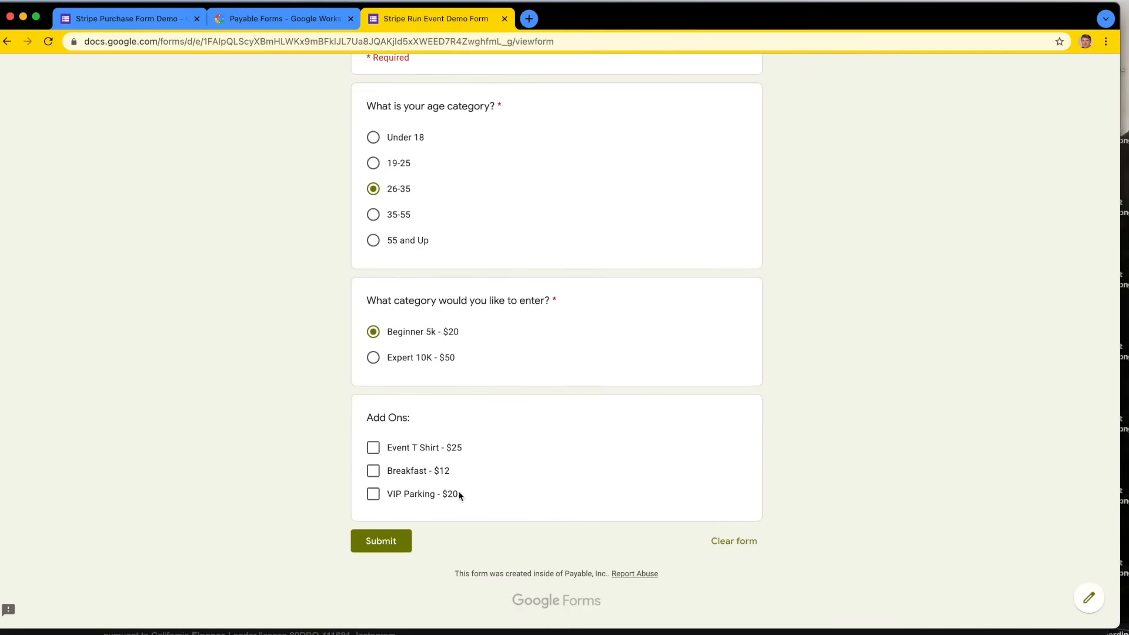
left_click(373, 494)
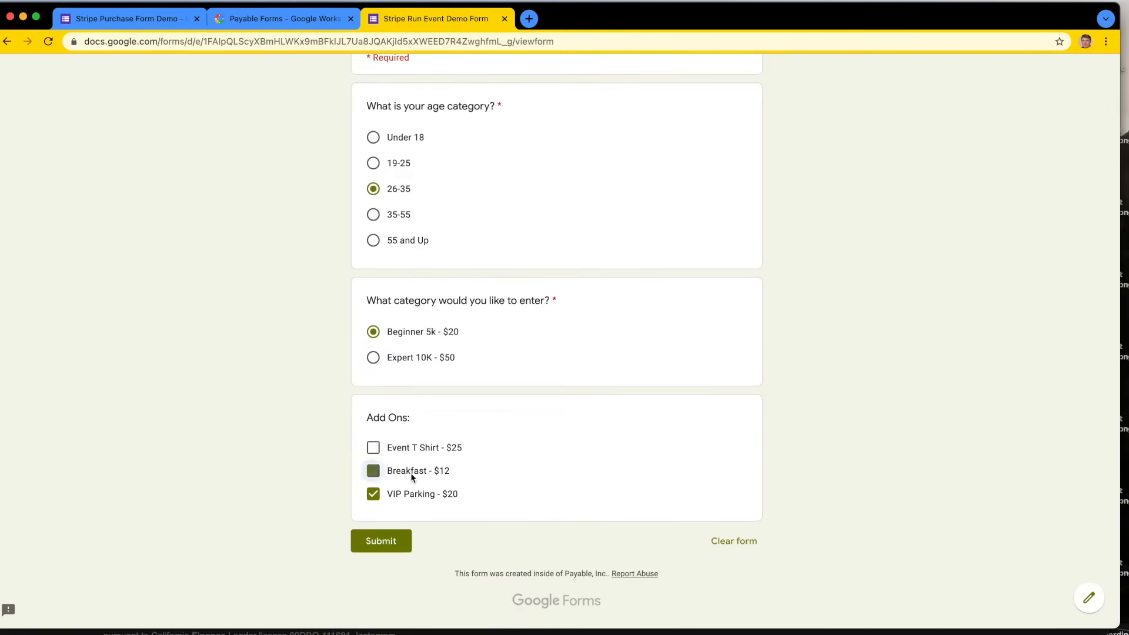
left_click(371, 470)
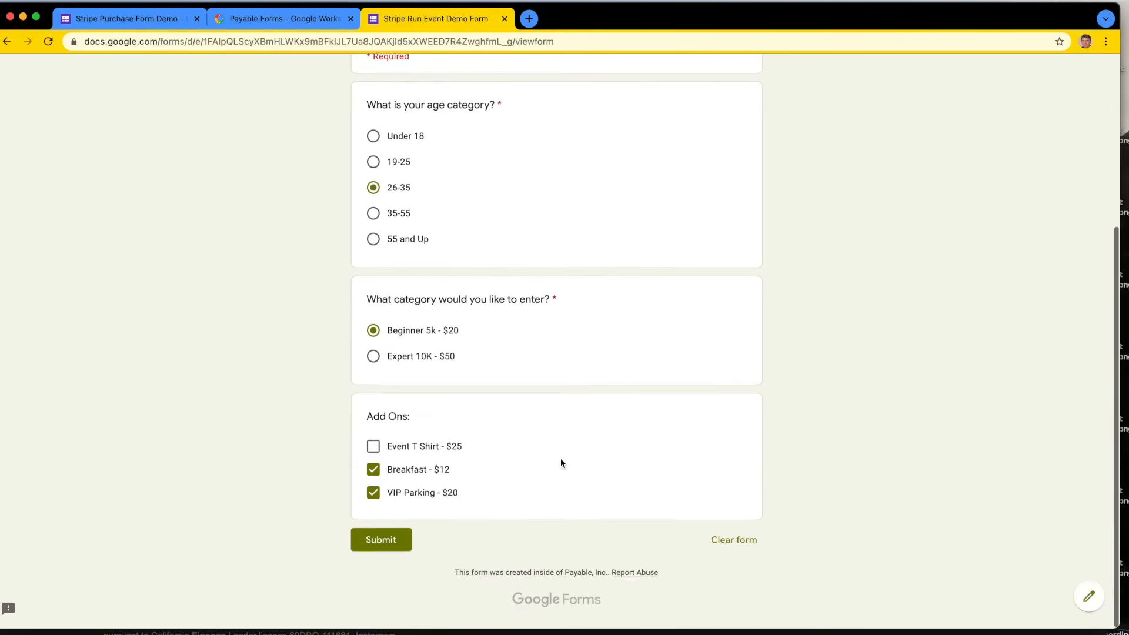
left_click(381, 539)
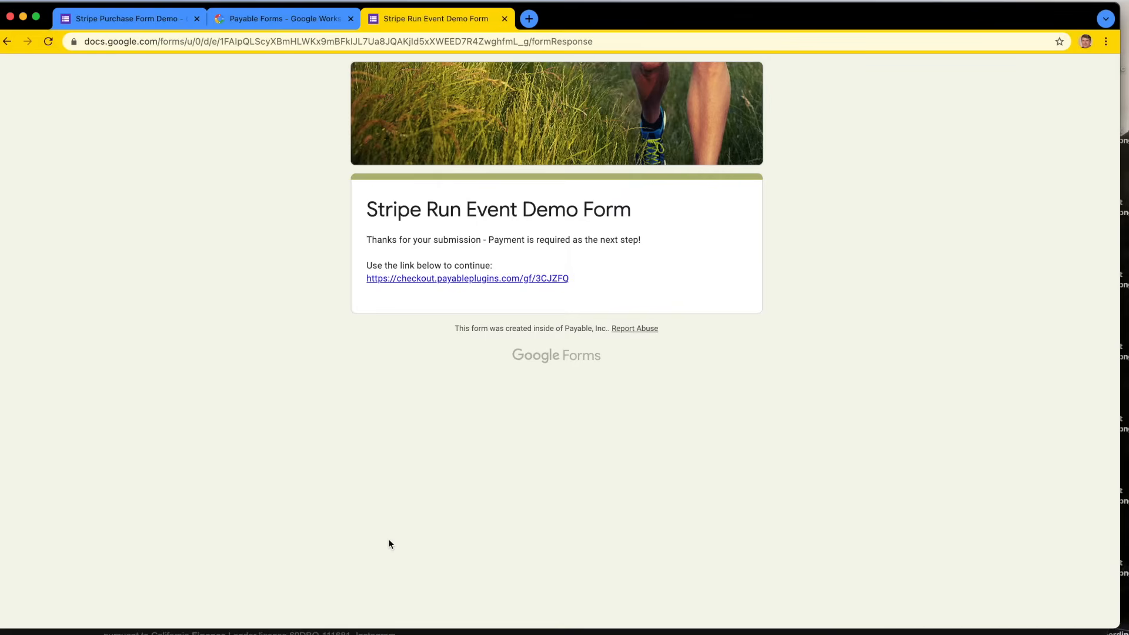
mouse_move(517, 282)
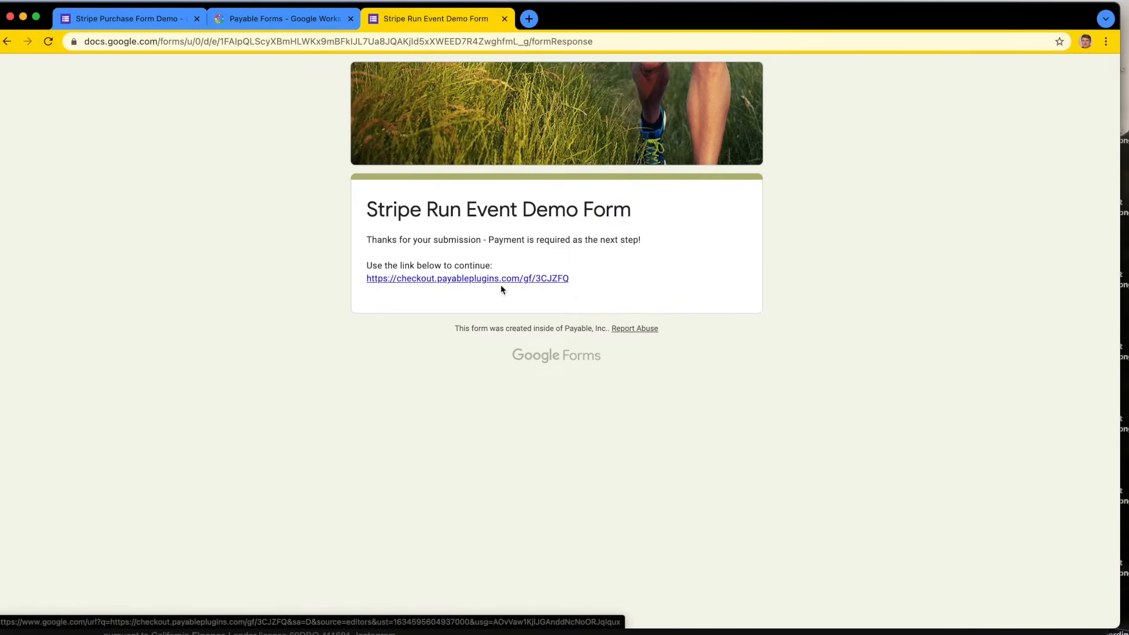
- Follow the checkout.payableplugins.com link to the $52.00 CAD test-mode order
left_click(465, 278)
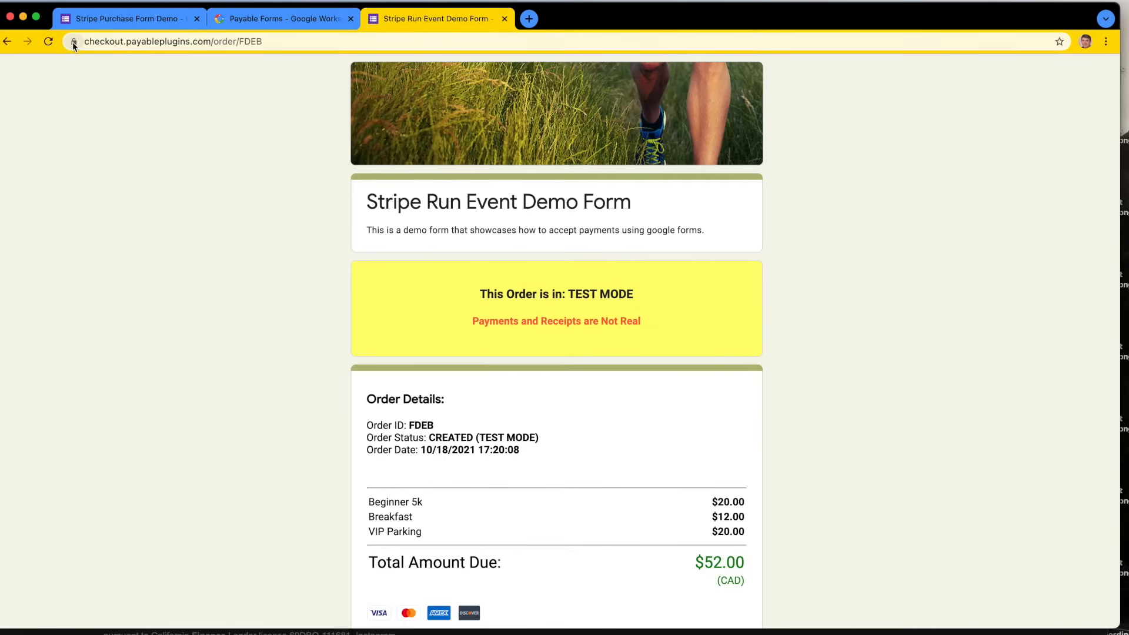
mouse_move(182, 172)
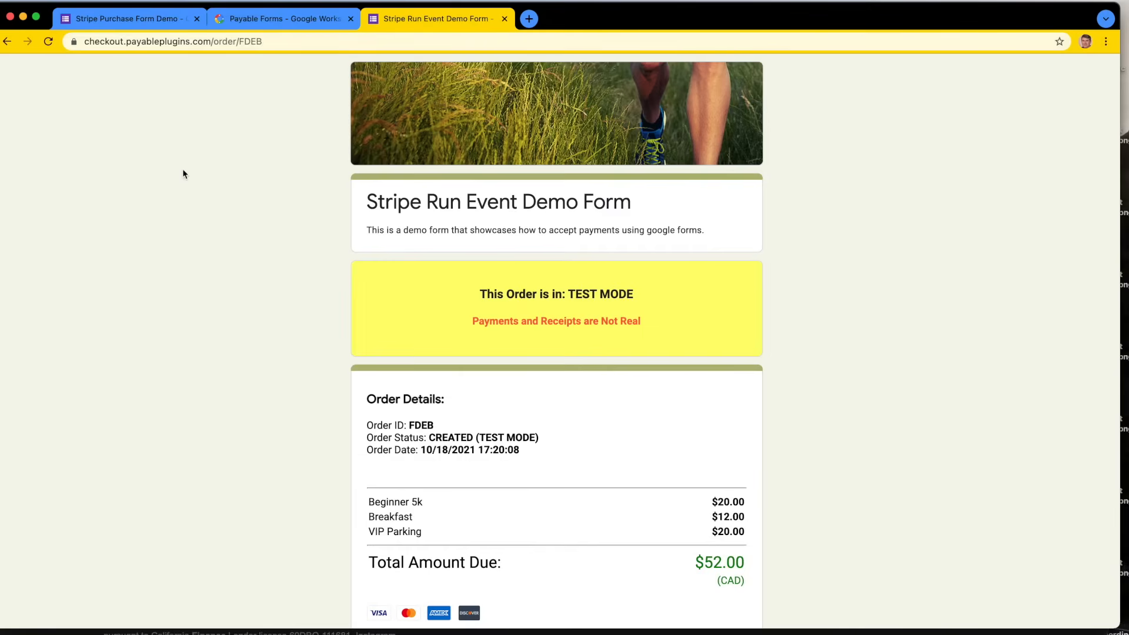
scroll("down", 3)
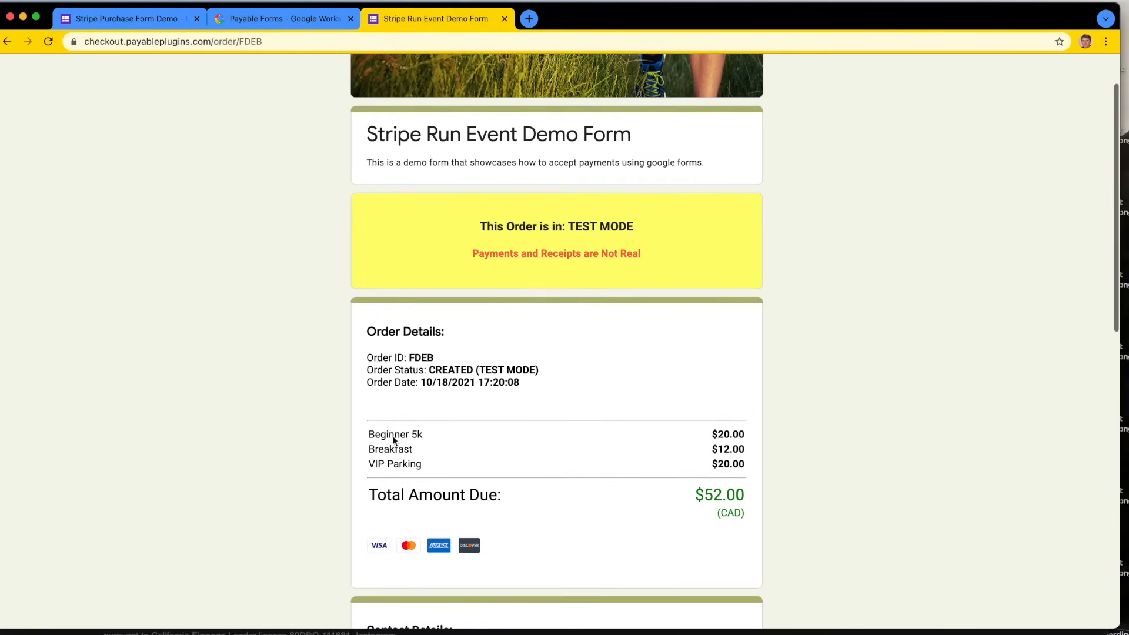
scroll("down", 3)
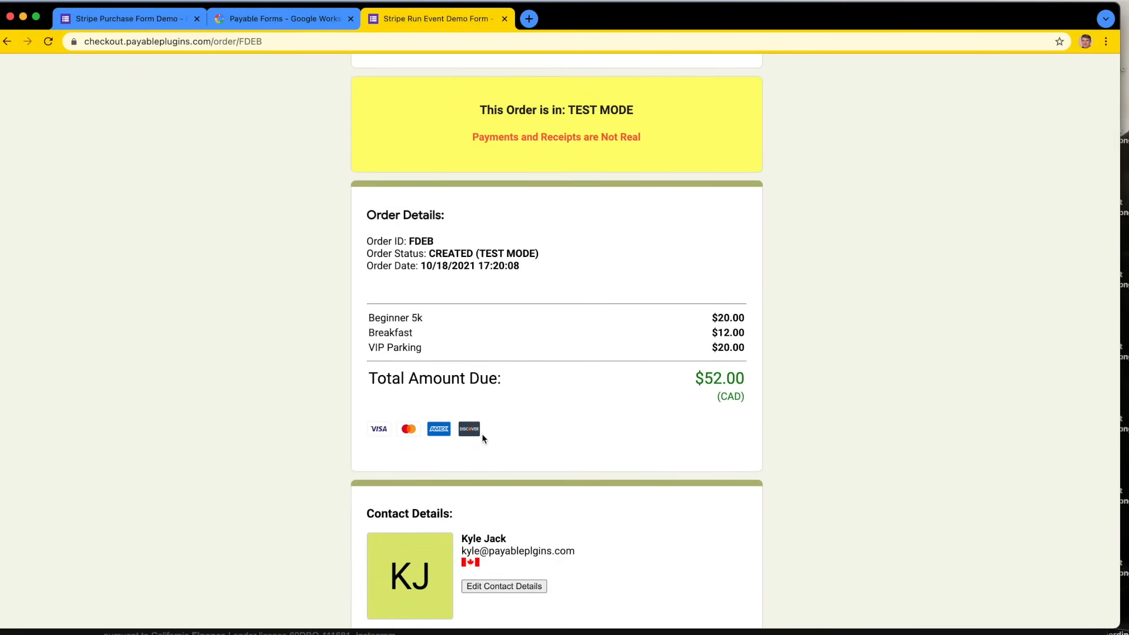
mouse_move(426, 321)
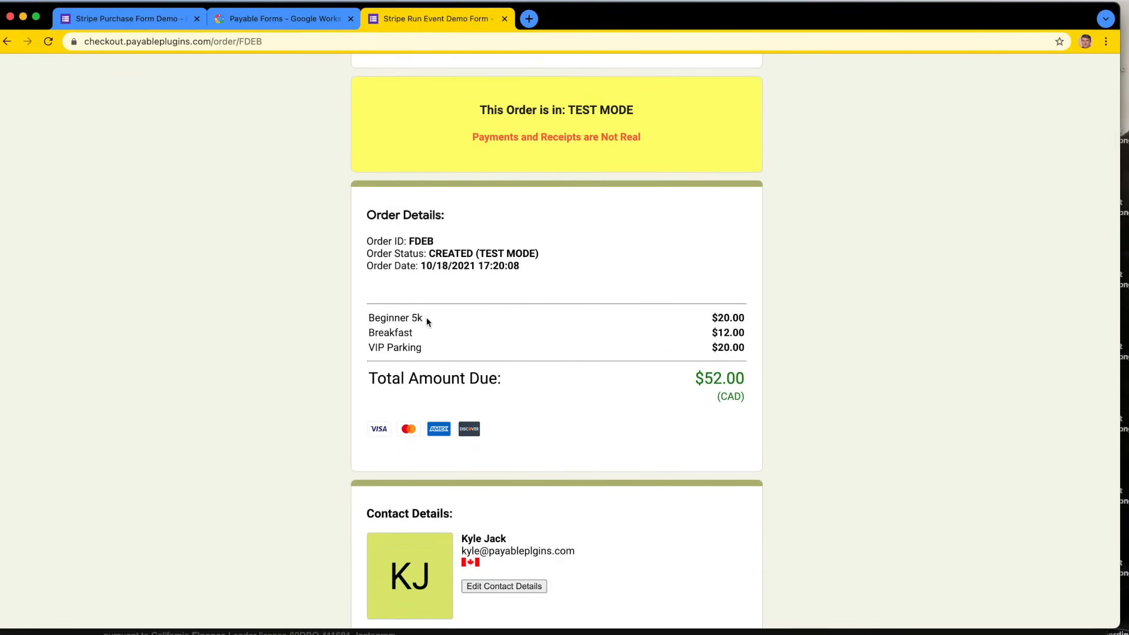
scroll("down", 3)
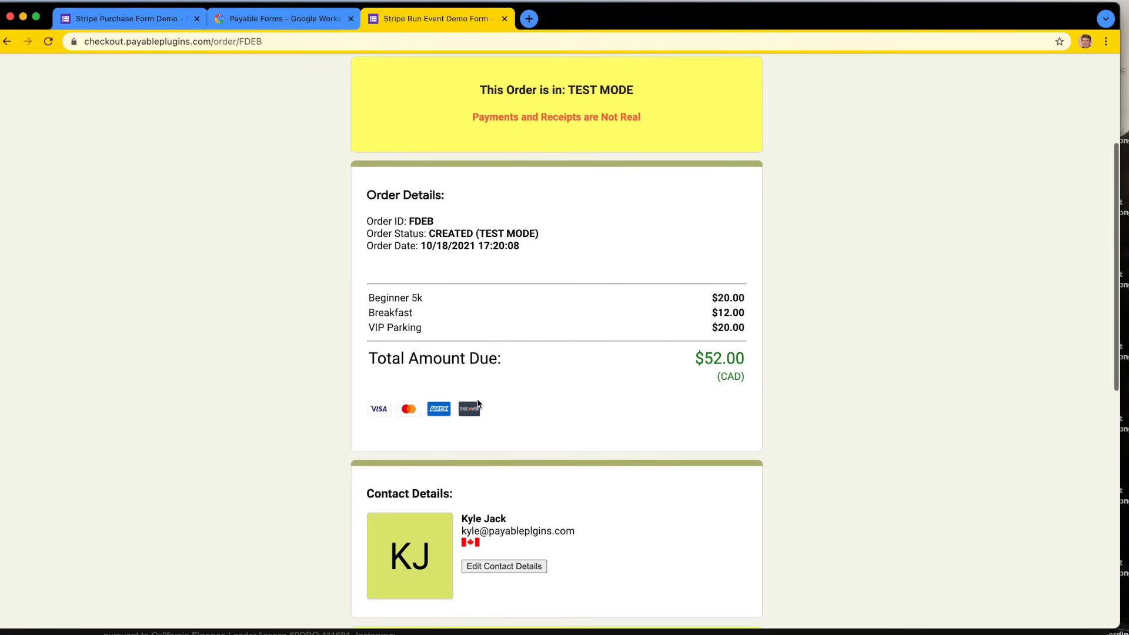
scroll("down", 3)
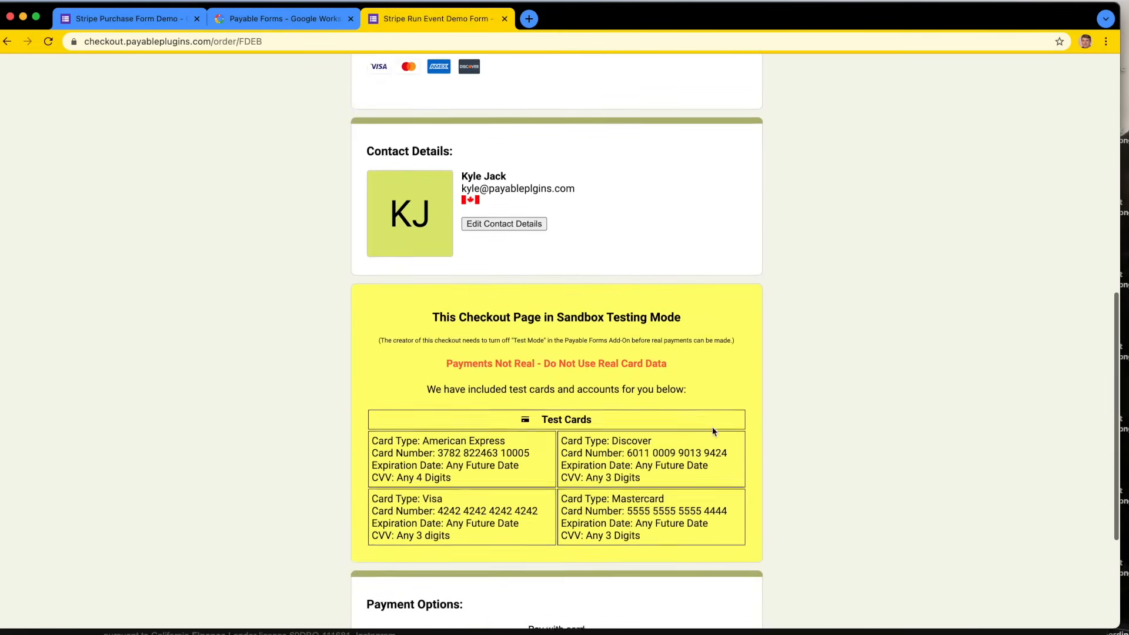
scroll("up", 3)
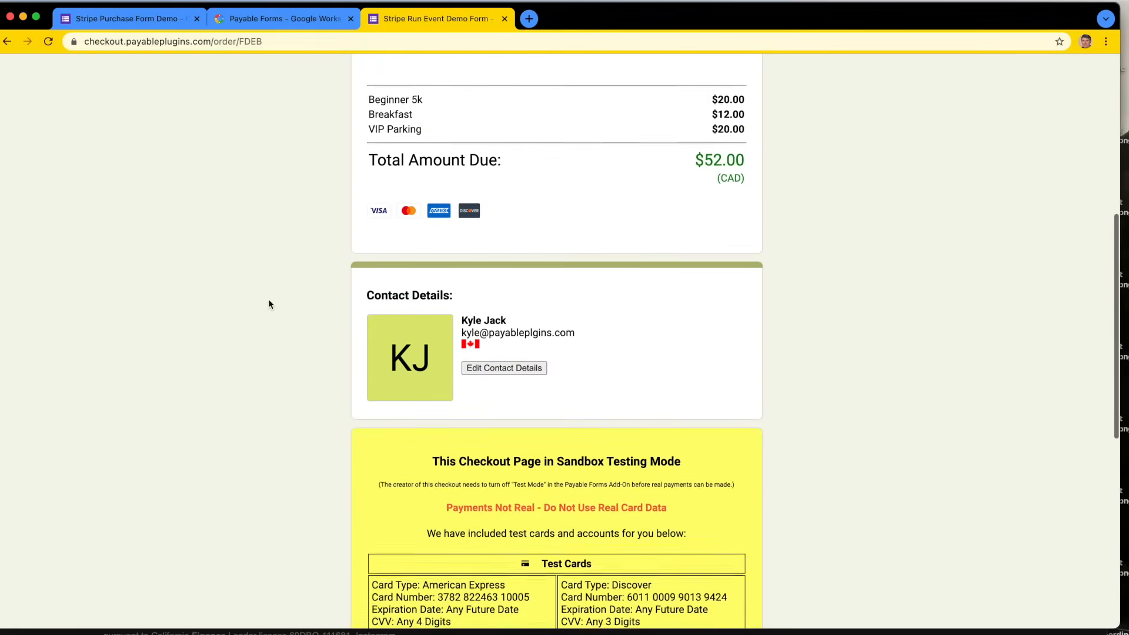
scroll("down", 3)
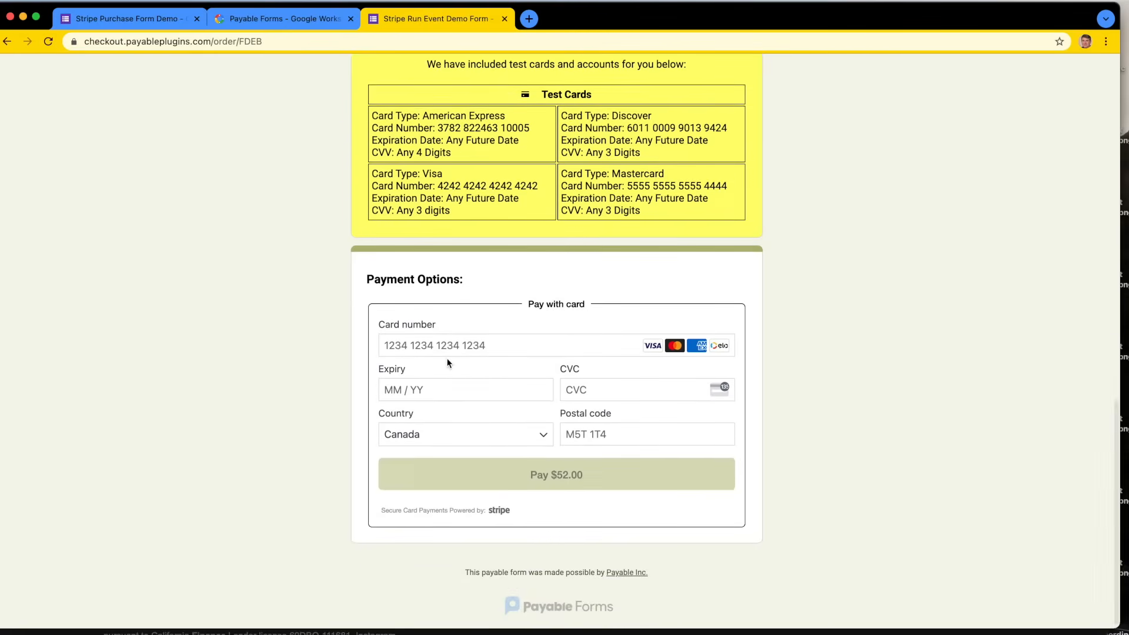
mouse_move(567, 344)
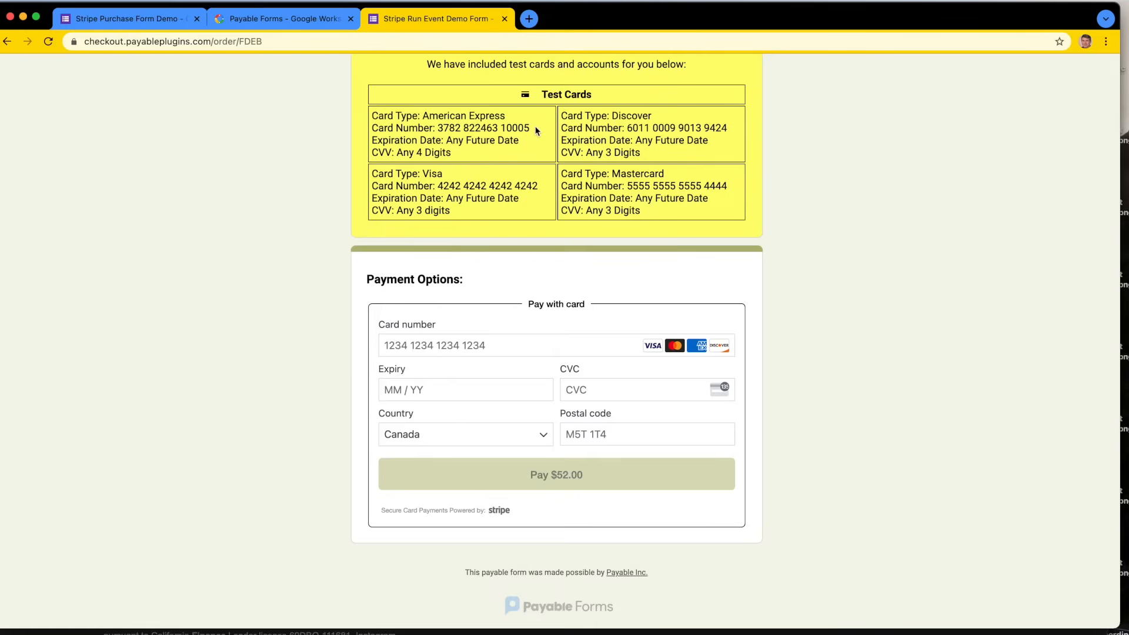
mouse_move(592, 186)
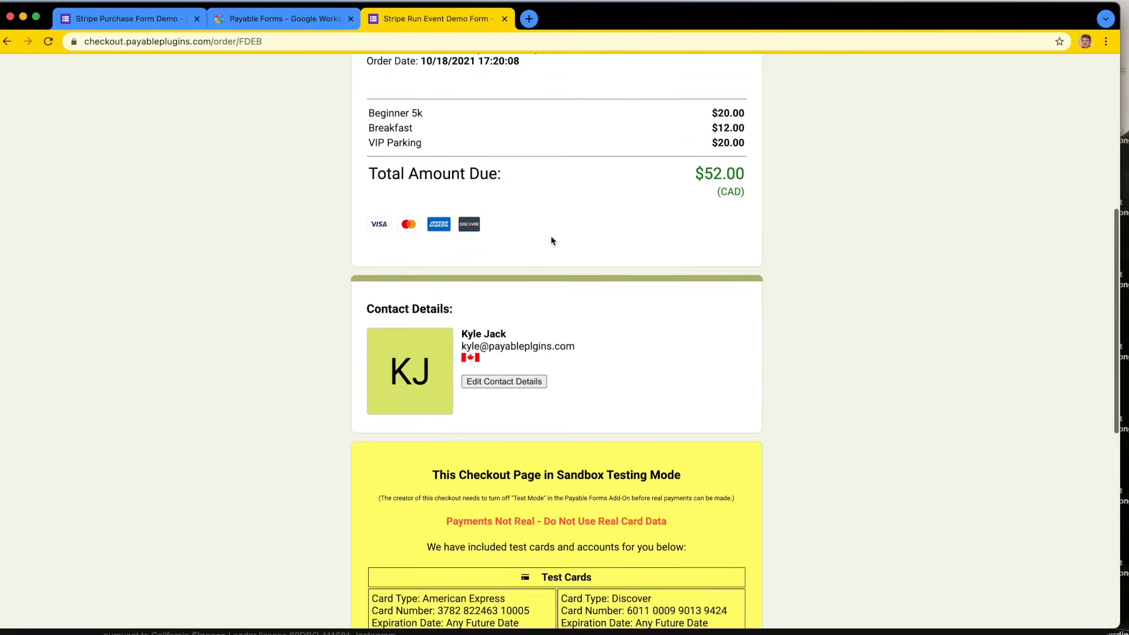
scroll("up", 3)
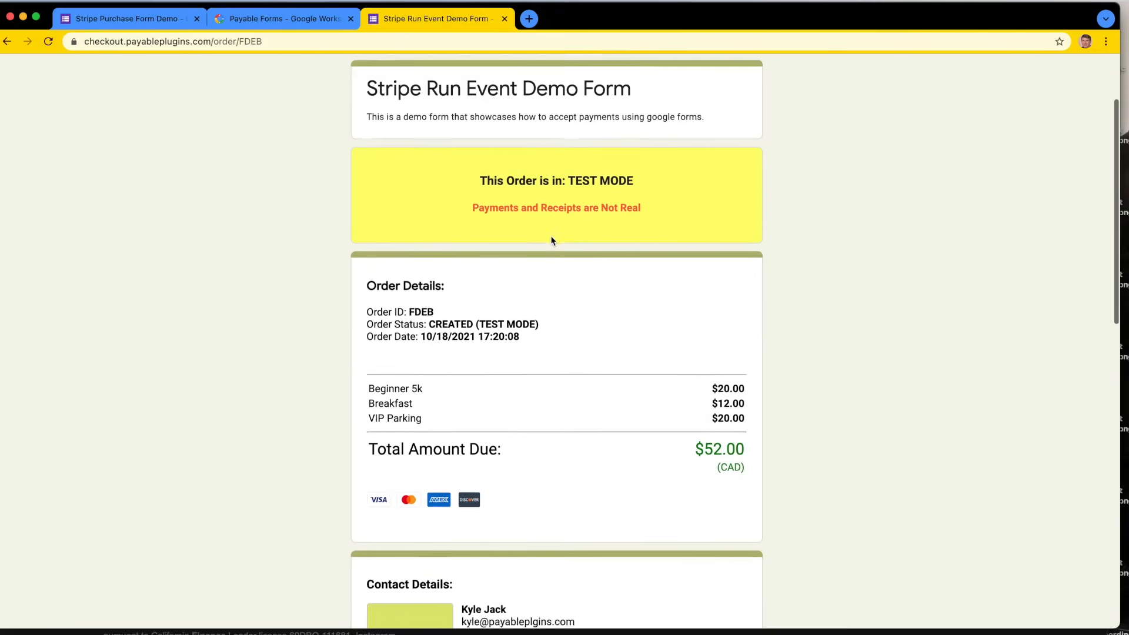
scroll("down", 3)
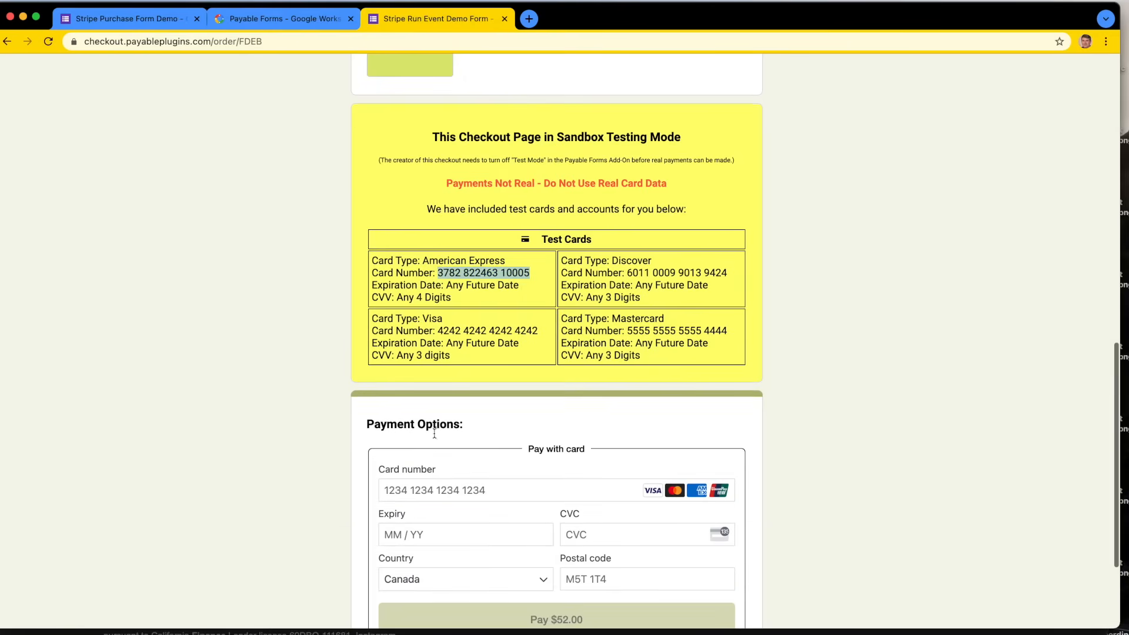
- Pay $52.00 with the Amex test card, expiry 12/22, CVC 1233, postal code M6J 1P9
left_click(466, 534)
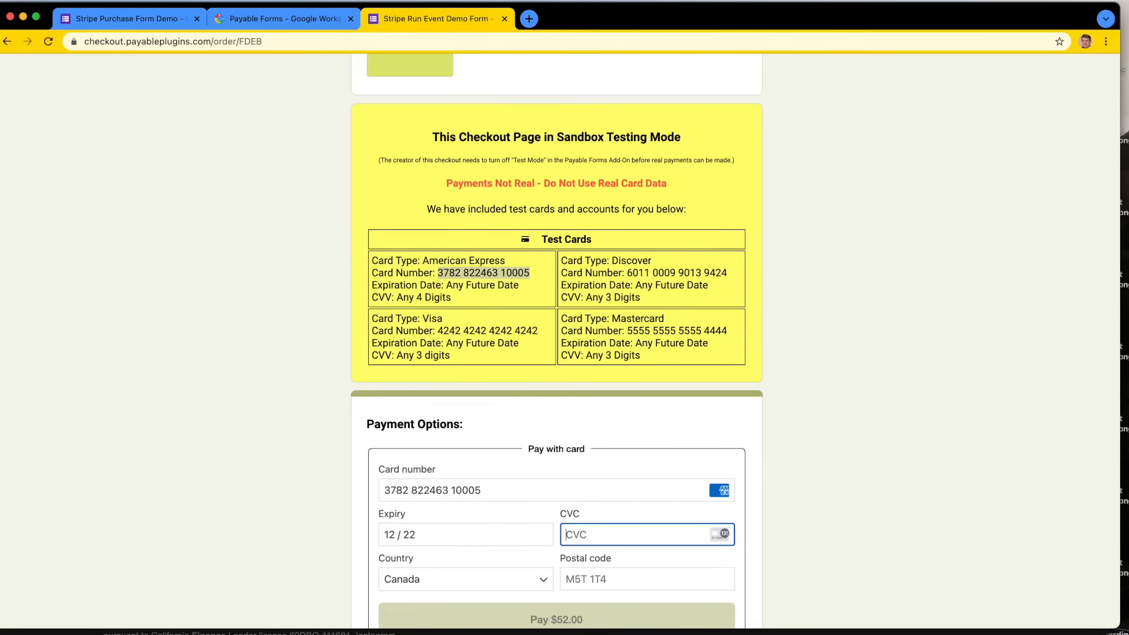
type("1233")
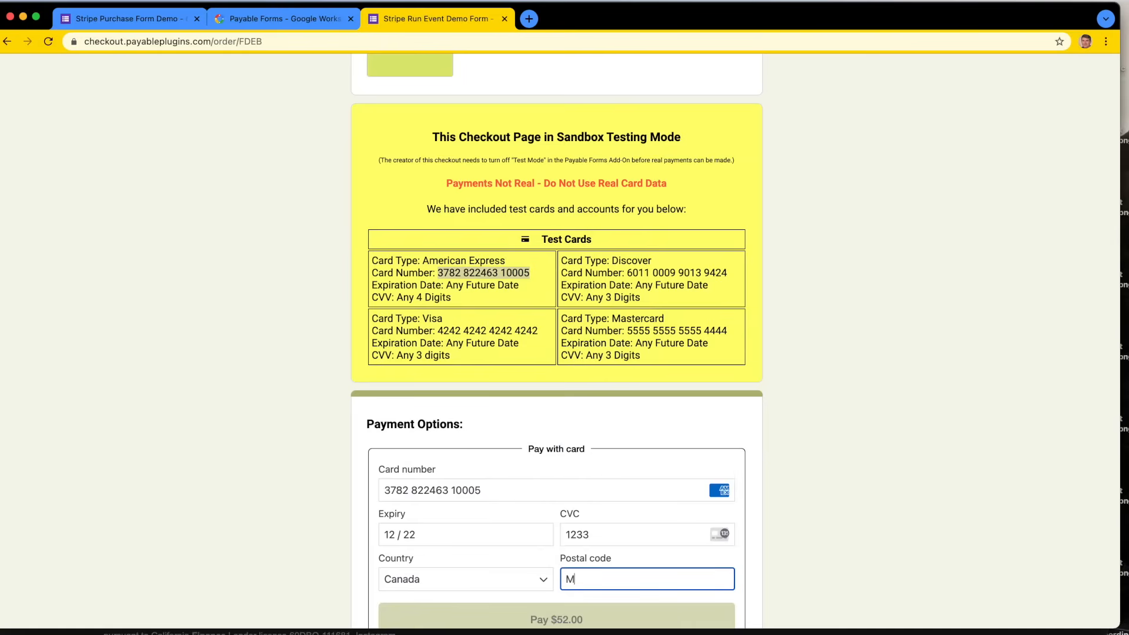
type("6J 1P9")
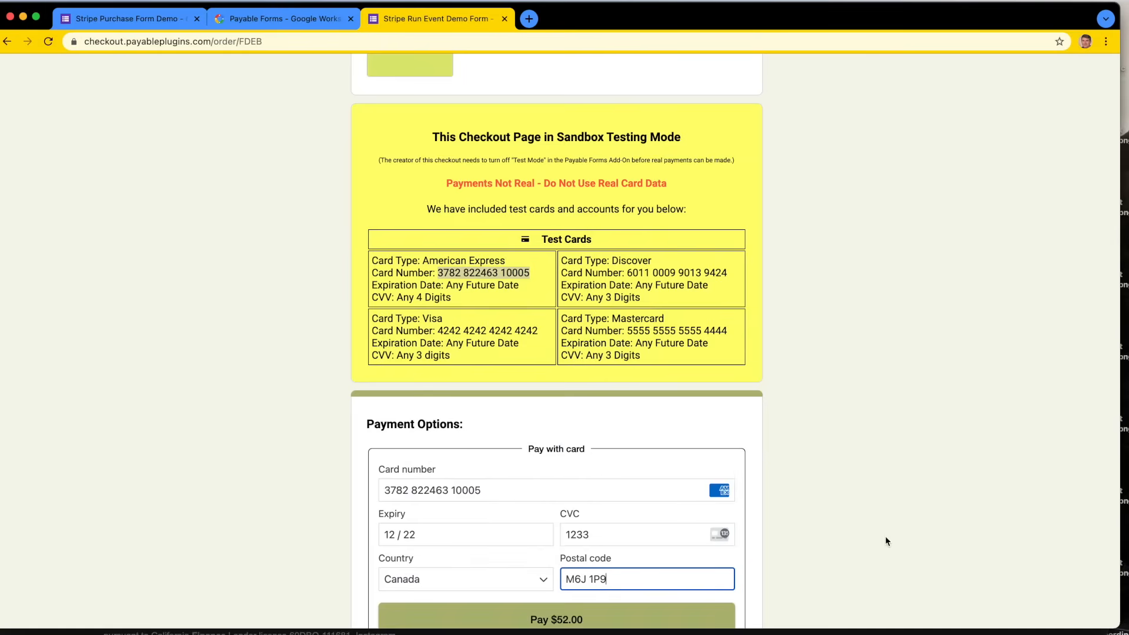
scroll("down", 3)
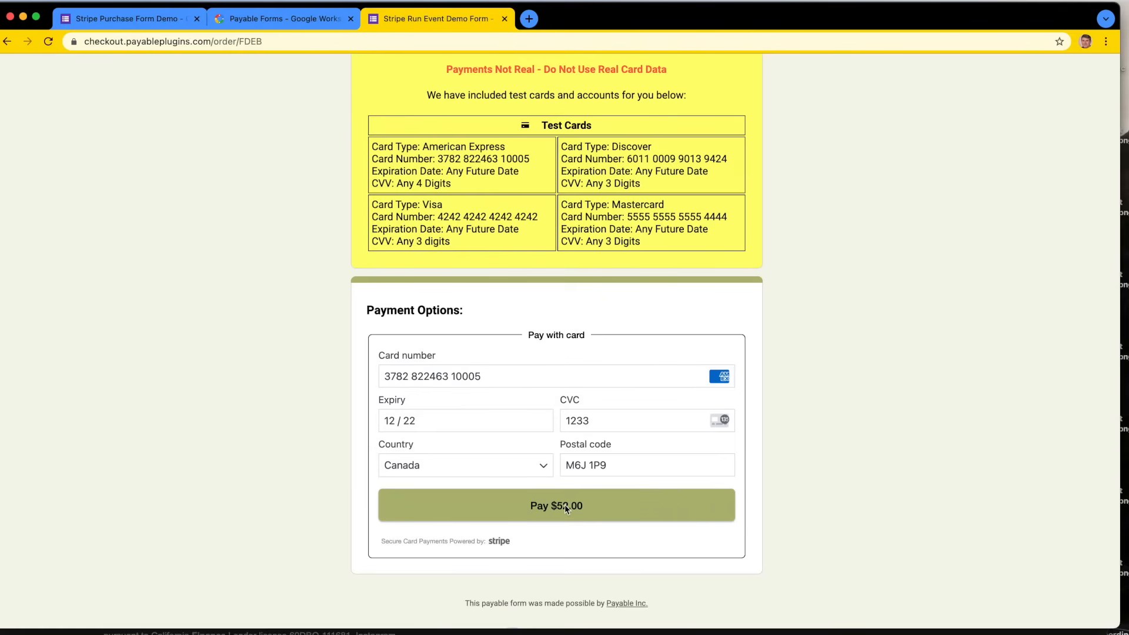
left_click(557, 506)
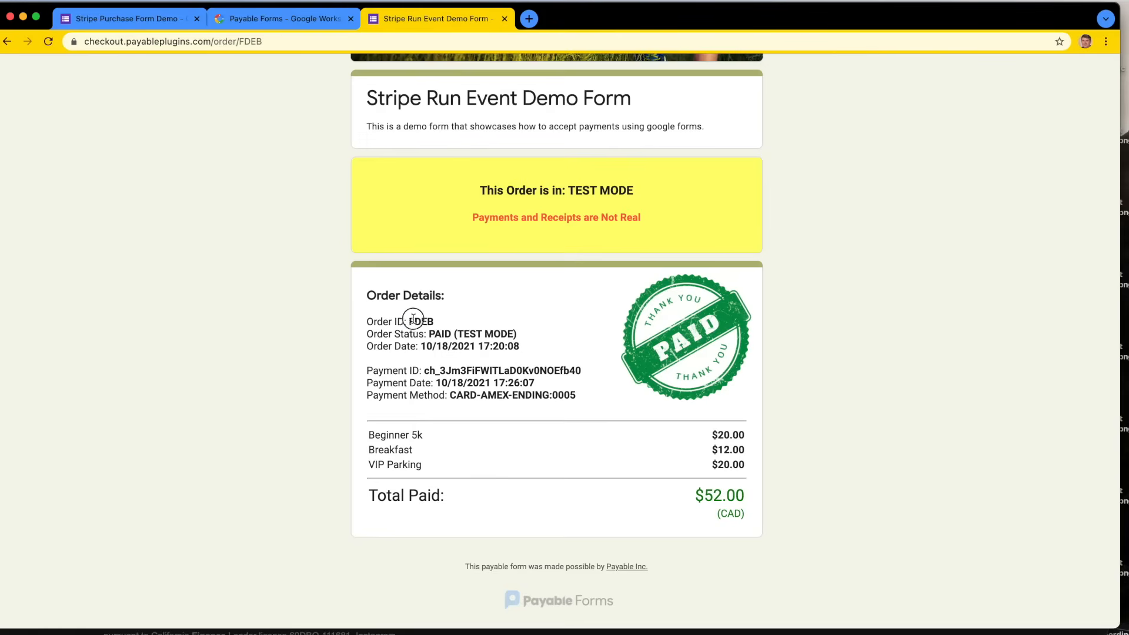
mouse_move(482, 424)
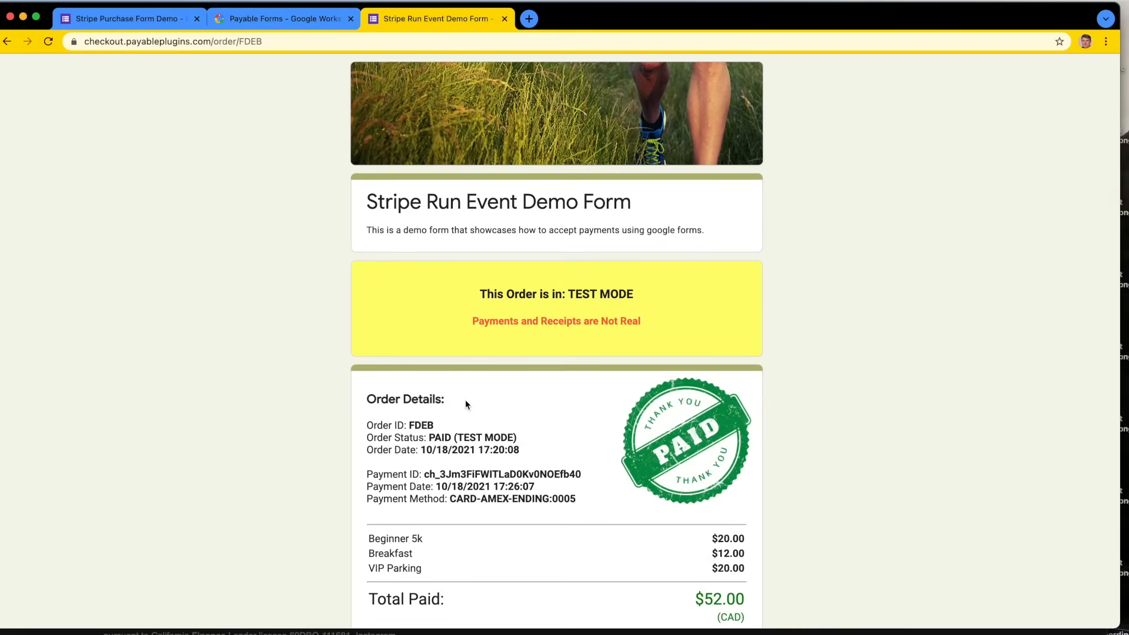
- Return to the Stripe Purchase Form Demo, dismiss the Send prompt and show its 1-response summary with side panels hidden
left_click(135, 18)
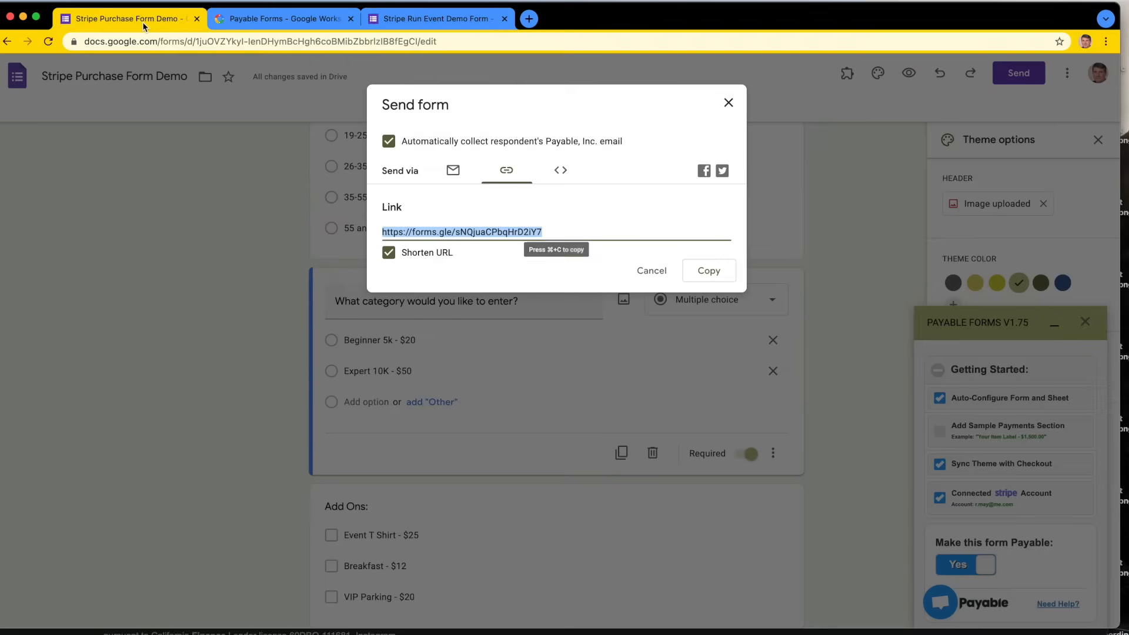
left_click(729, 101)
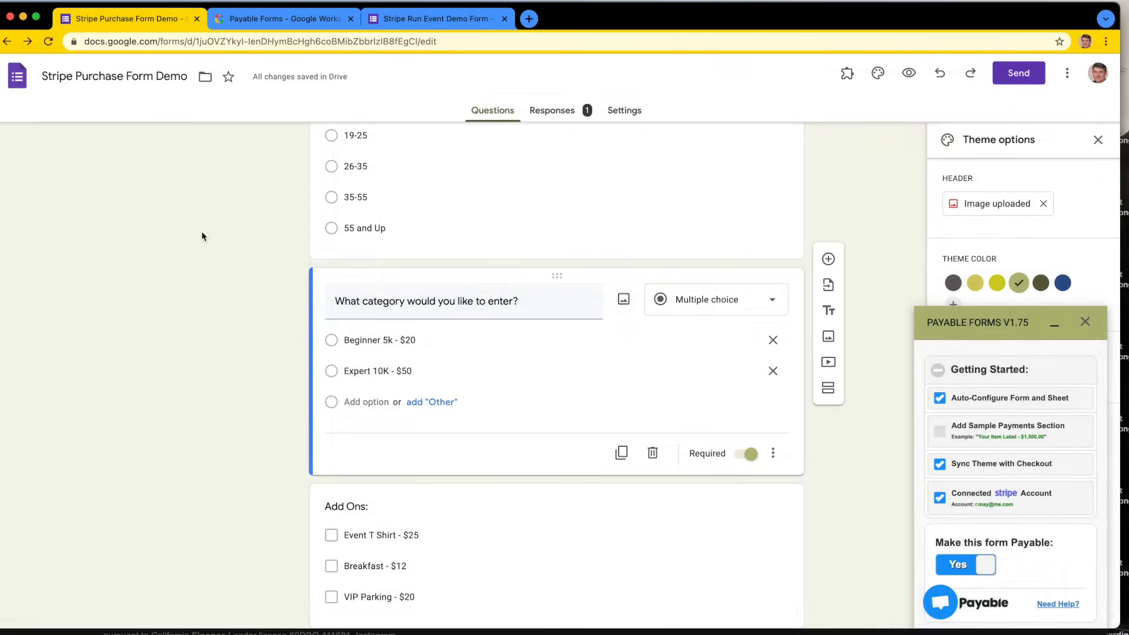
left_click(551, 110)
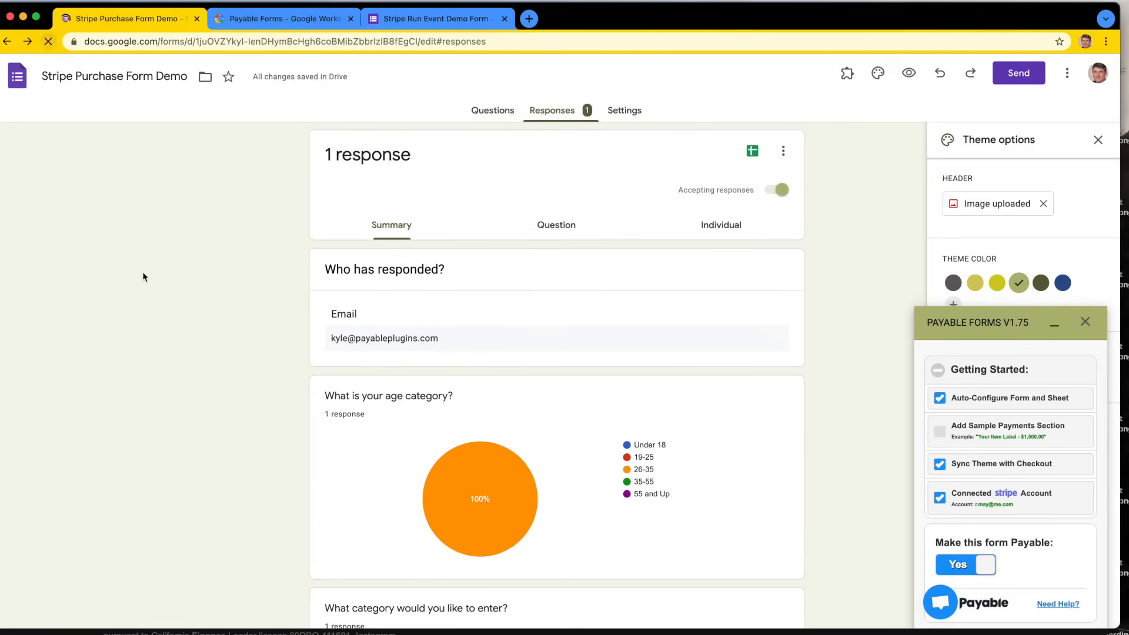
left_click(1095, 138)
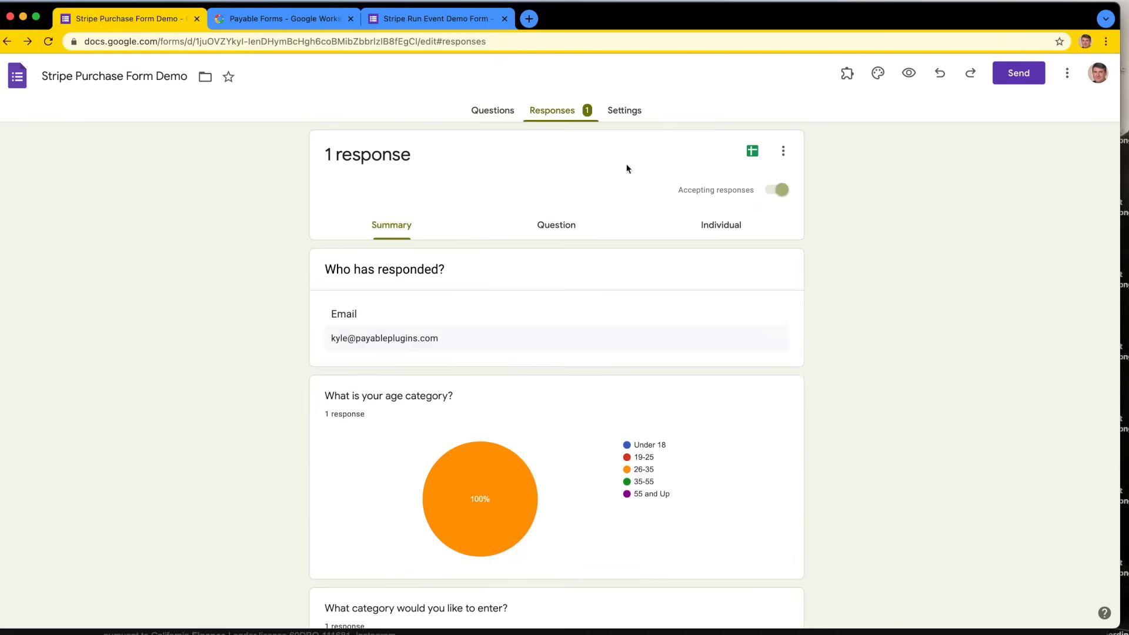
mouse_move(752, 151)
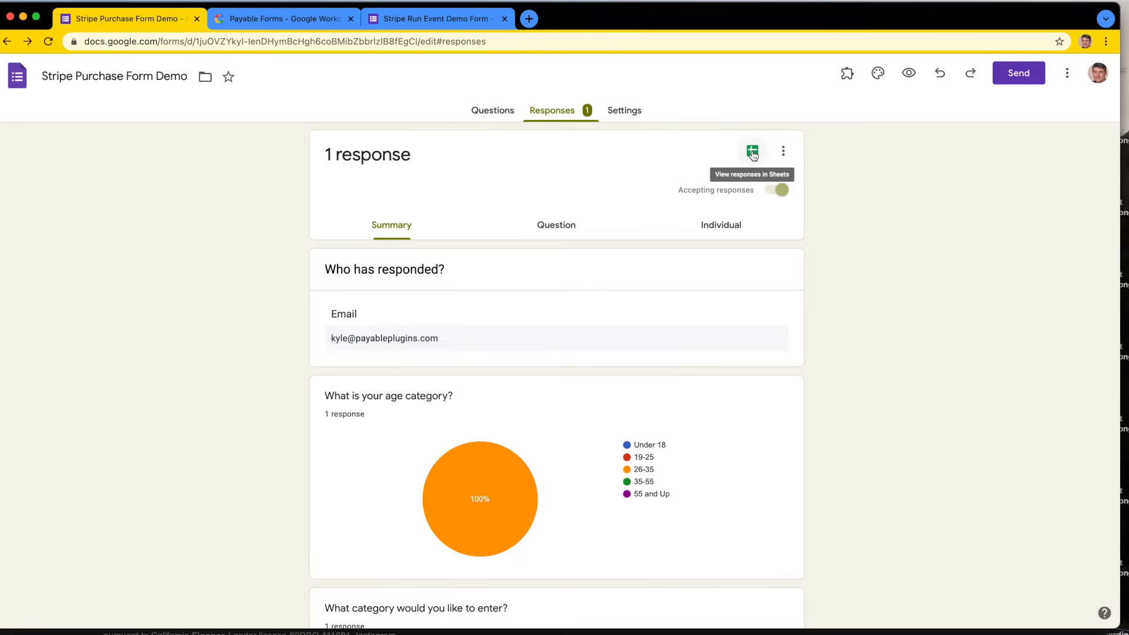
- View the responses in Sheets and read row 2's age category and add-ons answers
left_click(753, 150)
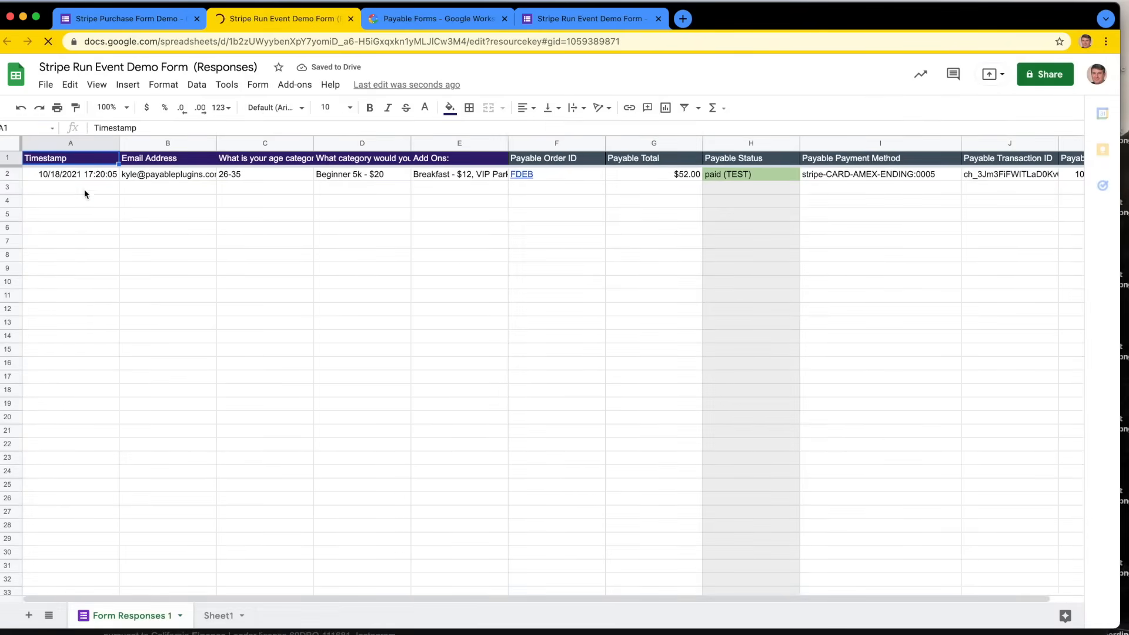
left_click(265, 174)
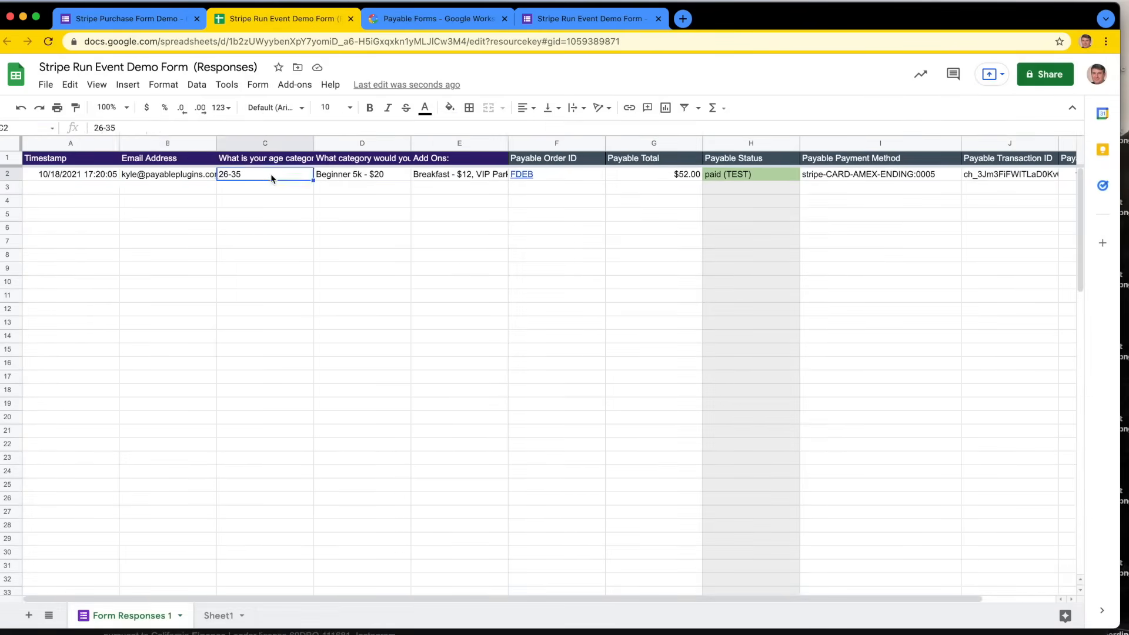
left_click(458, 174)
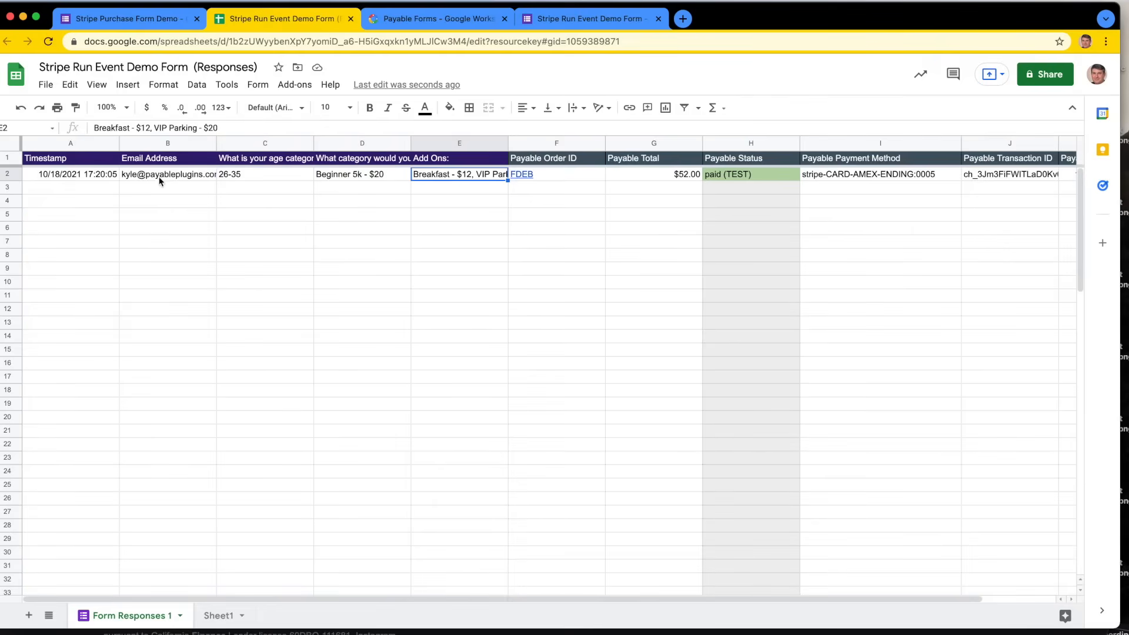
mouse_move(280, 209)
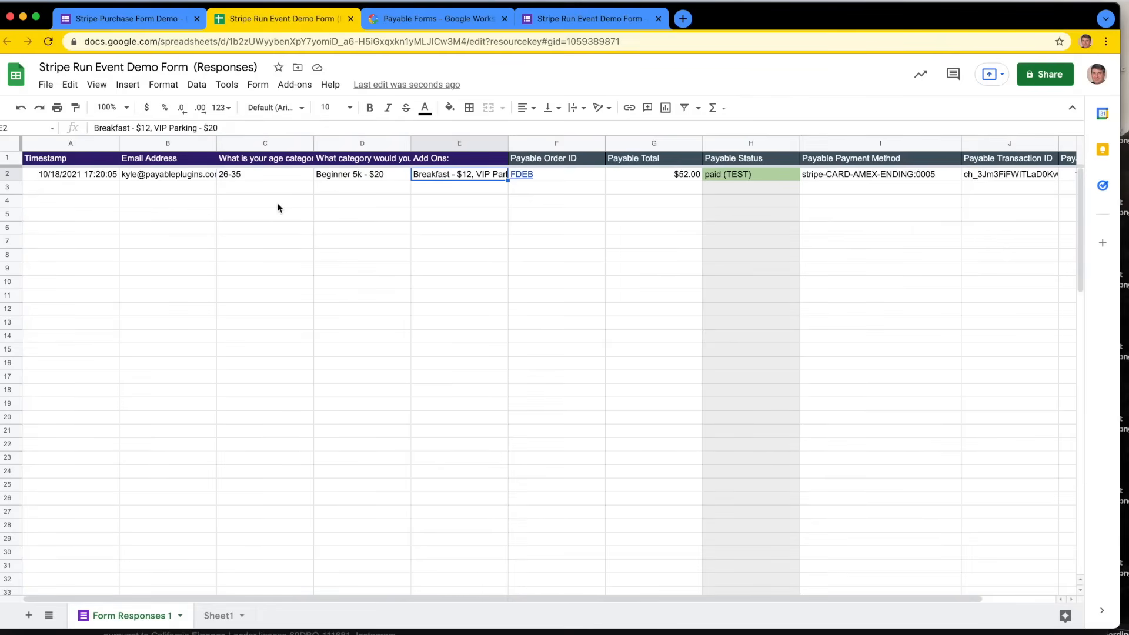
- Review row 2's Payable Order ID FDEB, $52.00 total and paid (TEST) status
left_click(556, 268)
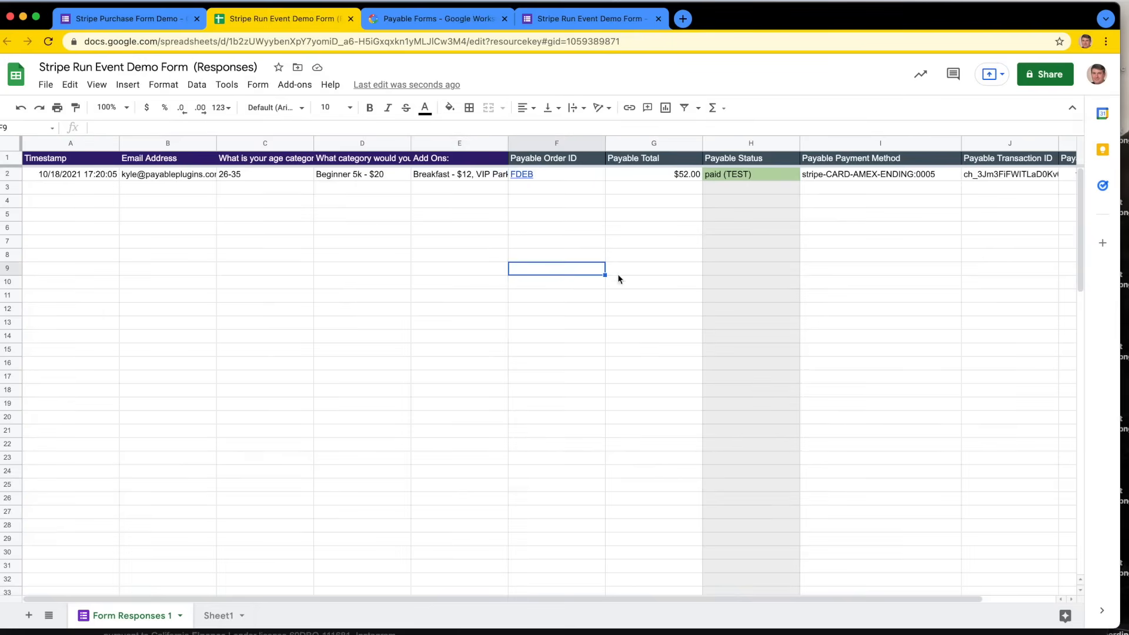
mouse_move(566, 173)
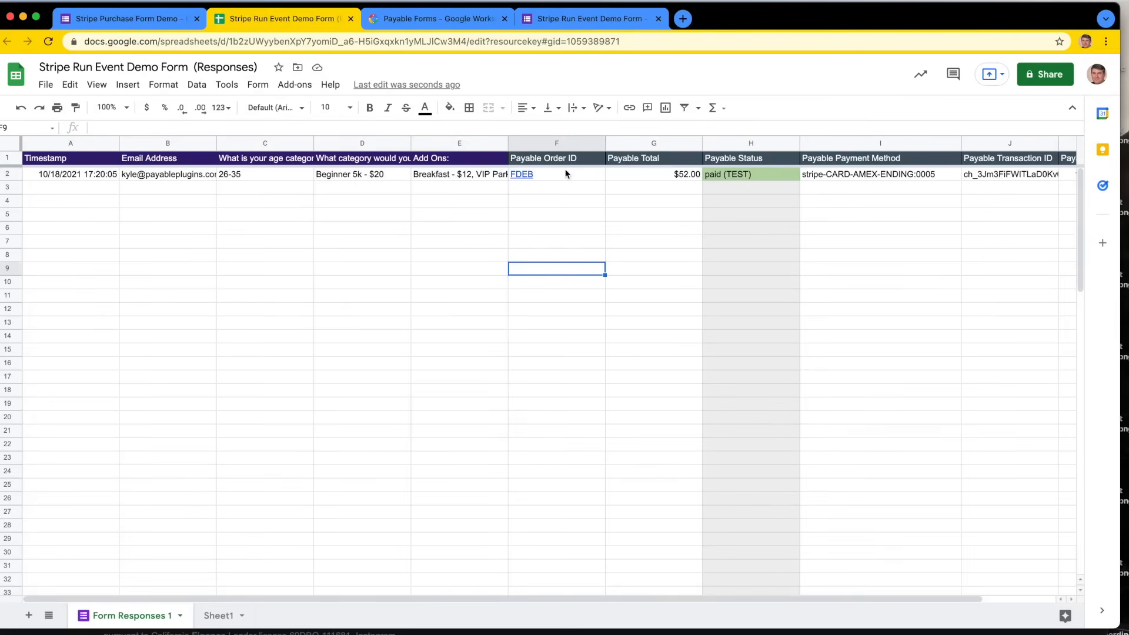
left_click(557, 283)
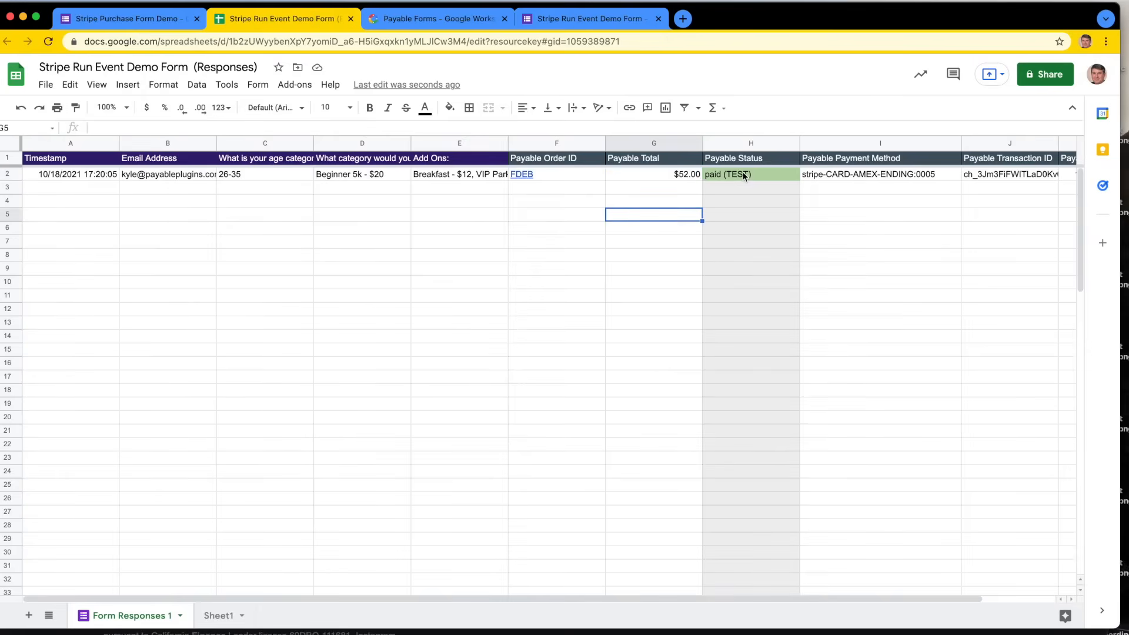
mouse_move(727, 182)
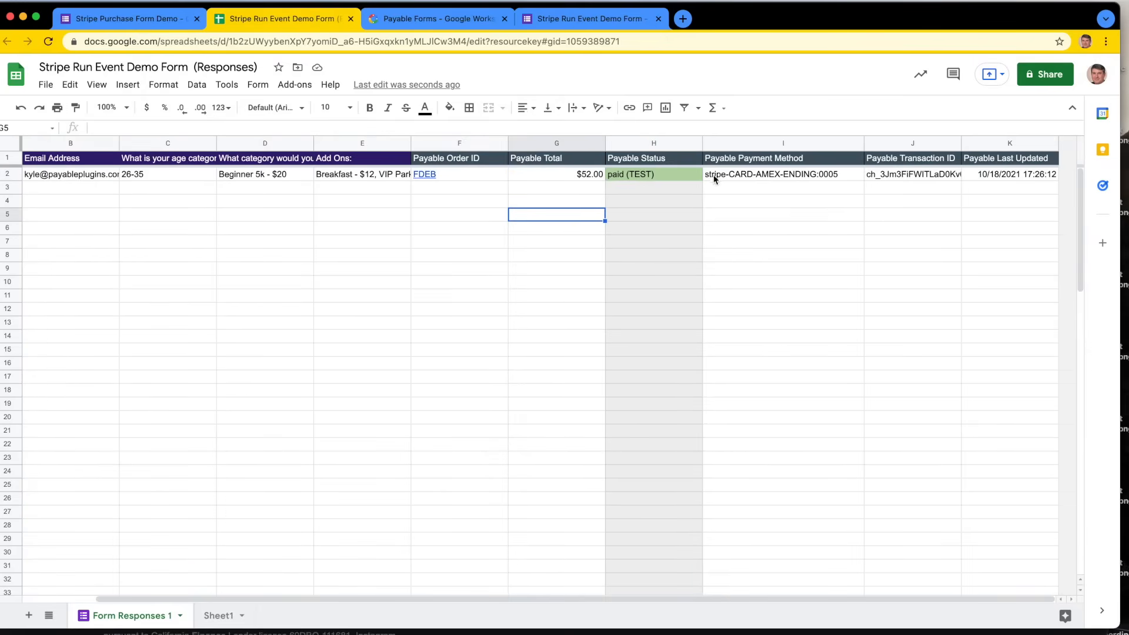
left_click(911, 187)
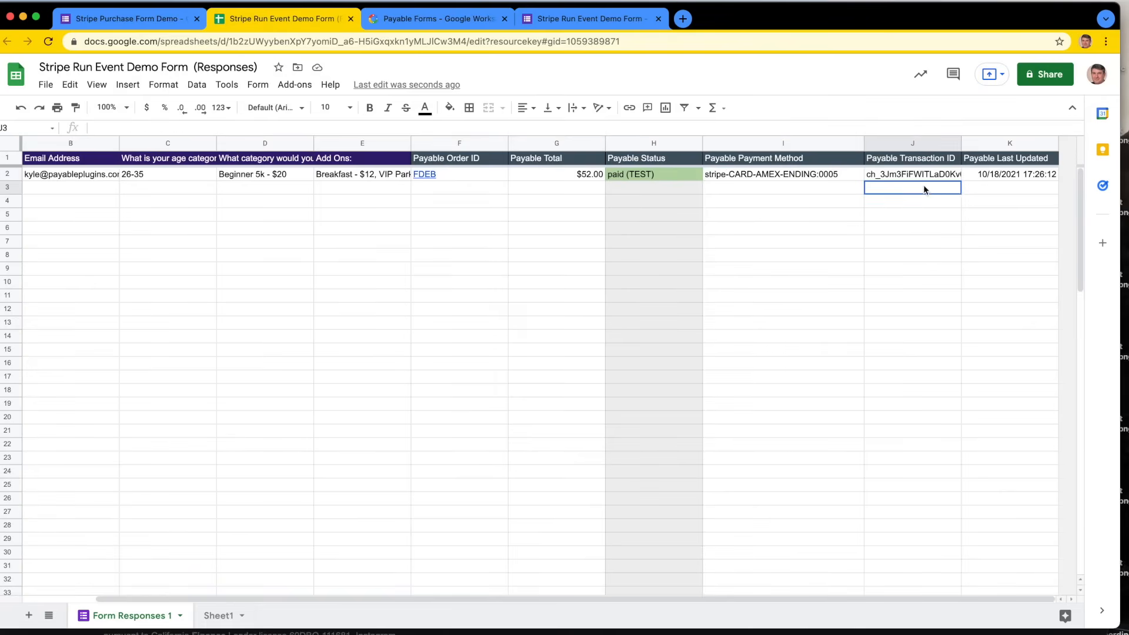
mouse_move(899, 269)
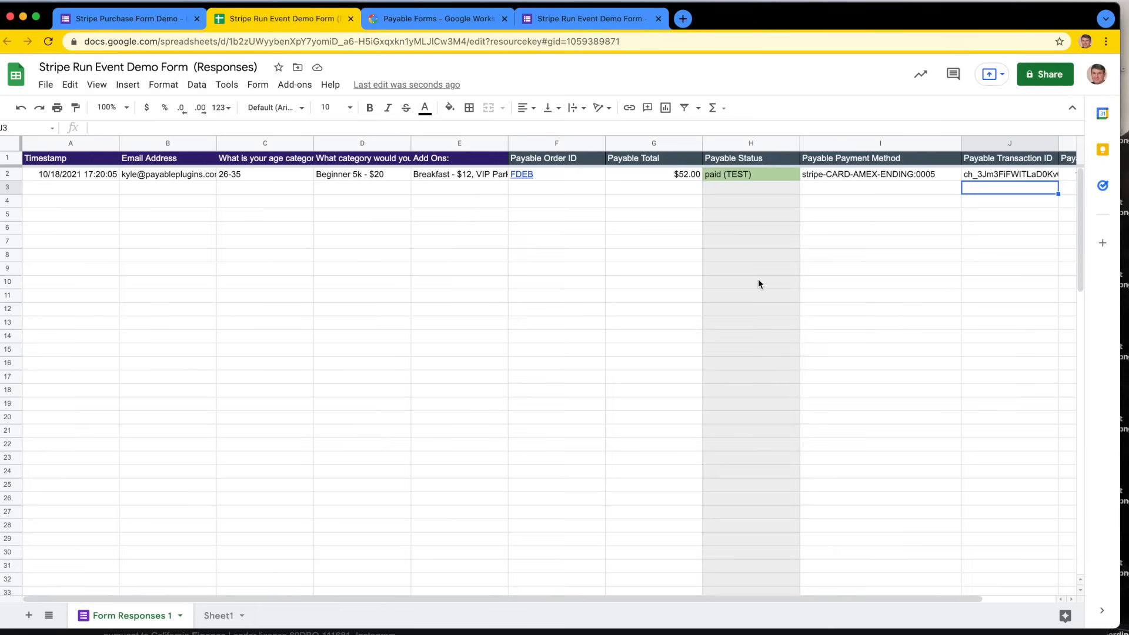
mouse_move(449, 348)
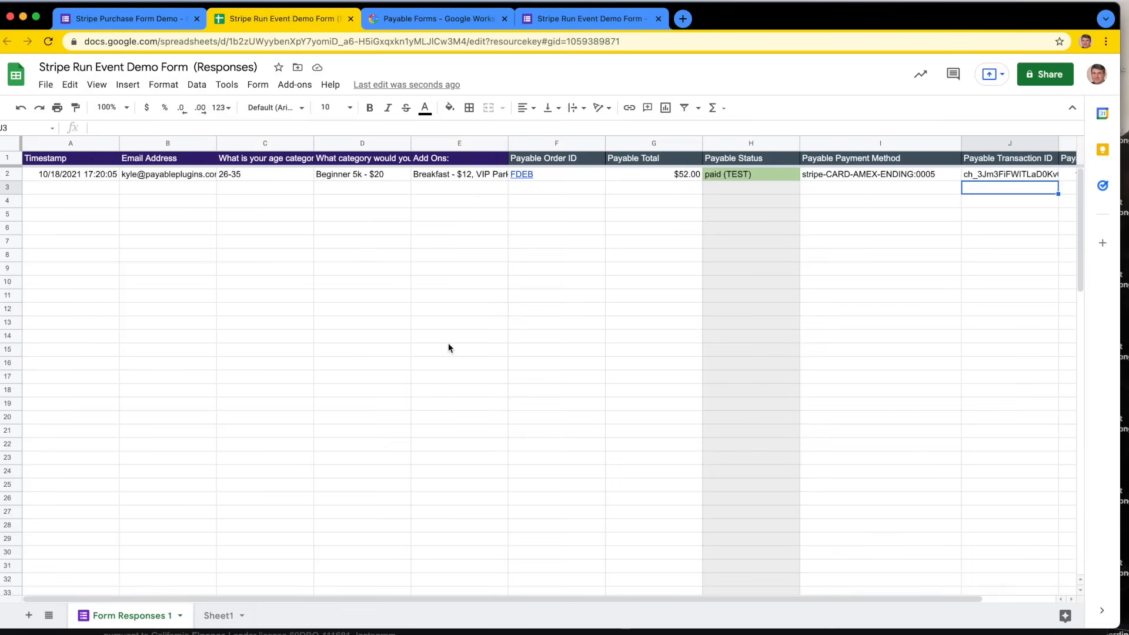
- Return to the purchase form editor and scroll to the category question listing the $10 / month Monthly Program
left_click(129, 18)
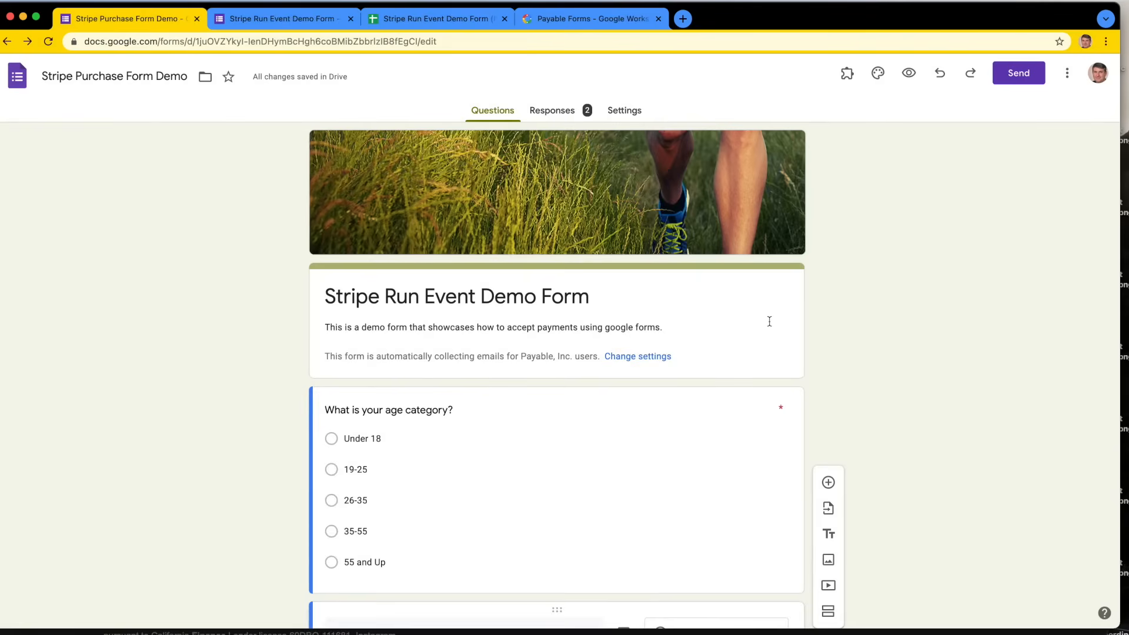
scroll("down", 3)
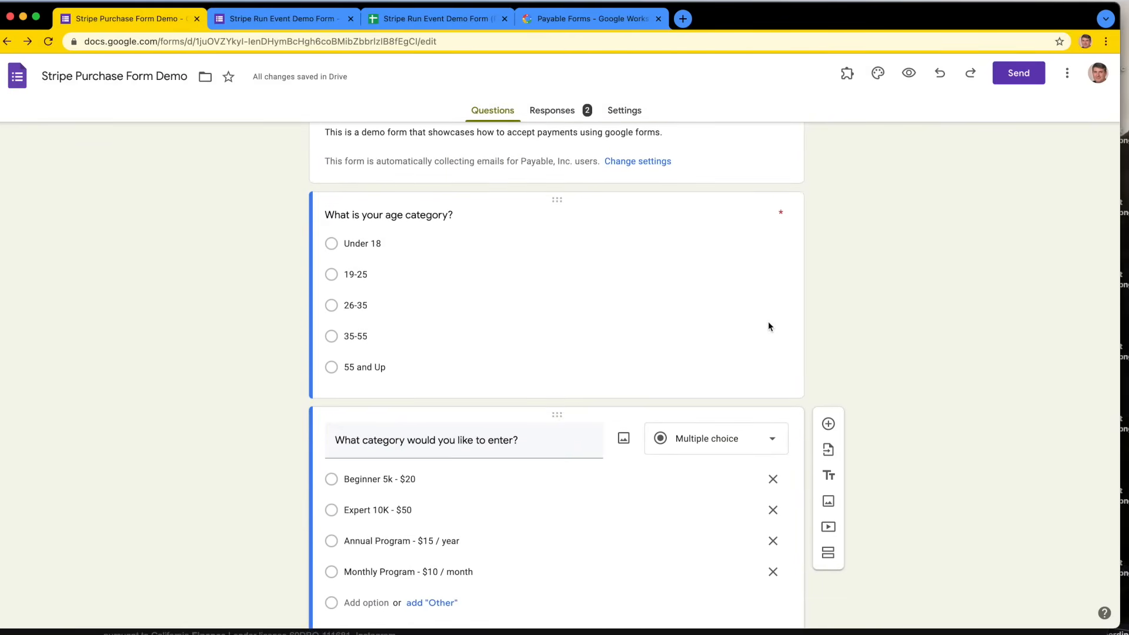
scroll("down", 3)
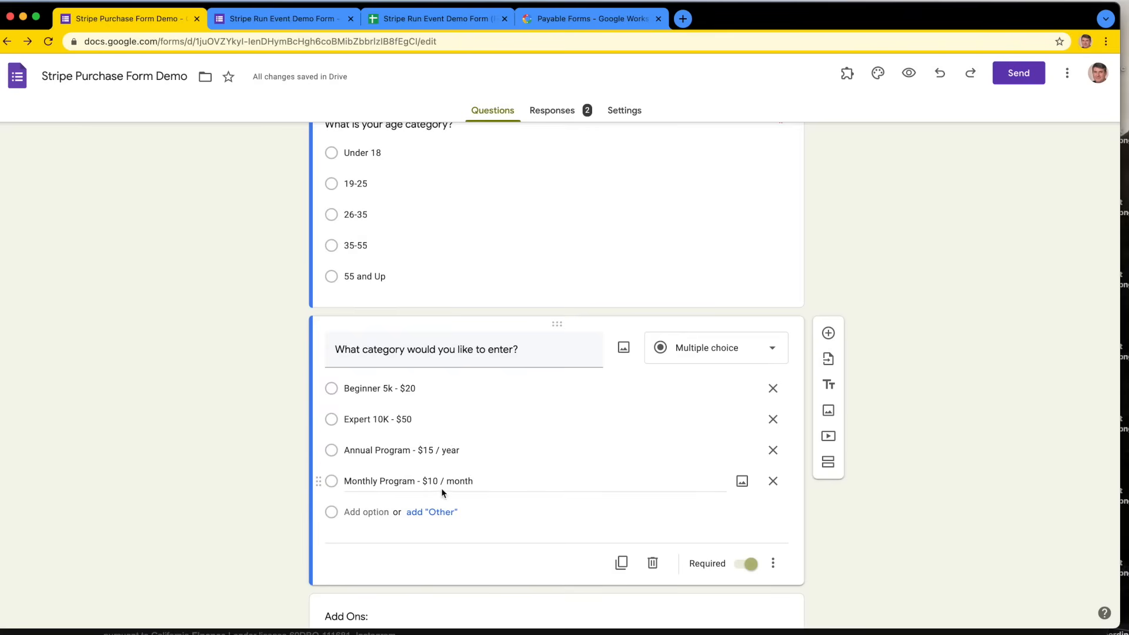
mouse_move(466, 483)
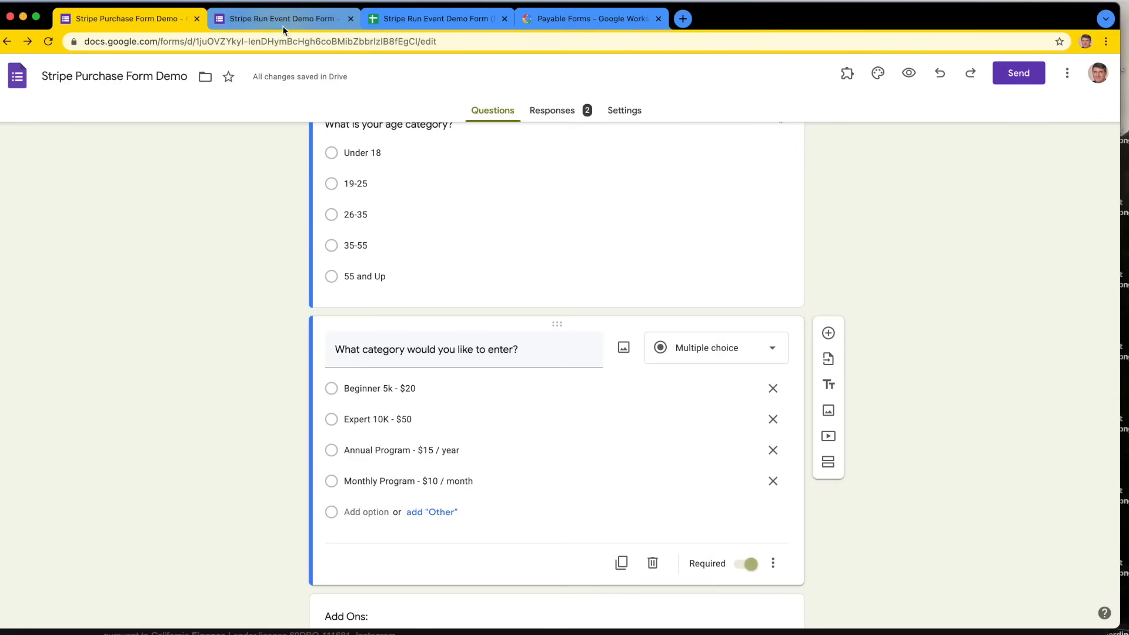
- Show the order KFPJ checkout for the $10.00/month program and scroll to the Test Cards table
left_click(277, 19)
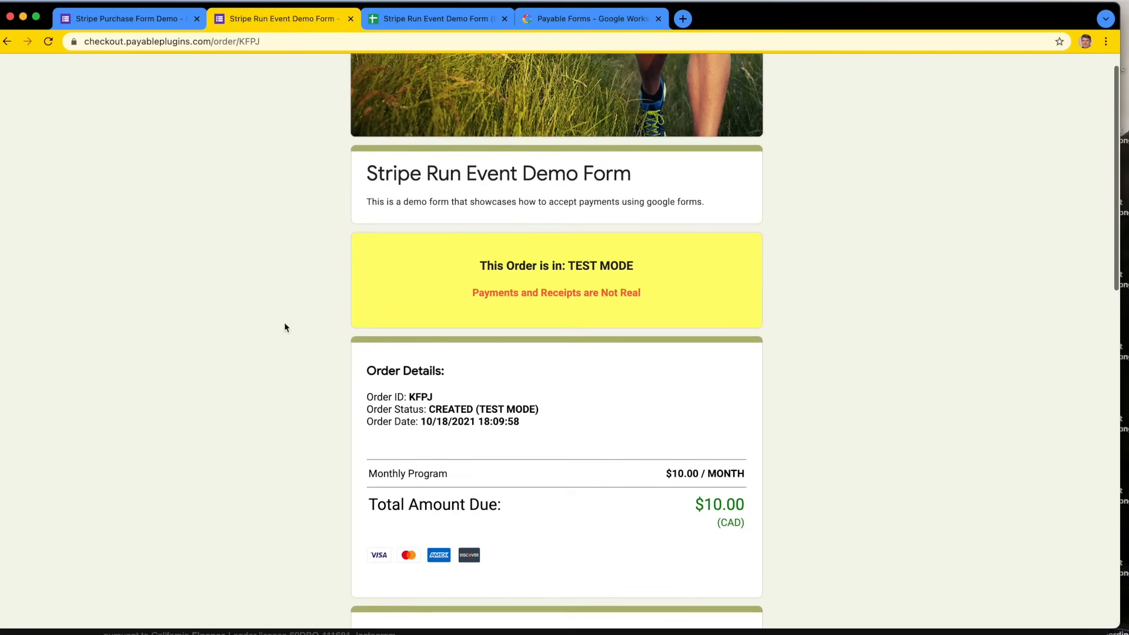
scroll("down", 3)
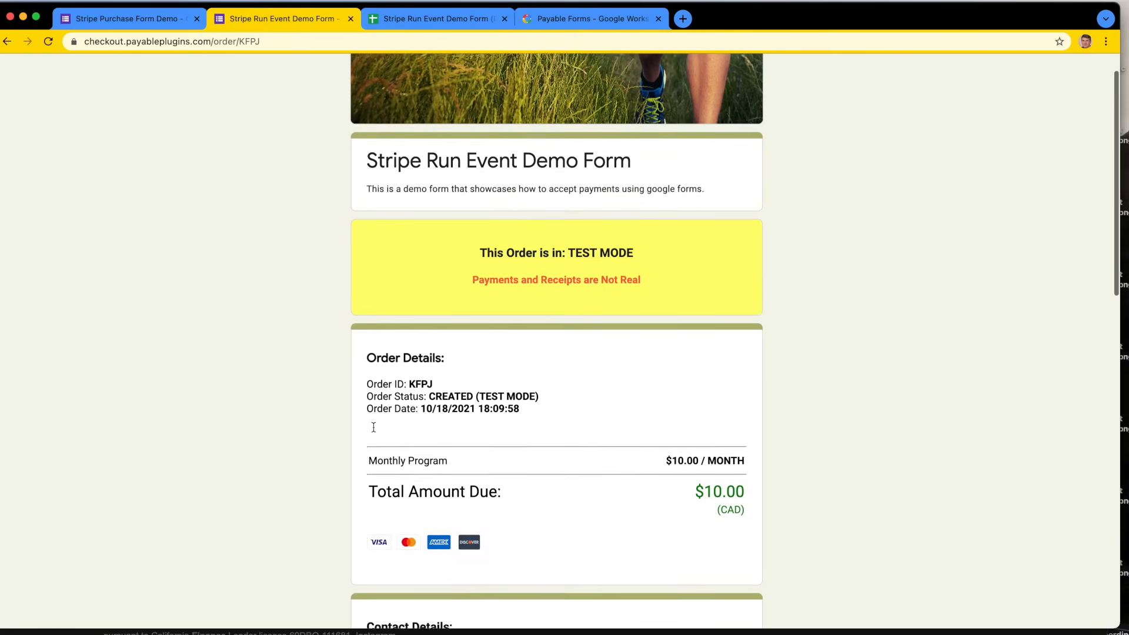
scroll("down", 3)
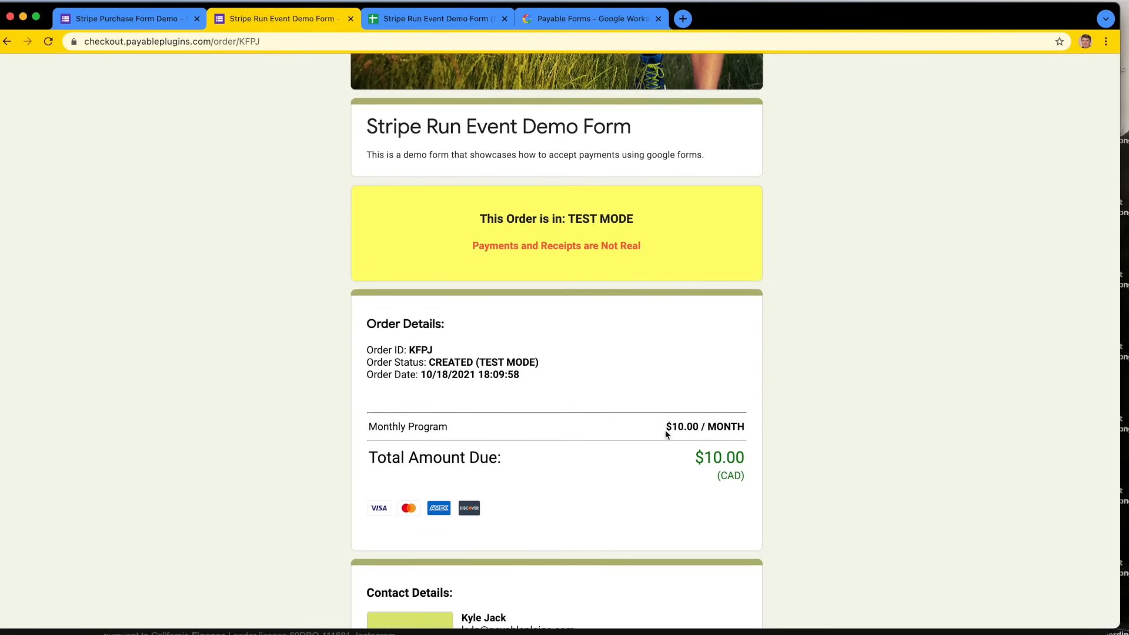
scroll("down", 3)
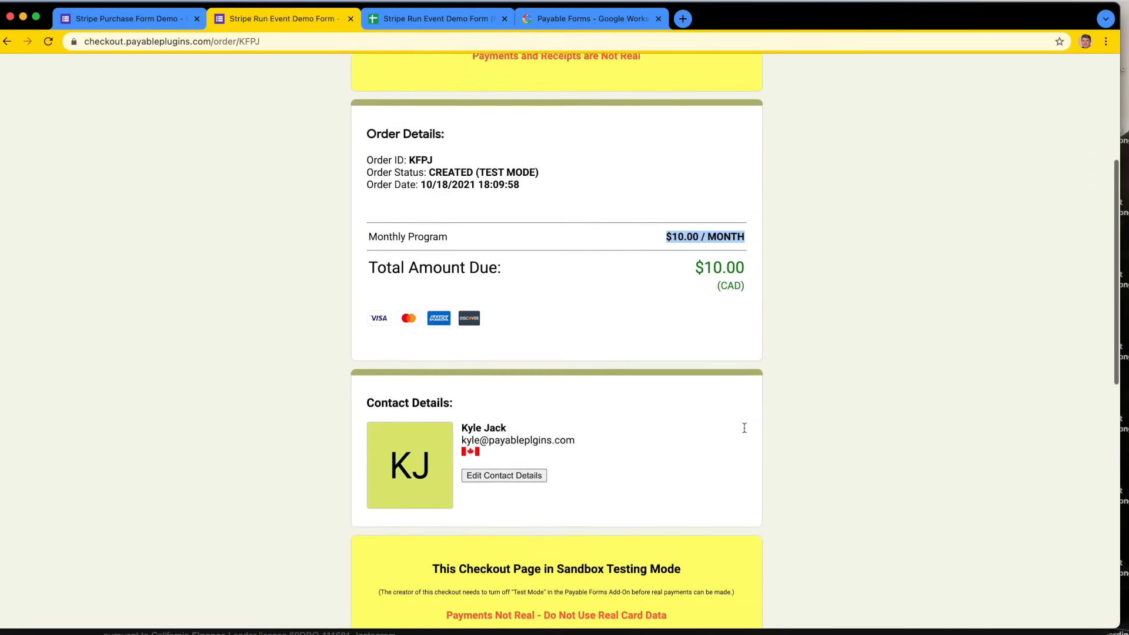
scroll("down", 3)
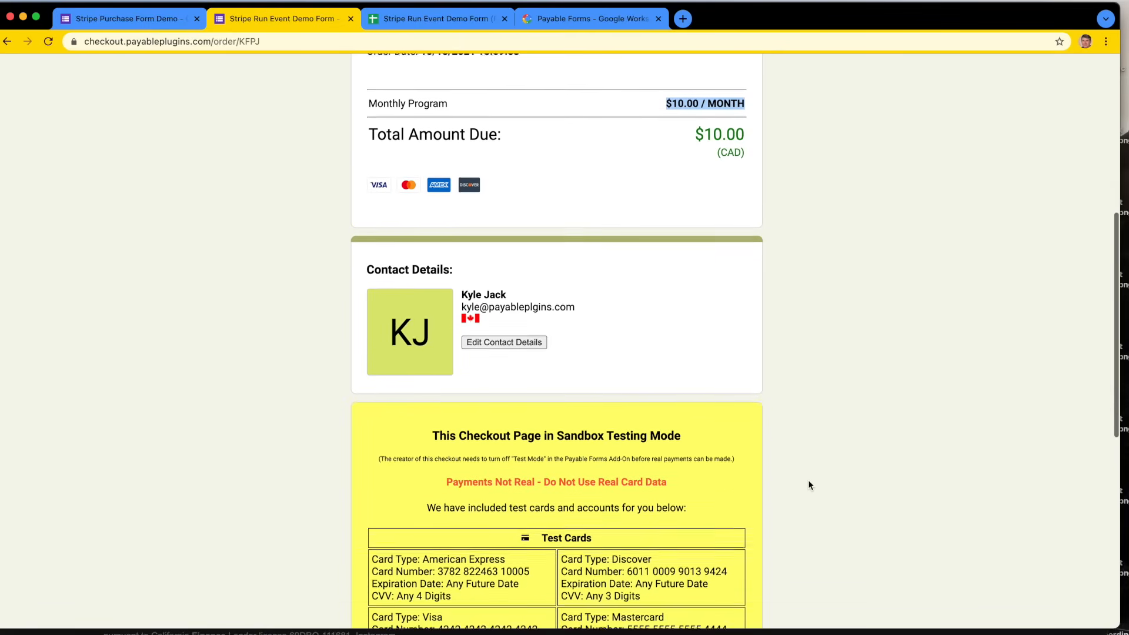
scroll("down", 3)
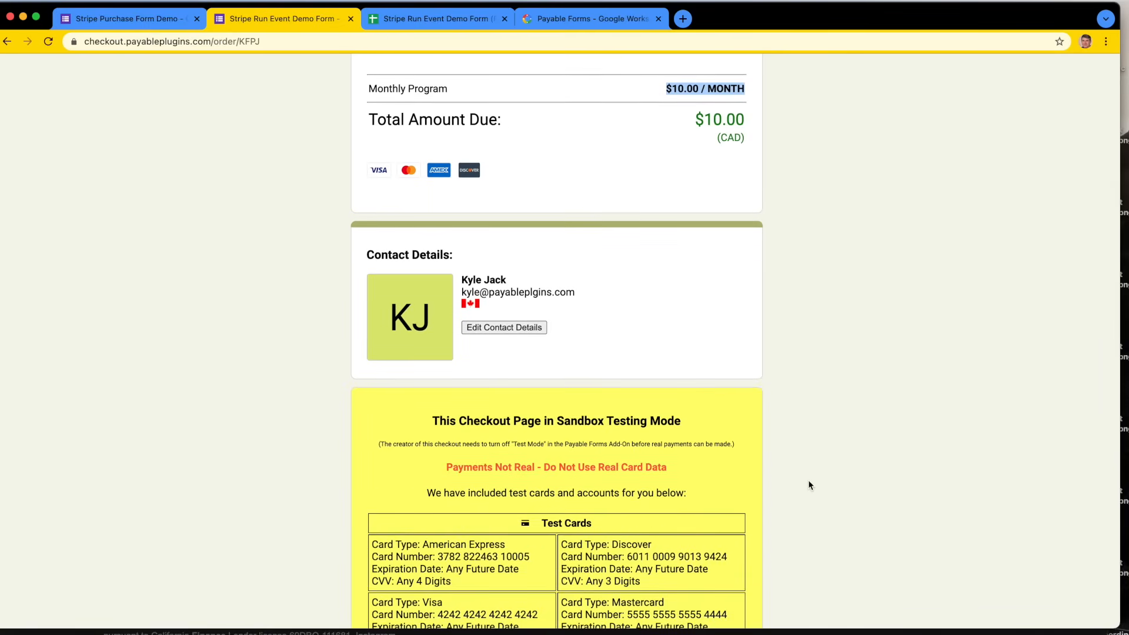
scroll("down", 3)
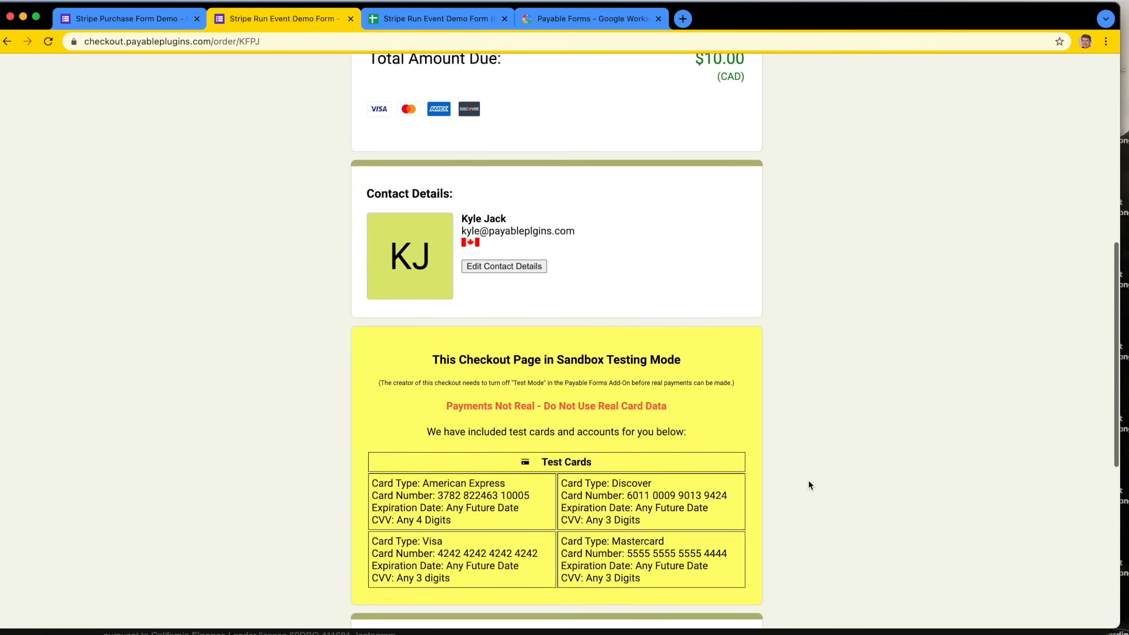
scroll("up", 3)
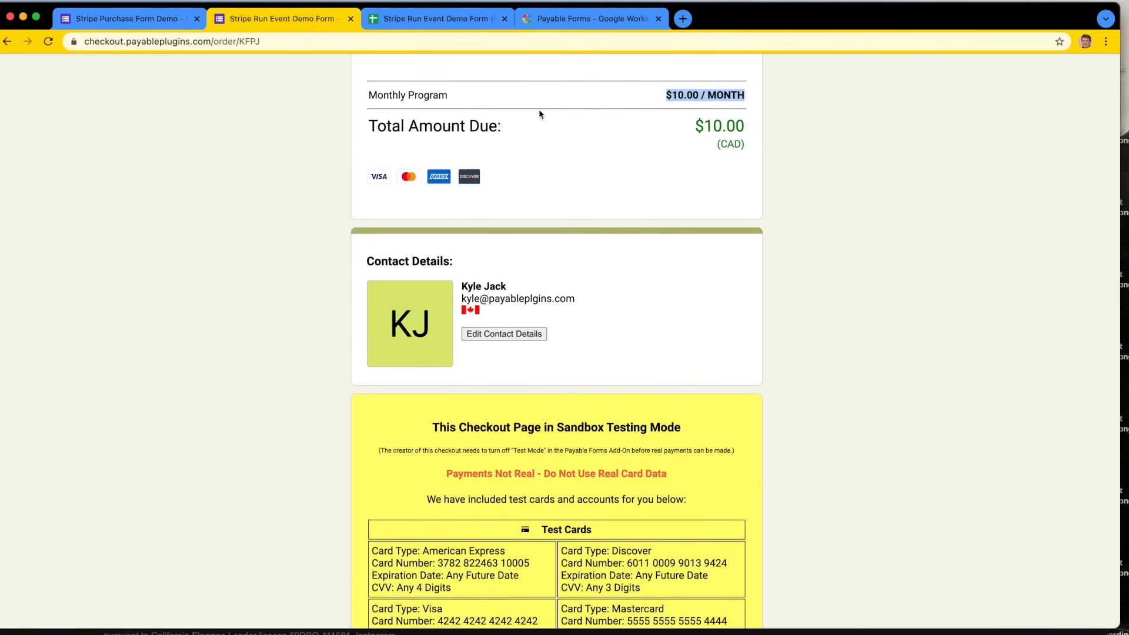
scroll("down", 3)
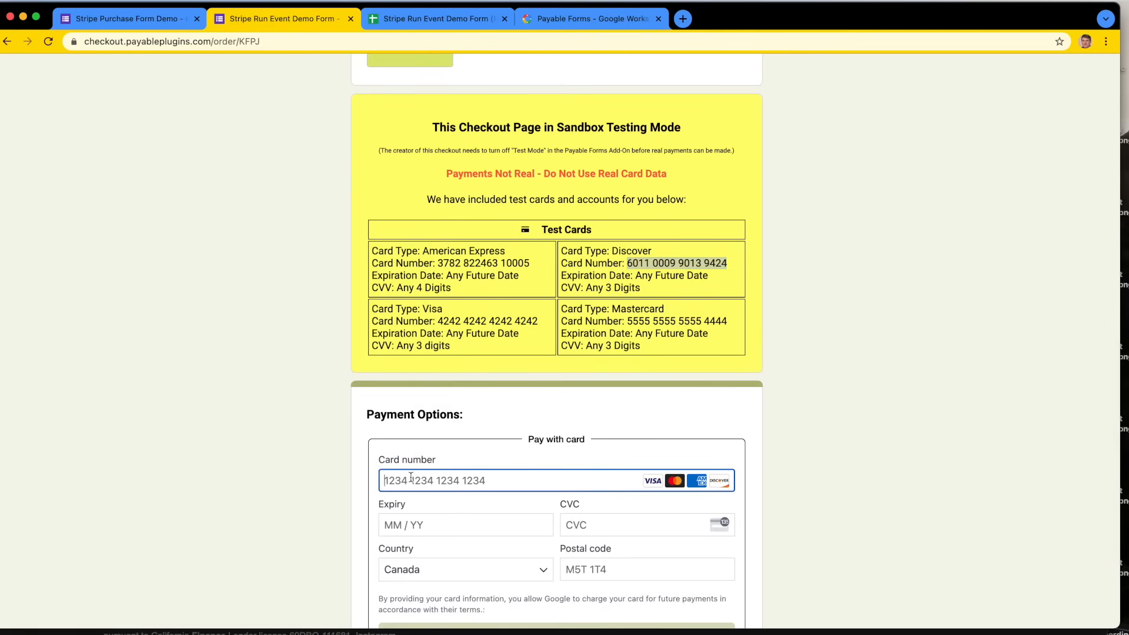
- Enter the Discover test card details with CVC 123 and submit the $10.00 payment
type("123")
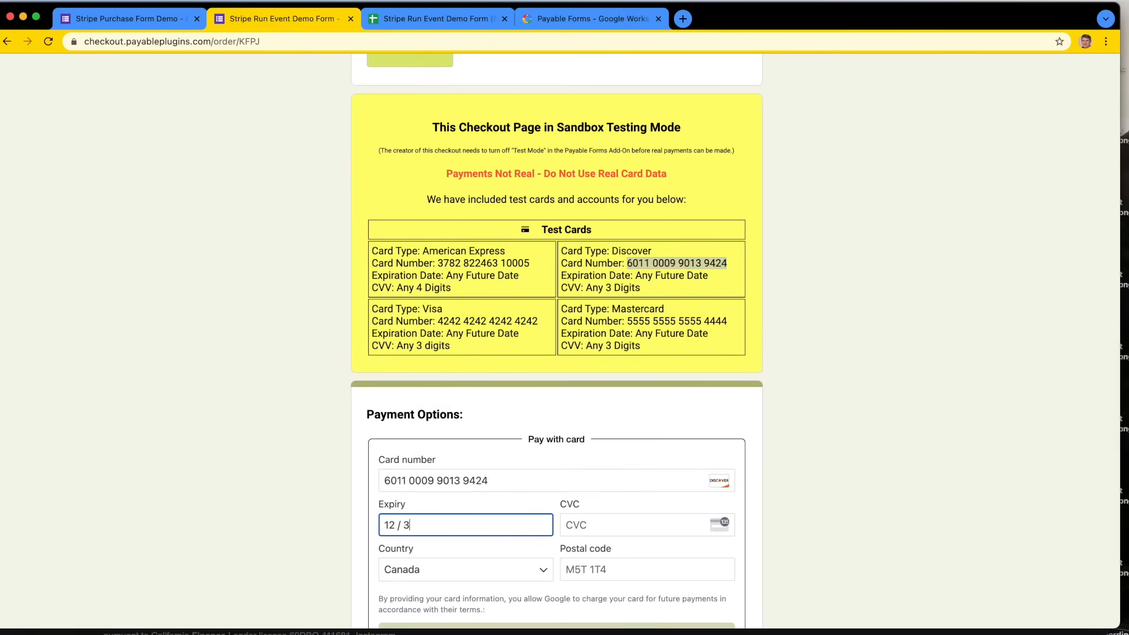
type("123")
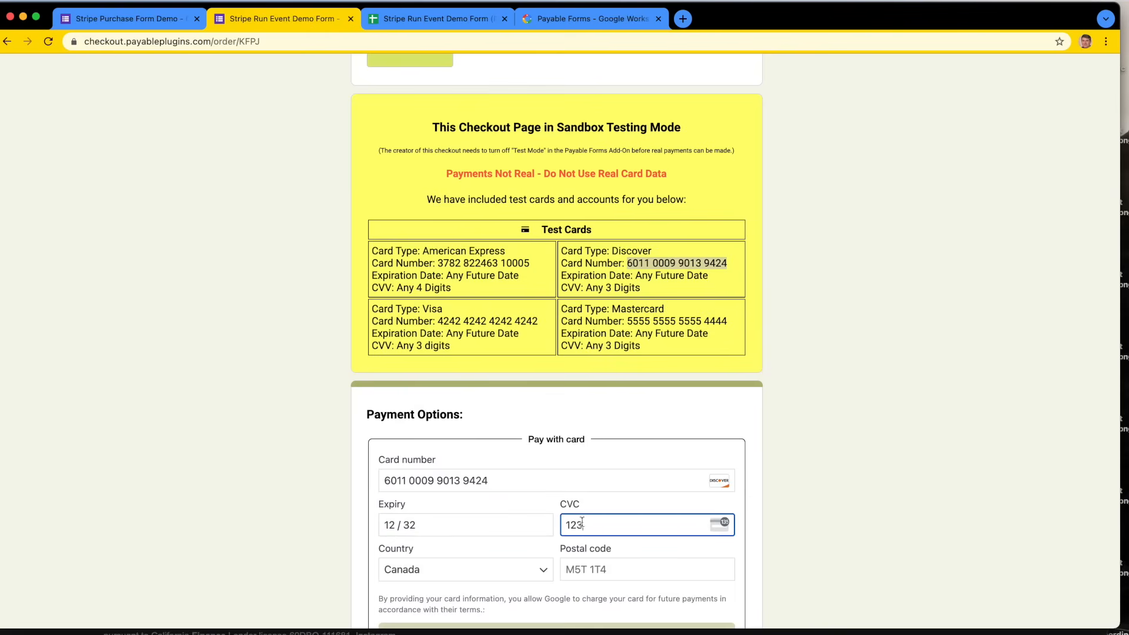
type("M6")
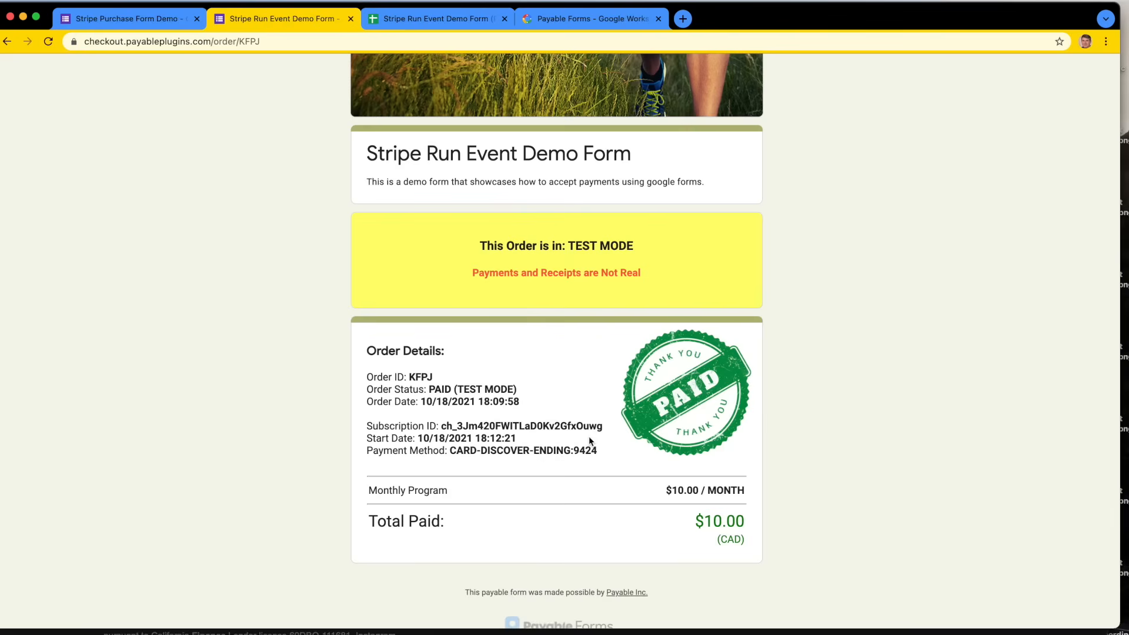
- Scroll the paid order KFPJ receipt to its Subscription ID and Discover card payment method
scroll("down", 3)
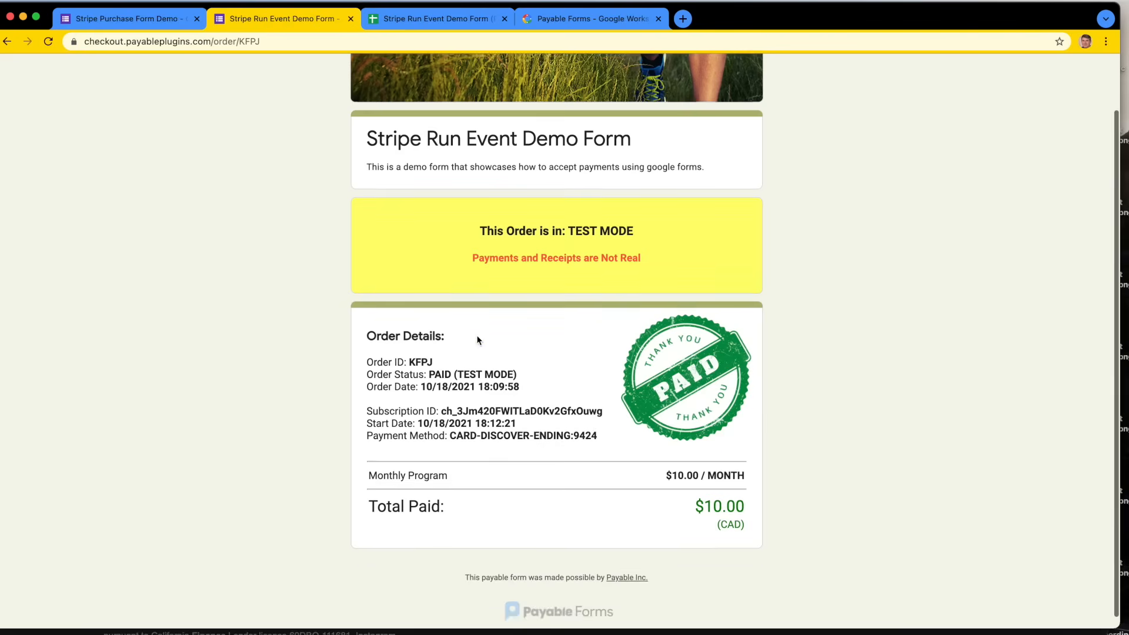
scroll("down", 3)
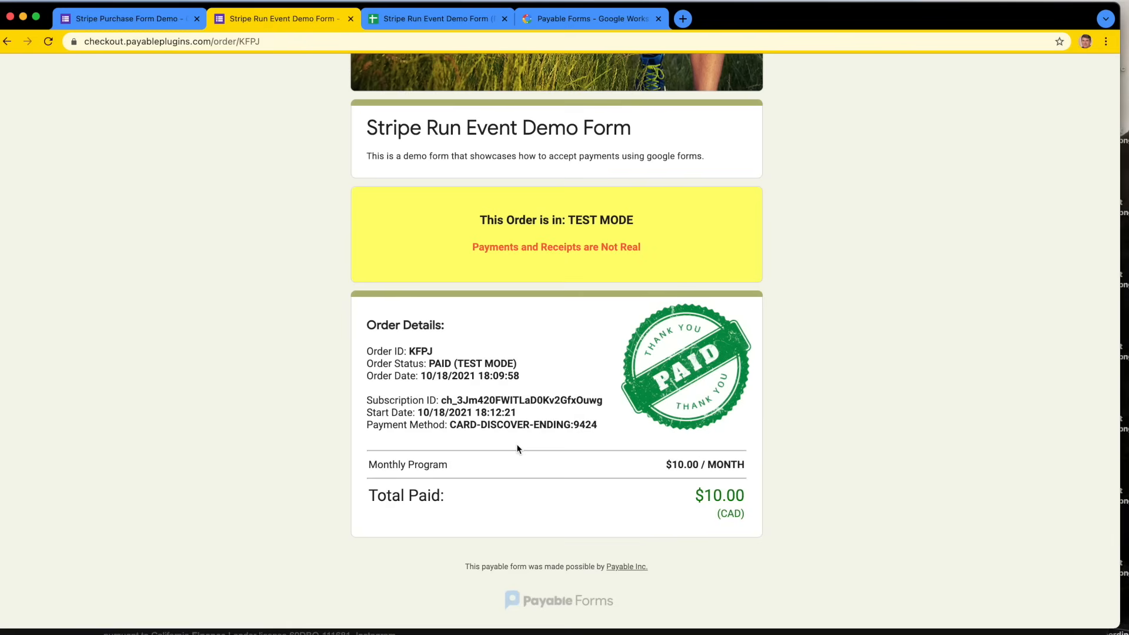
mouse_move(346, 389)
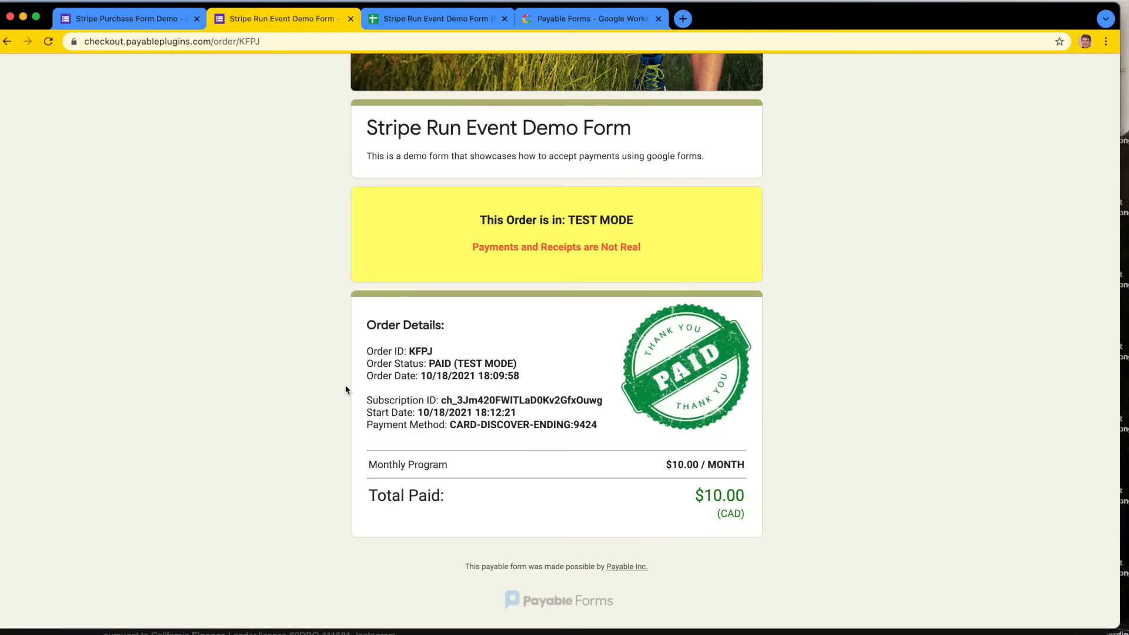